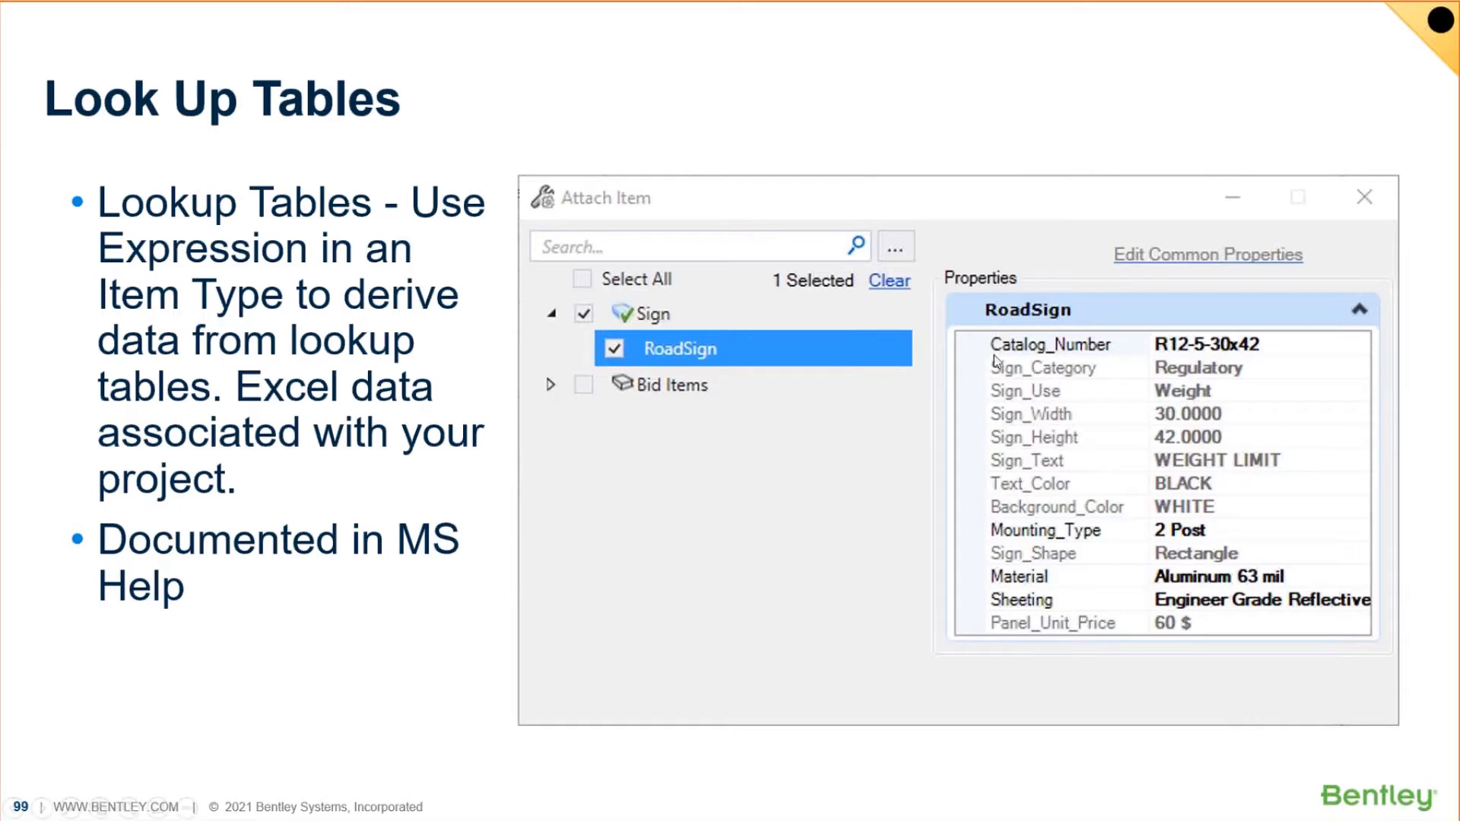
pyautogui.moveTo(1147, 241)
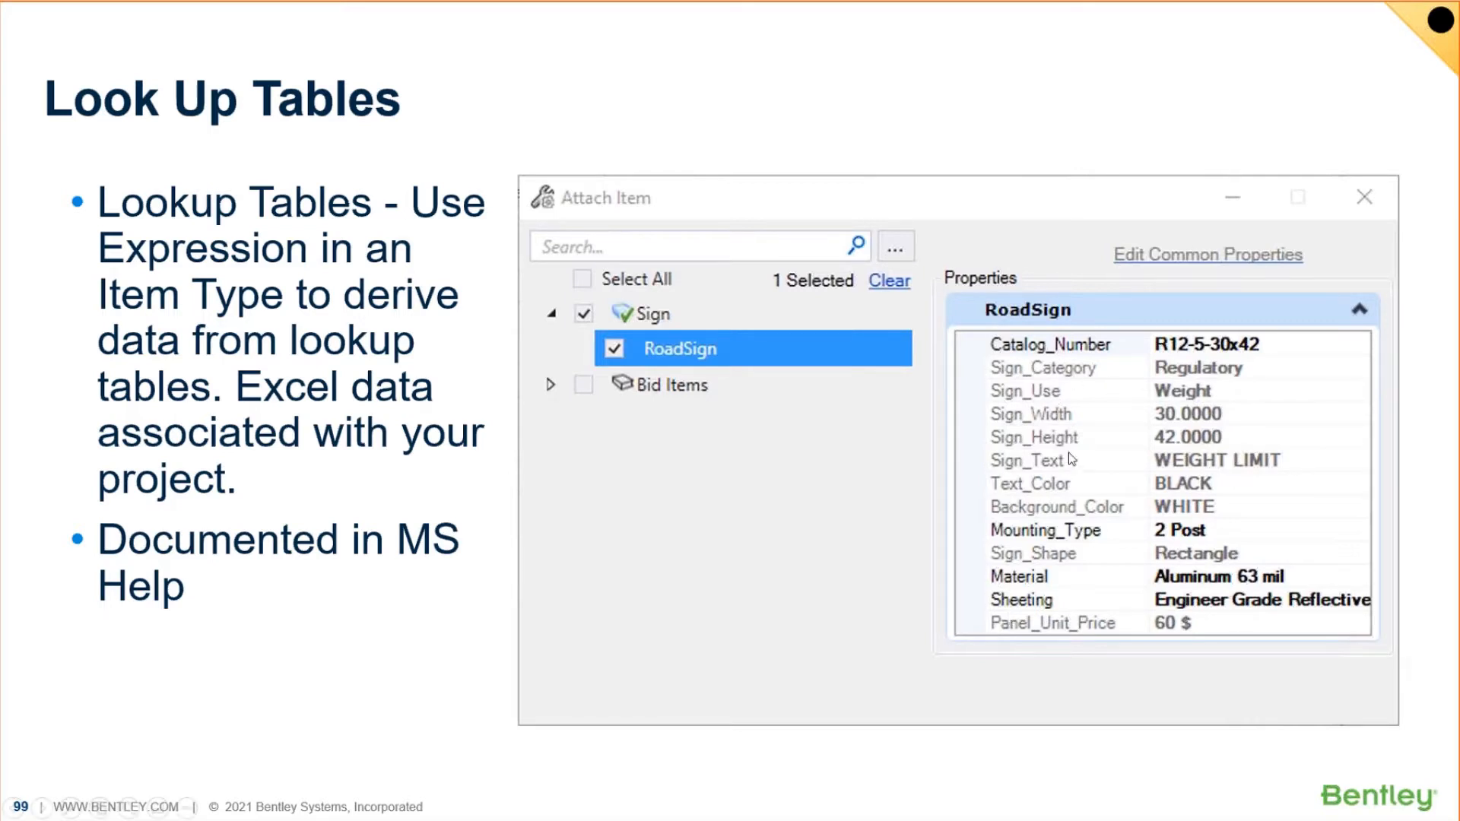
pyautogui.moveTo(831, 533)
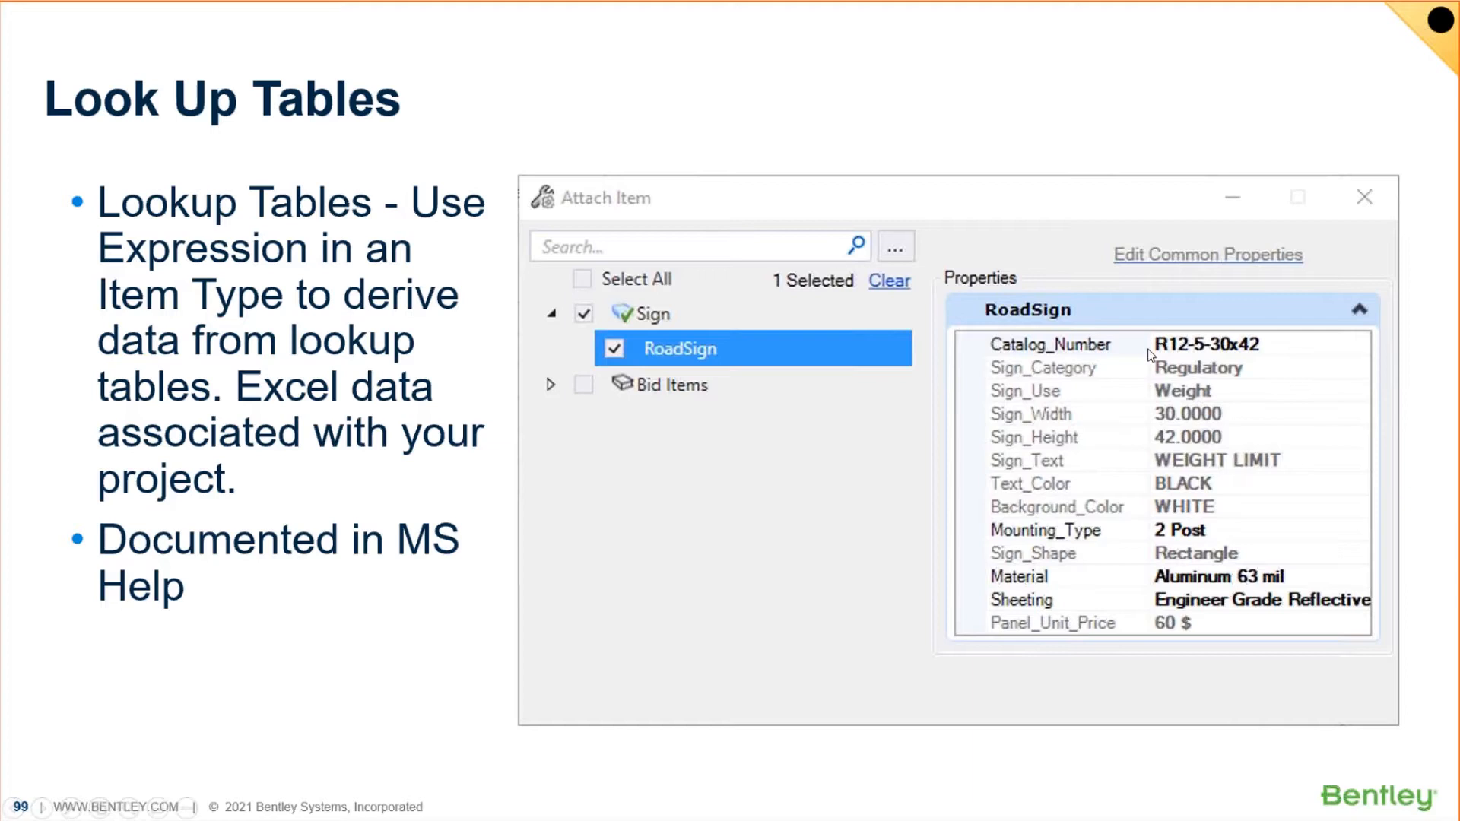
pyautogui.moveTo(1147, 381)
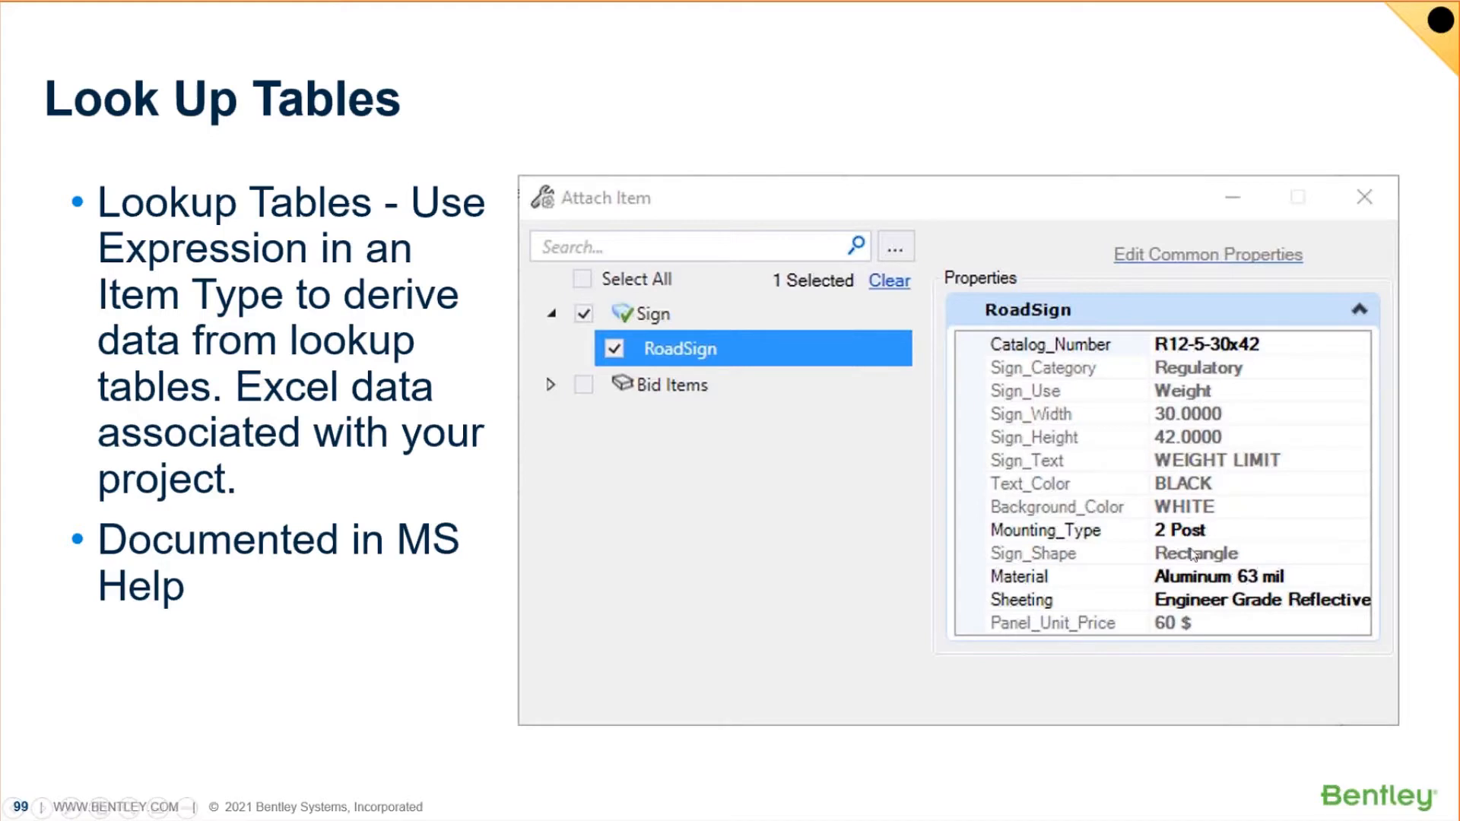
pyautogui.moveTo(1158, 636)
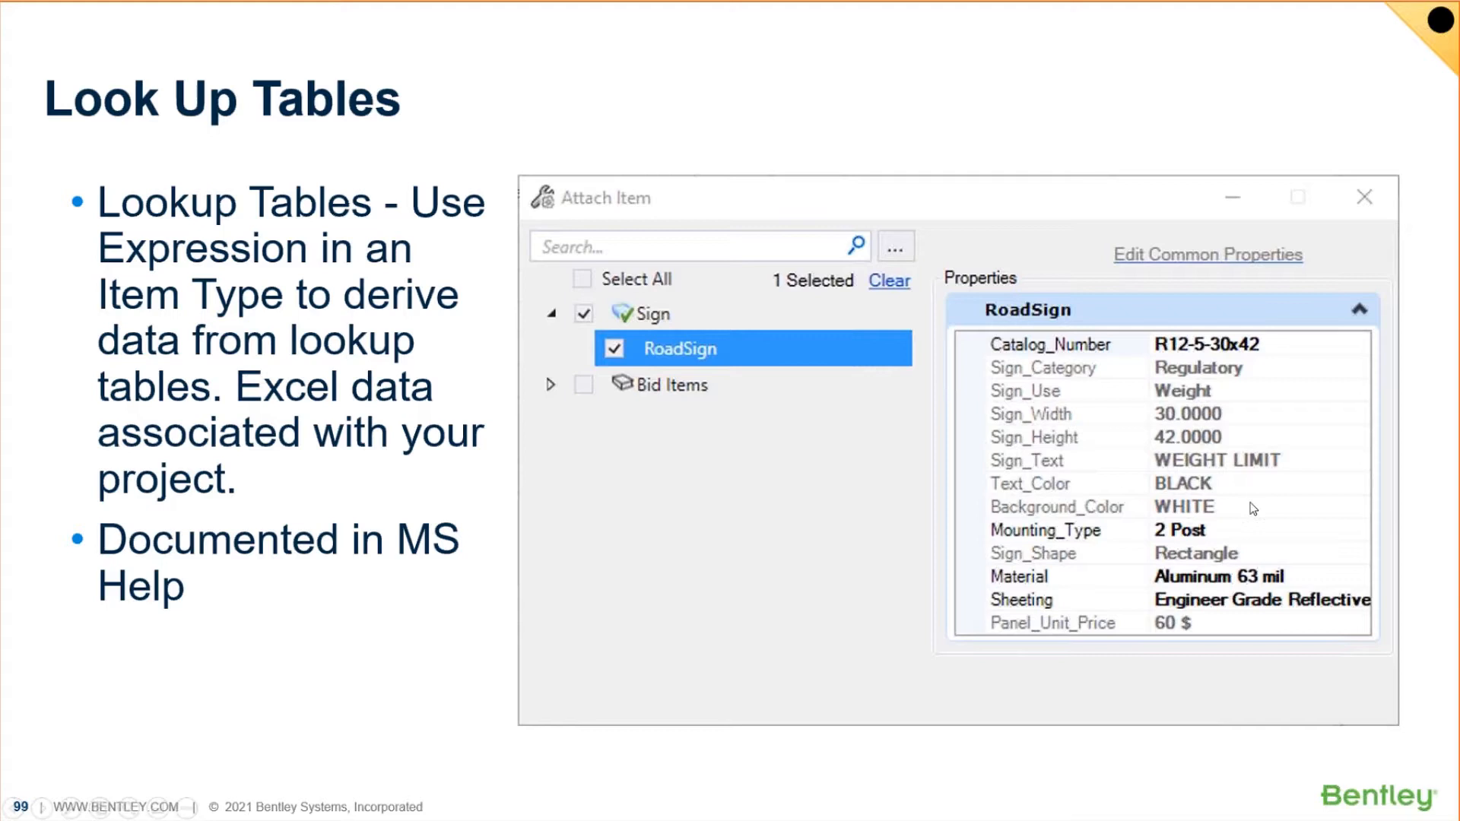
pyautogui.moveTo(1269, 494)
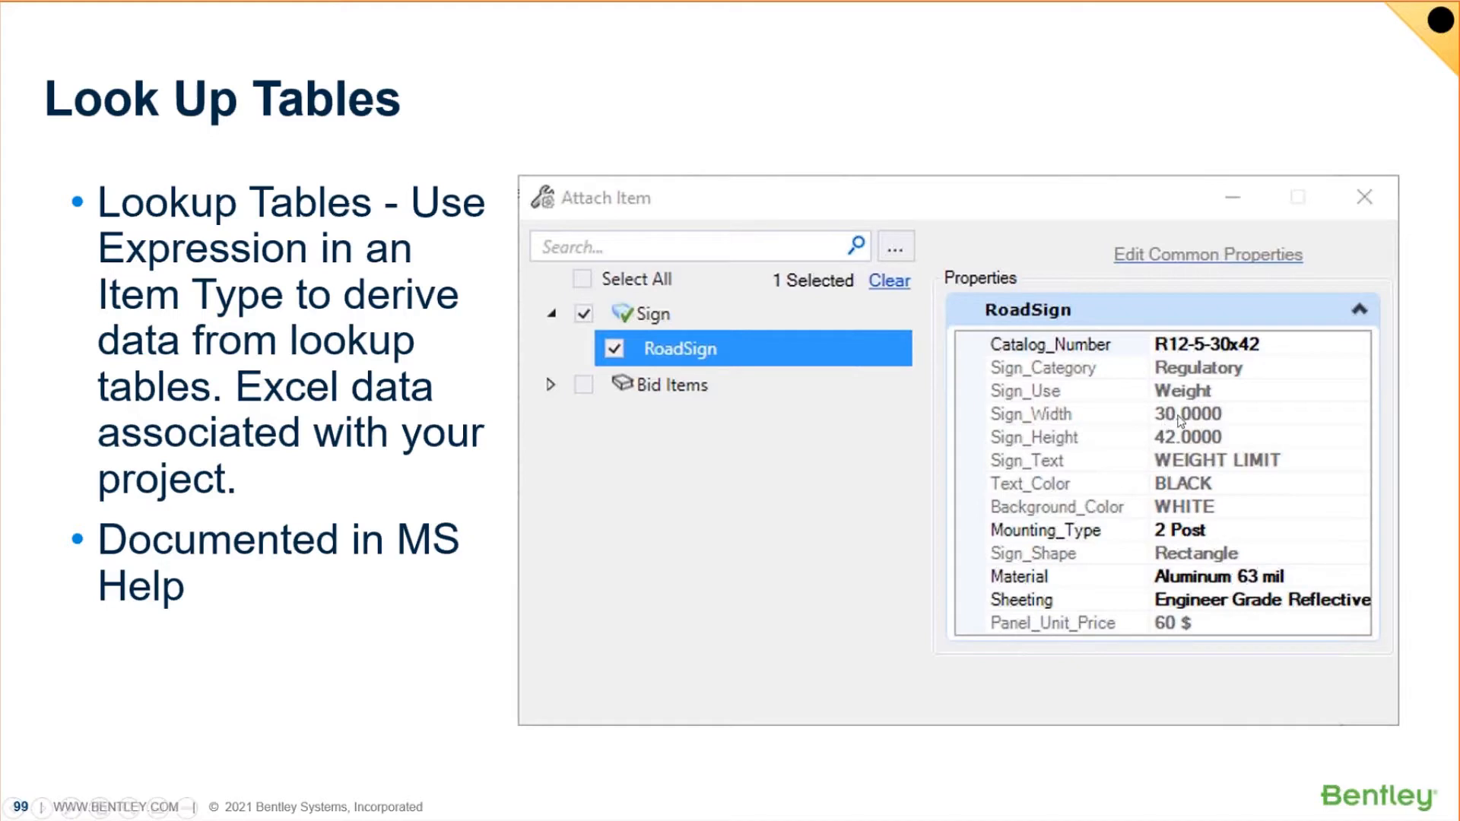
pyautogui.moveTo(1203, 393)
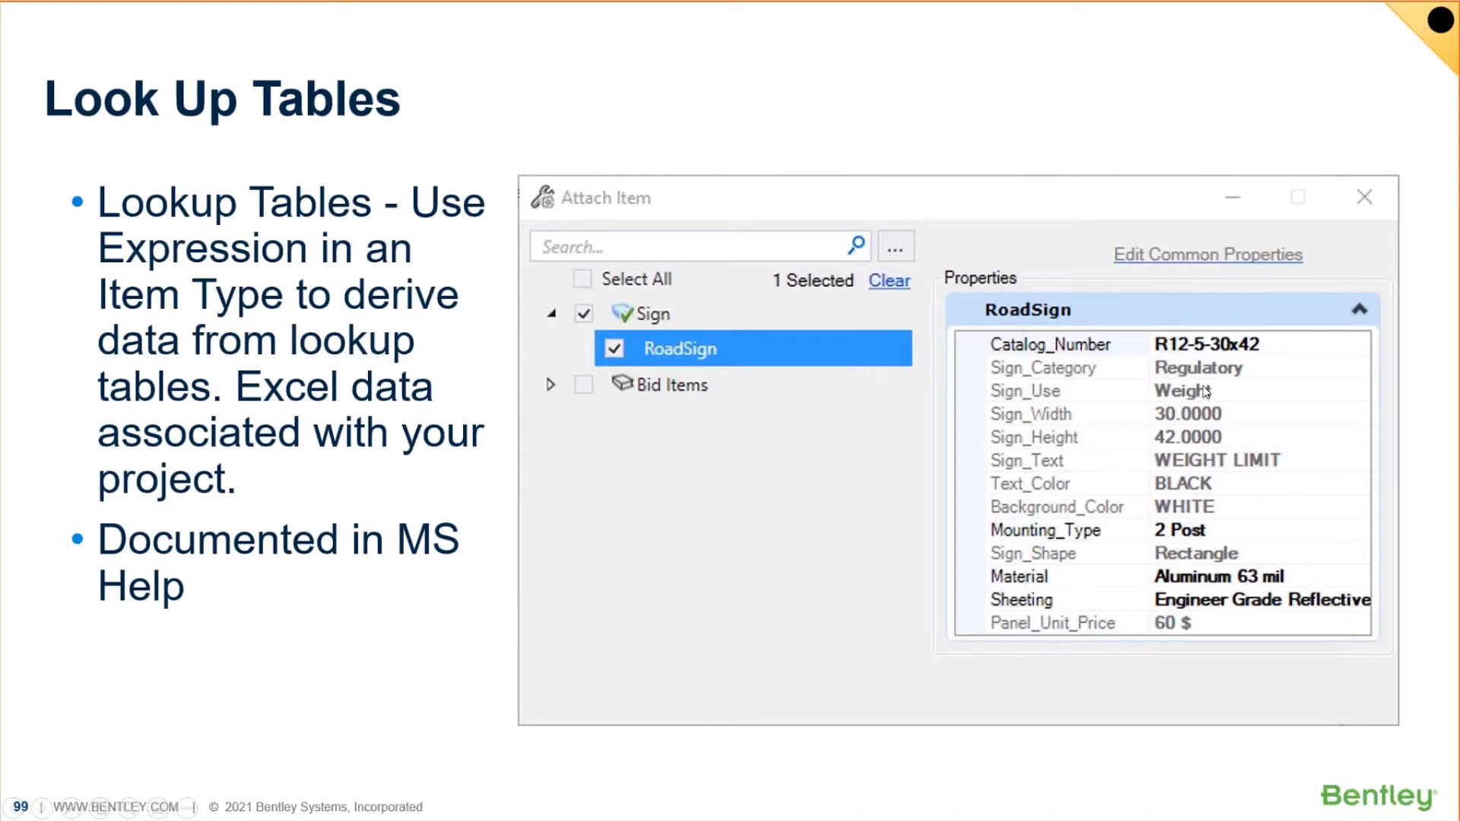
pyautogui.moveTo(1176, 657)
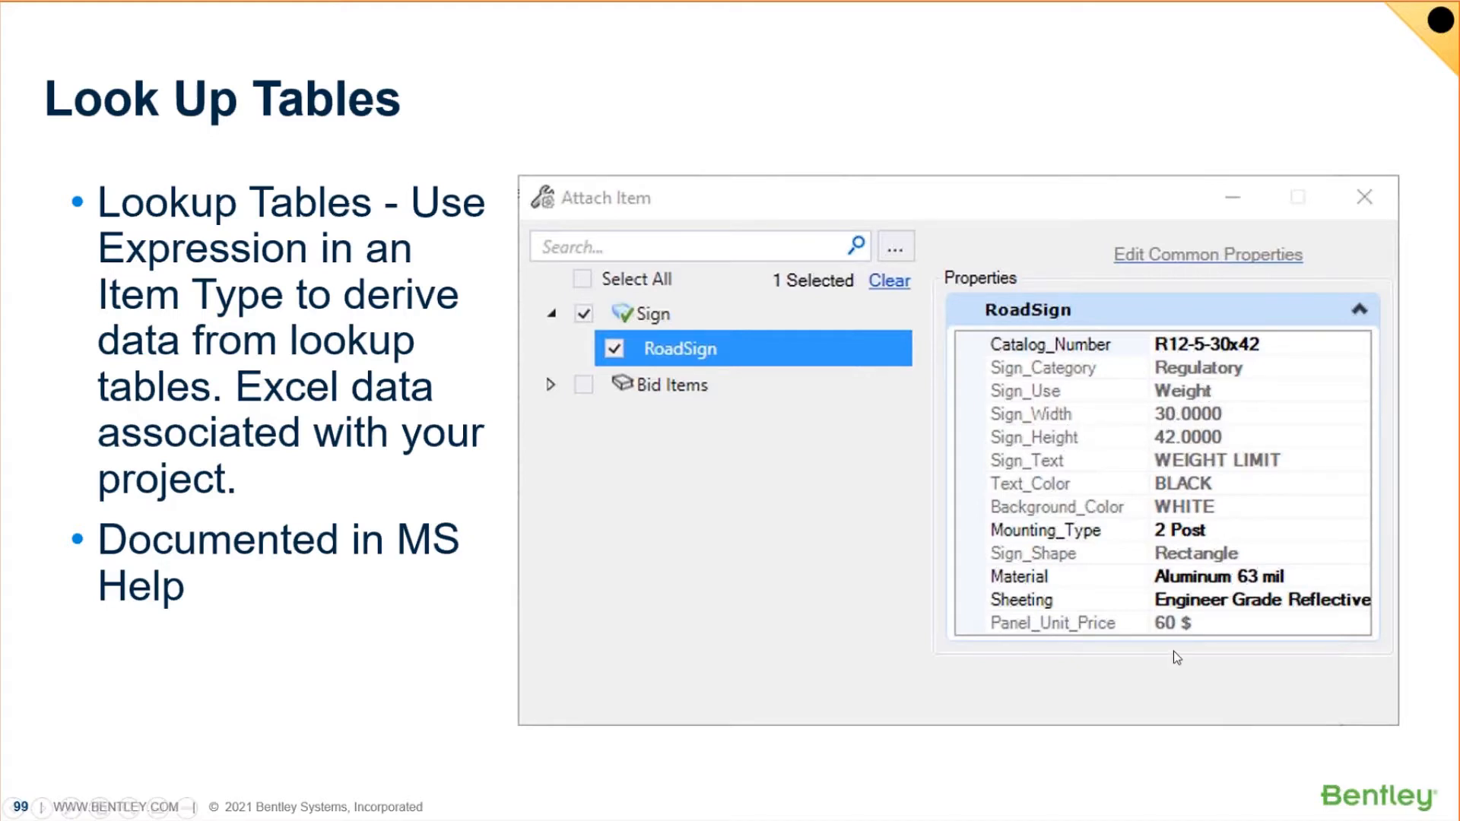
pyautogui.moveTo(1005, 415)
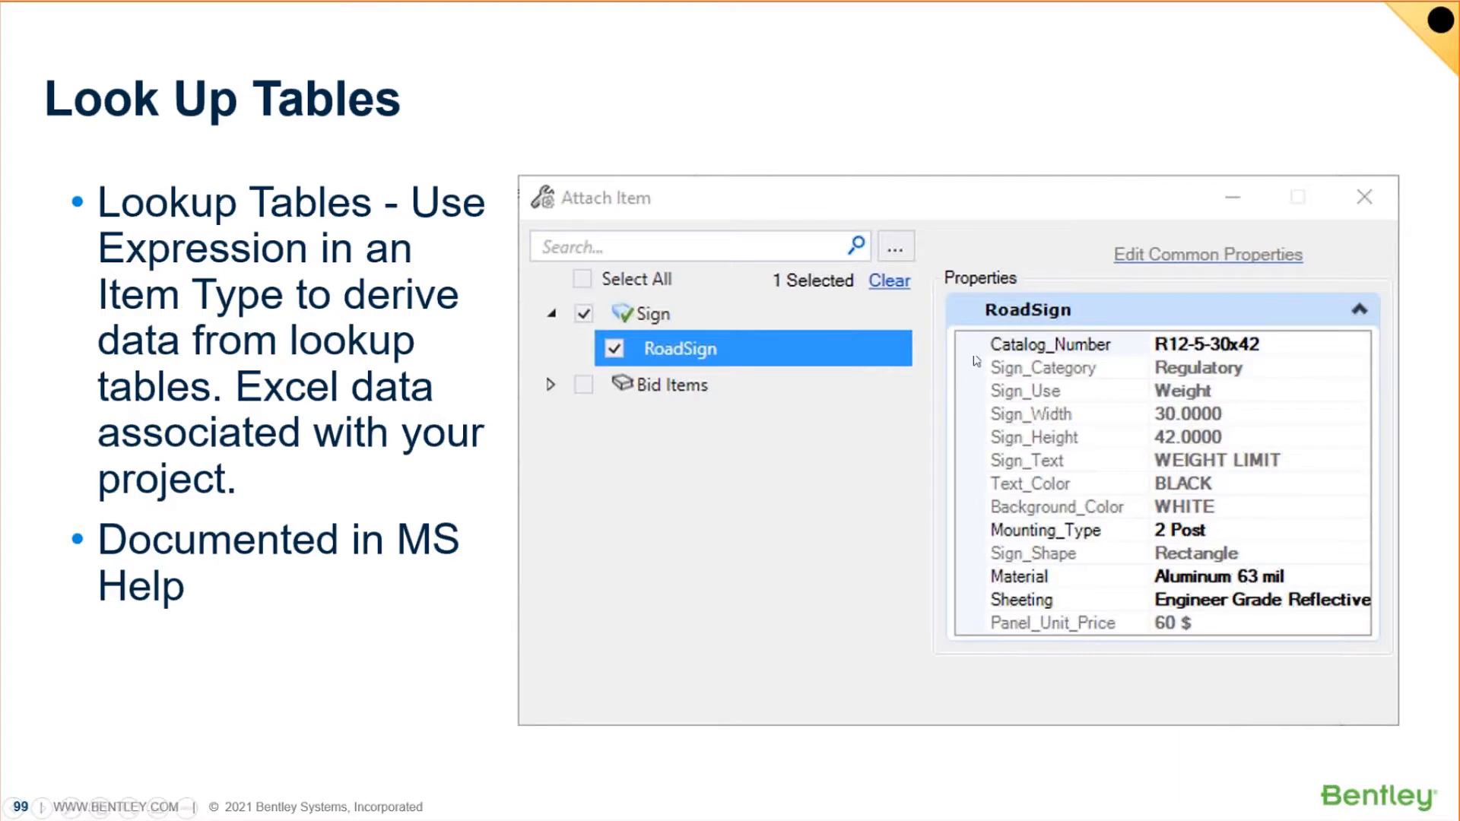
pyautogui.moveTo(1310, 346)
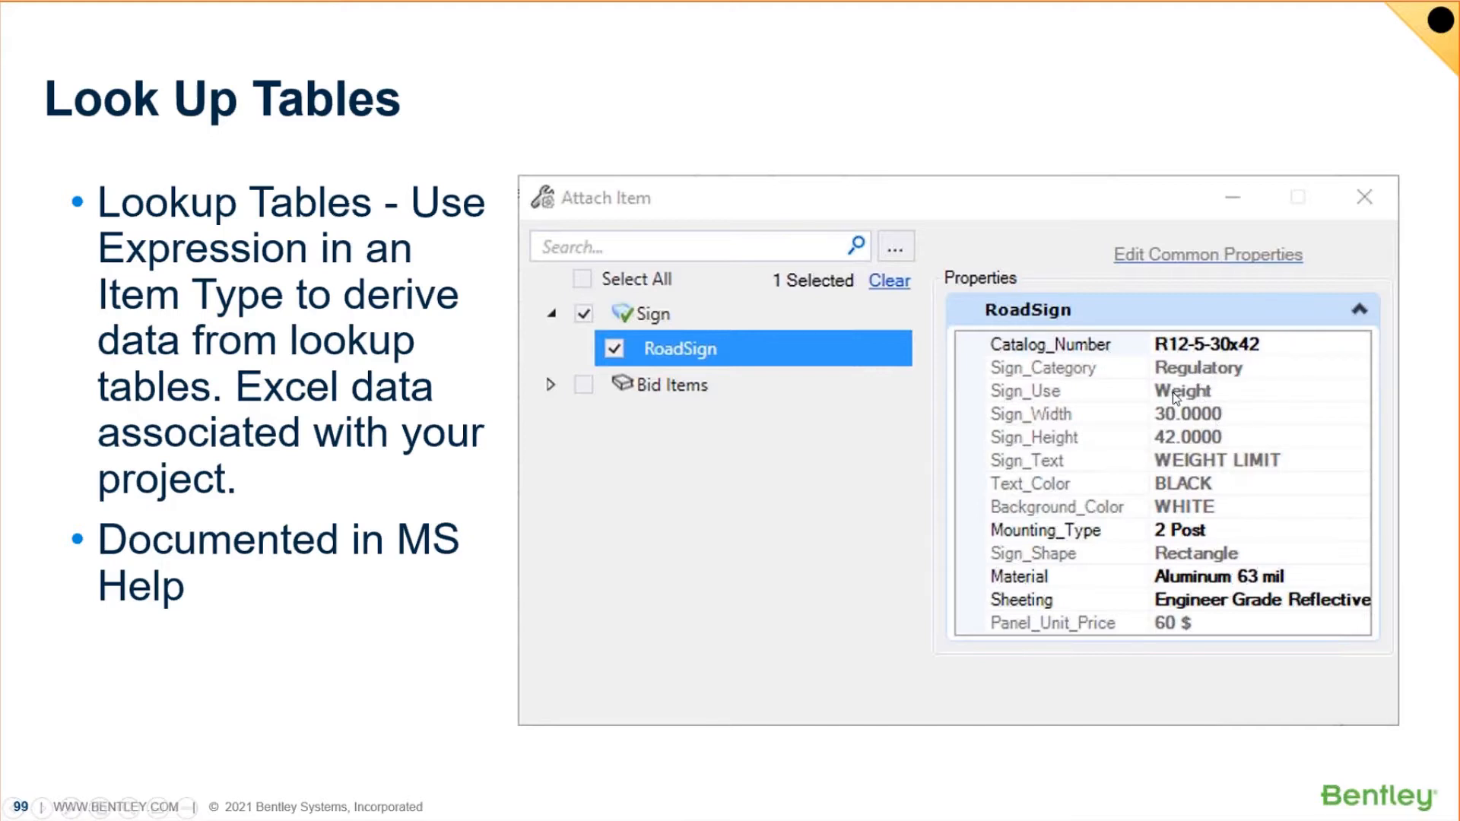
pyautogui.moveTo(1052, 549)
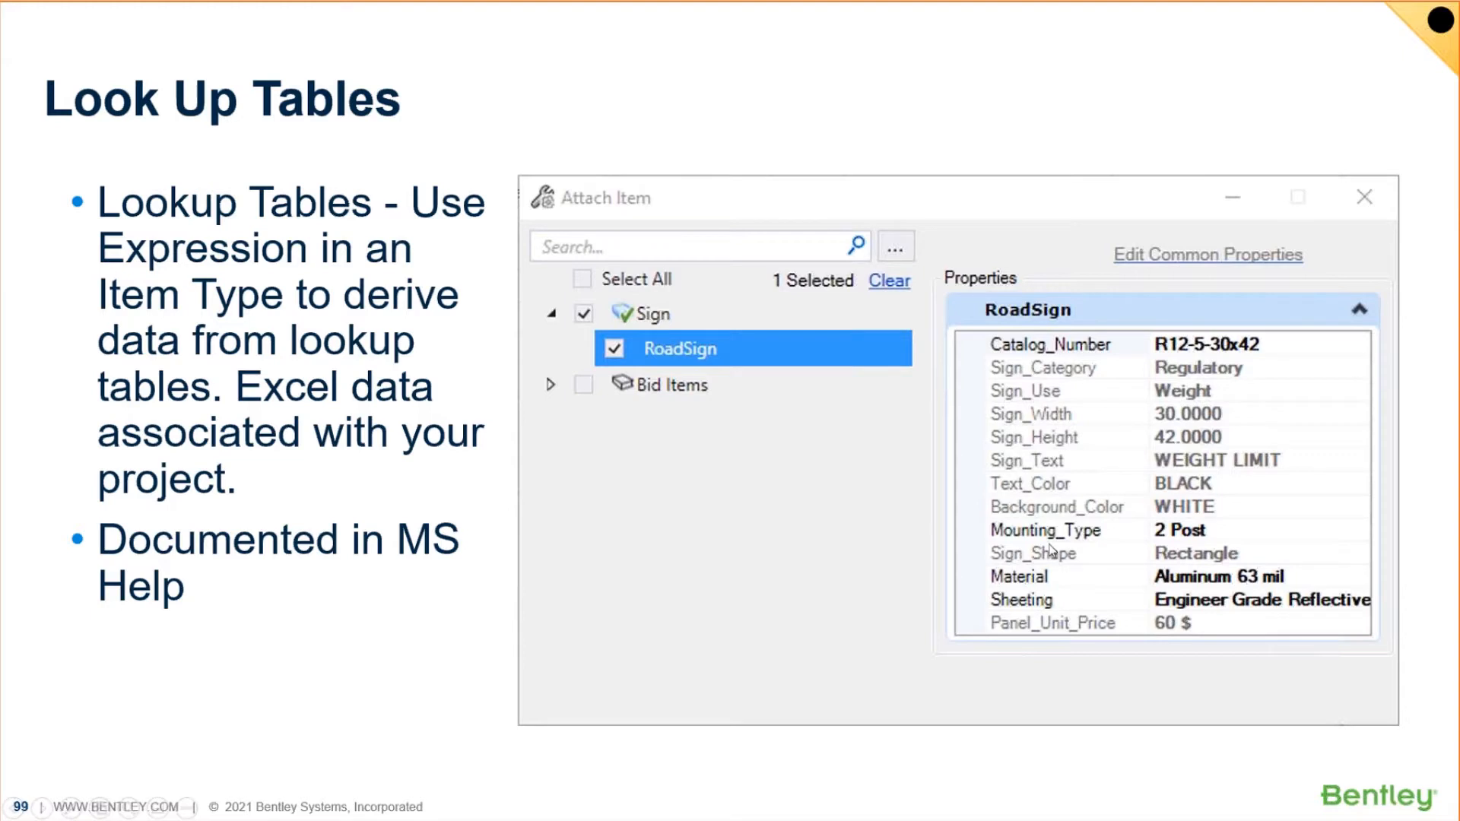
pyautogui.moveTo(880, 498)
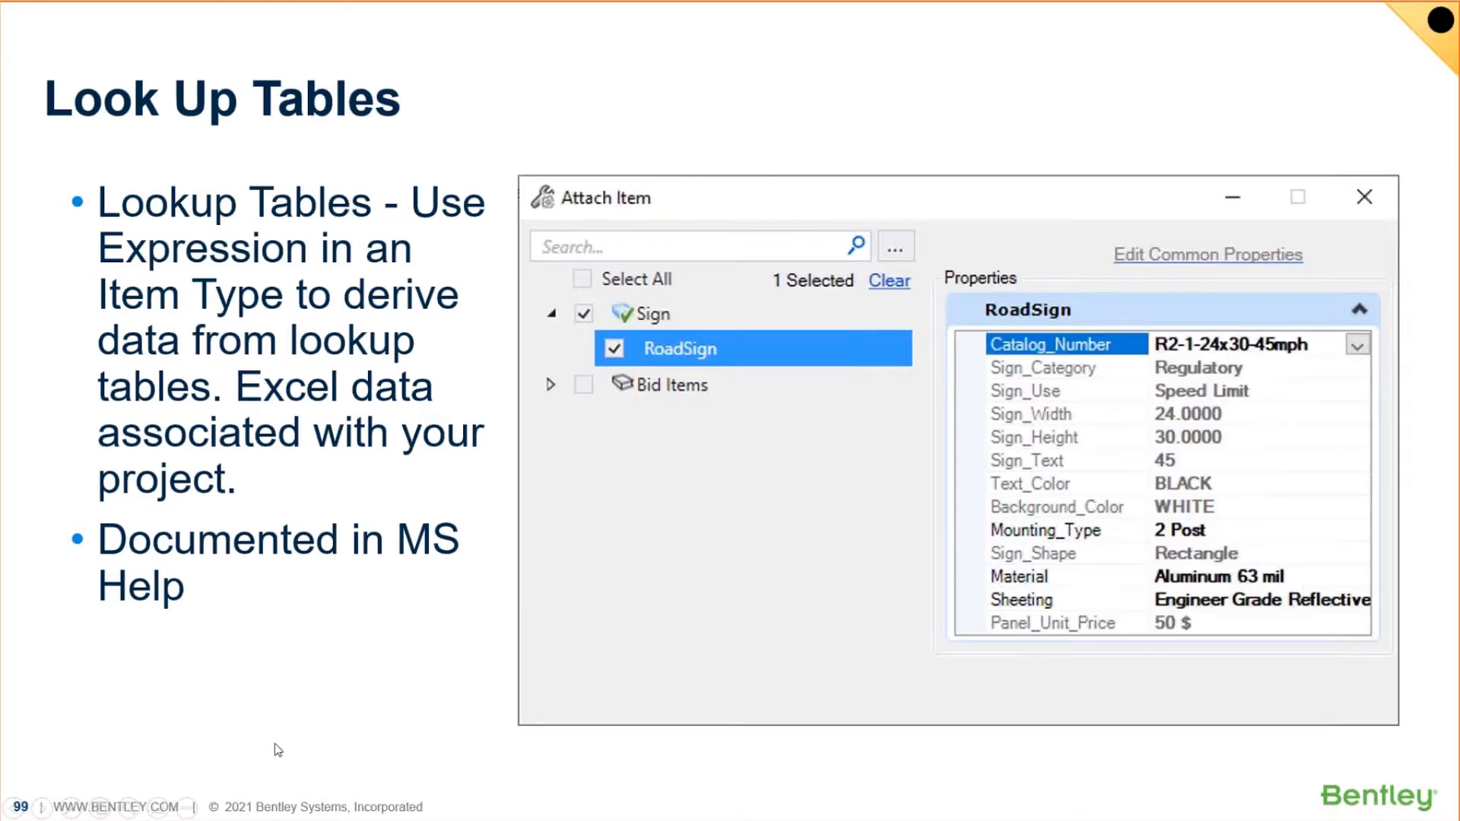
pyautogui.moveTo(316, 704)
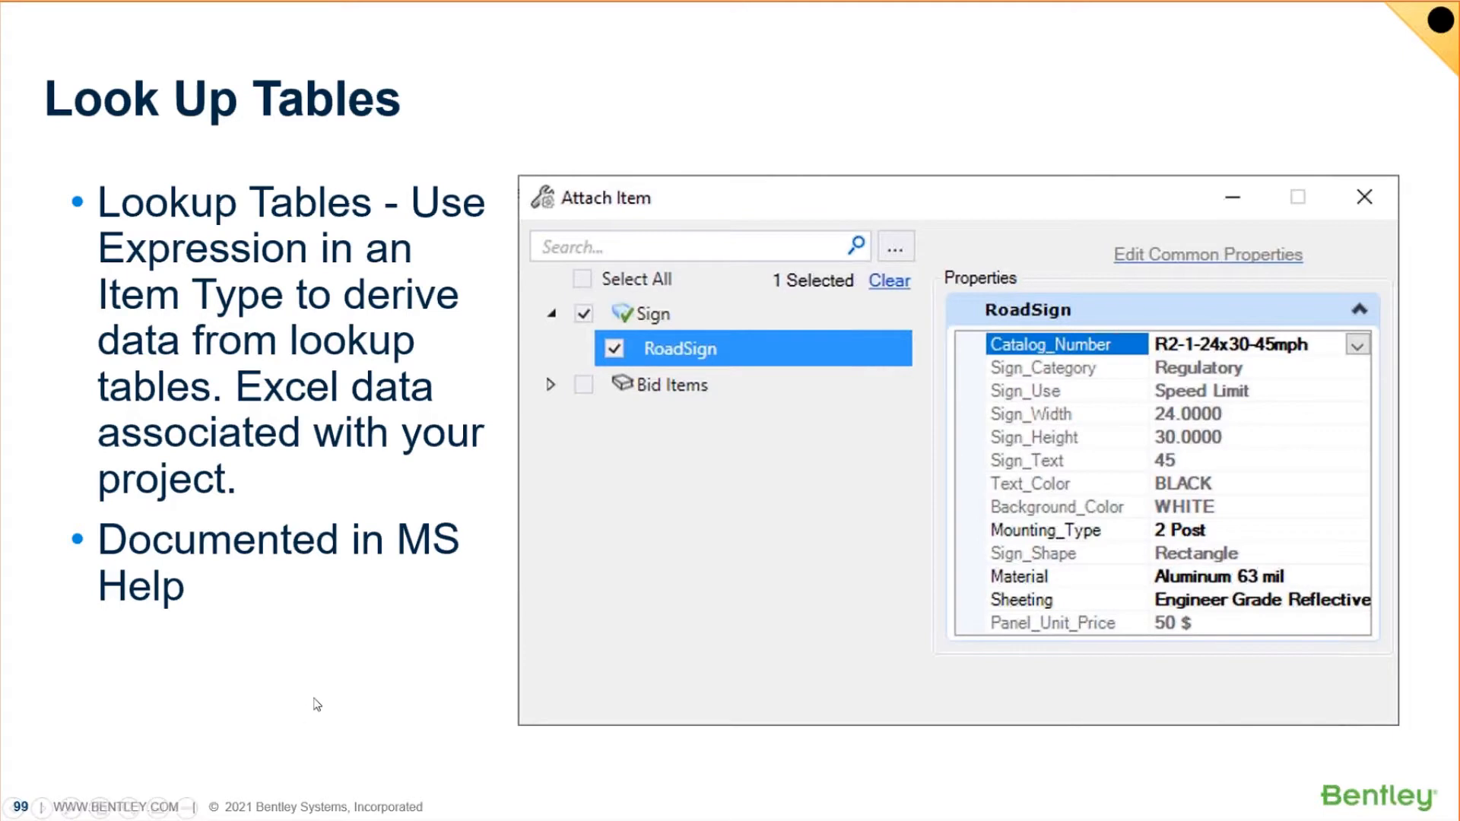
# Step: Advance to slide 100, which presents the new Attach Item Type dialog
pyautogui.press('Right')
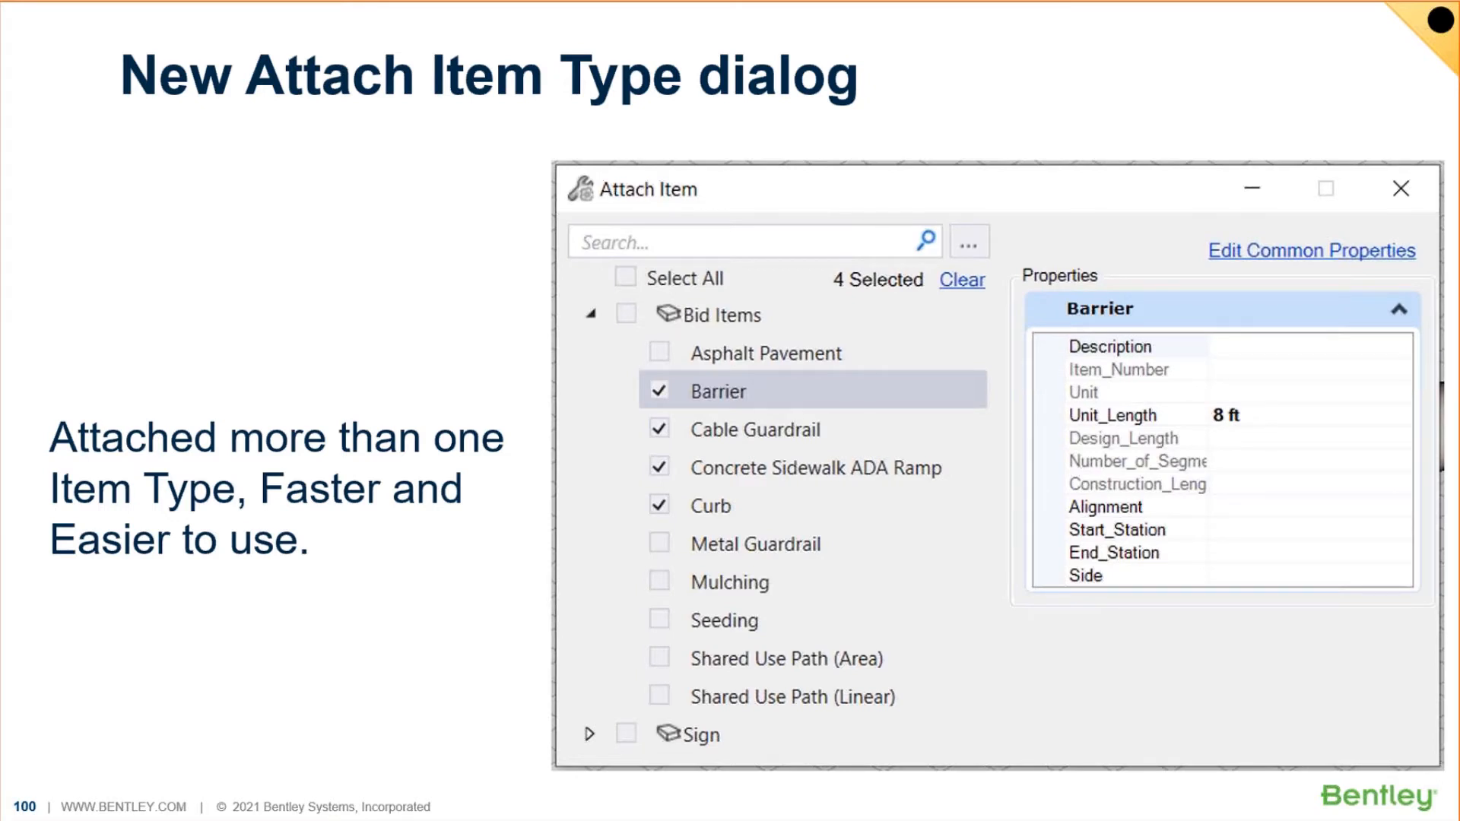
# Step: Advance to slide 101, Expressions, on calculated properties and U13 changes
pyautogui.press('Right')
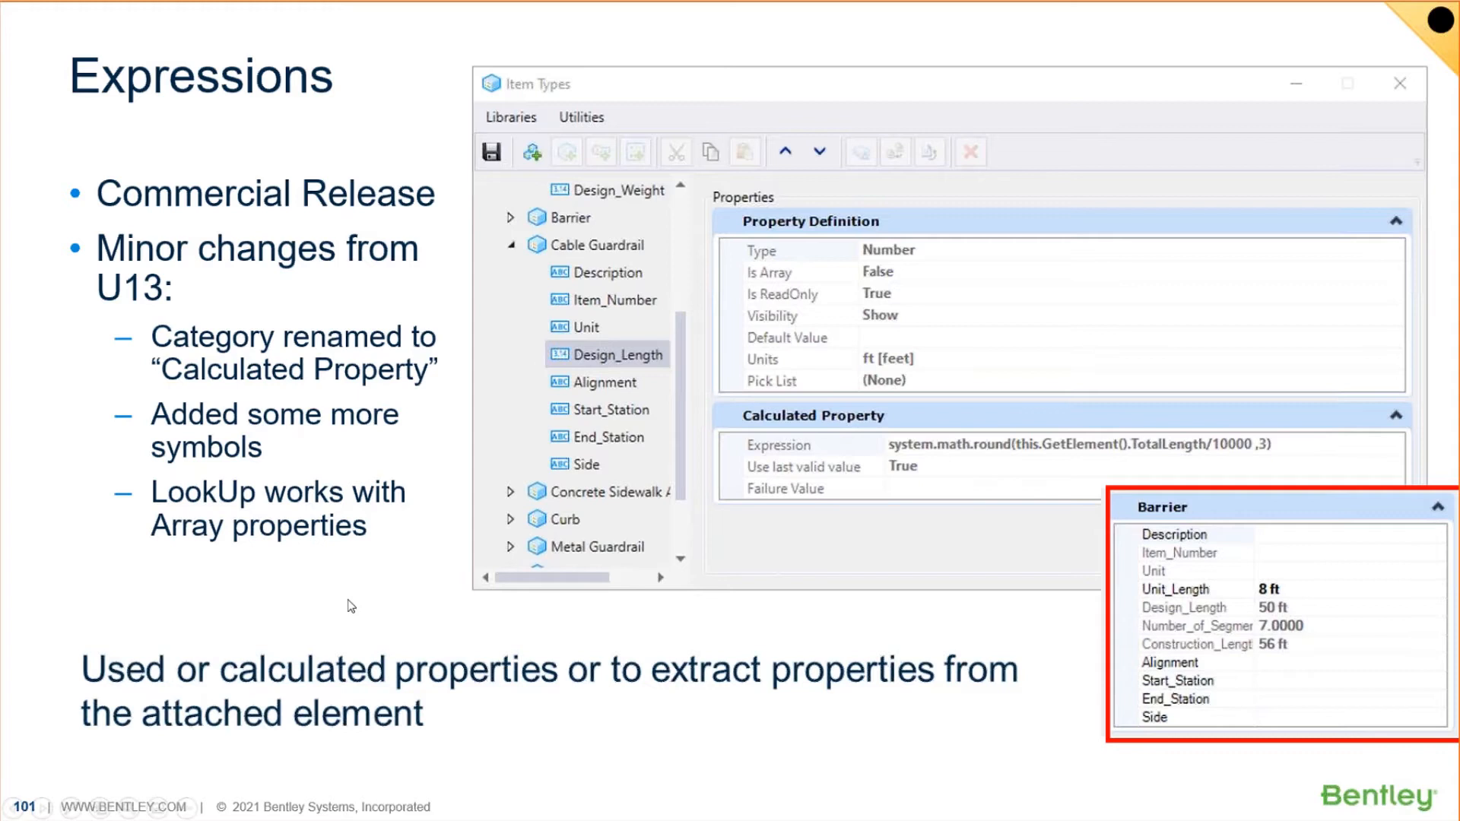
pyautogui.moveTo(559, 252)
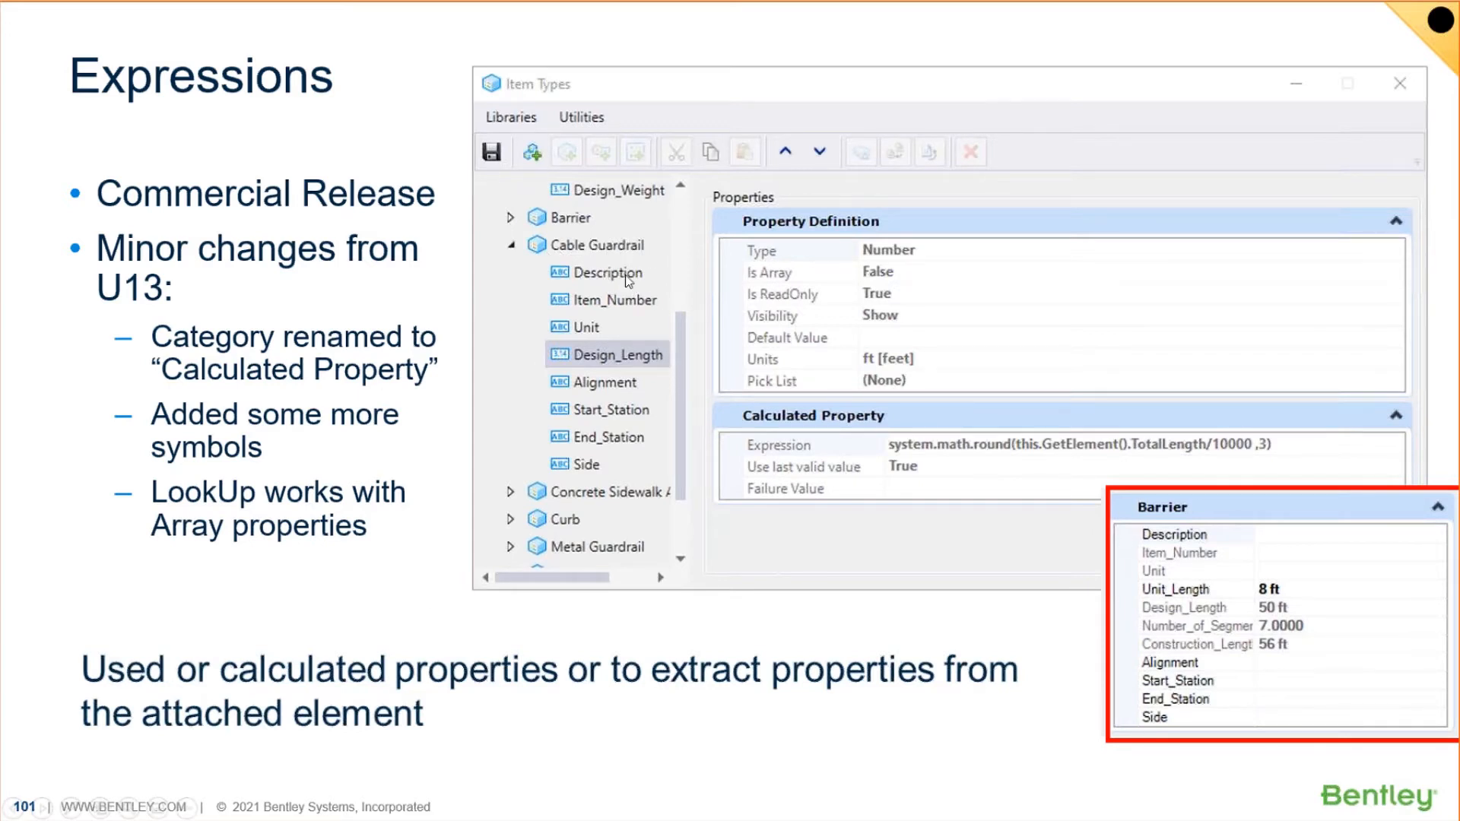
pyautogui.moveTo(428, 455)
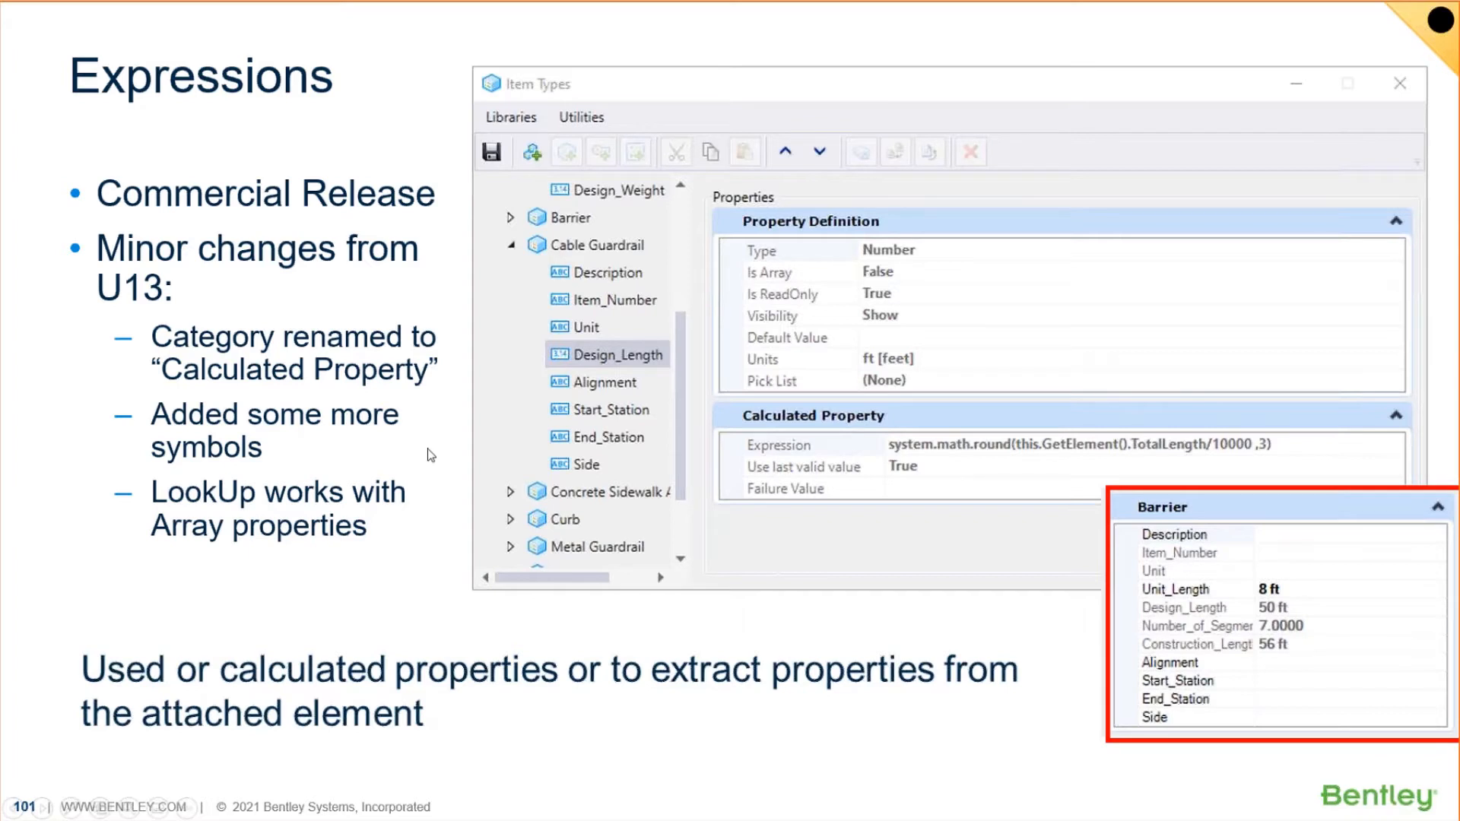
pyautogui.moveTo(570, 530)
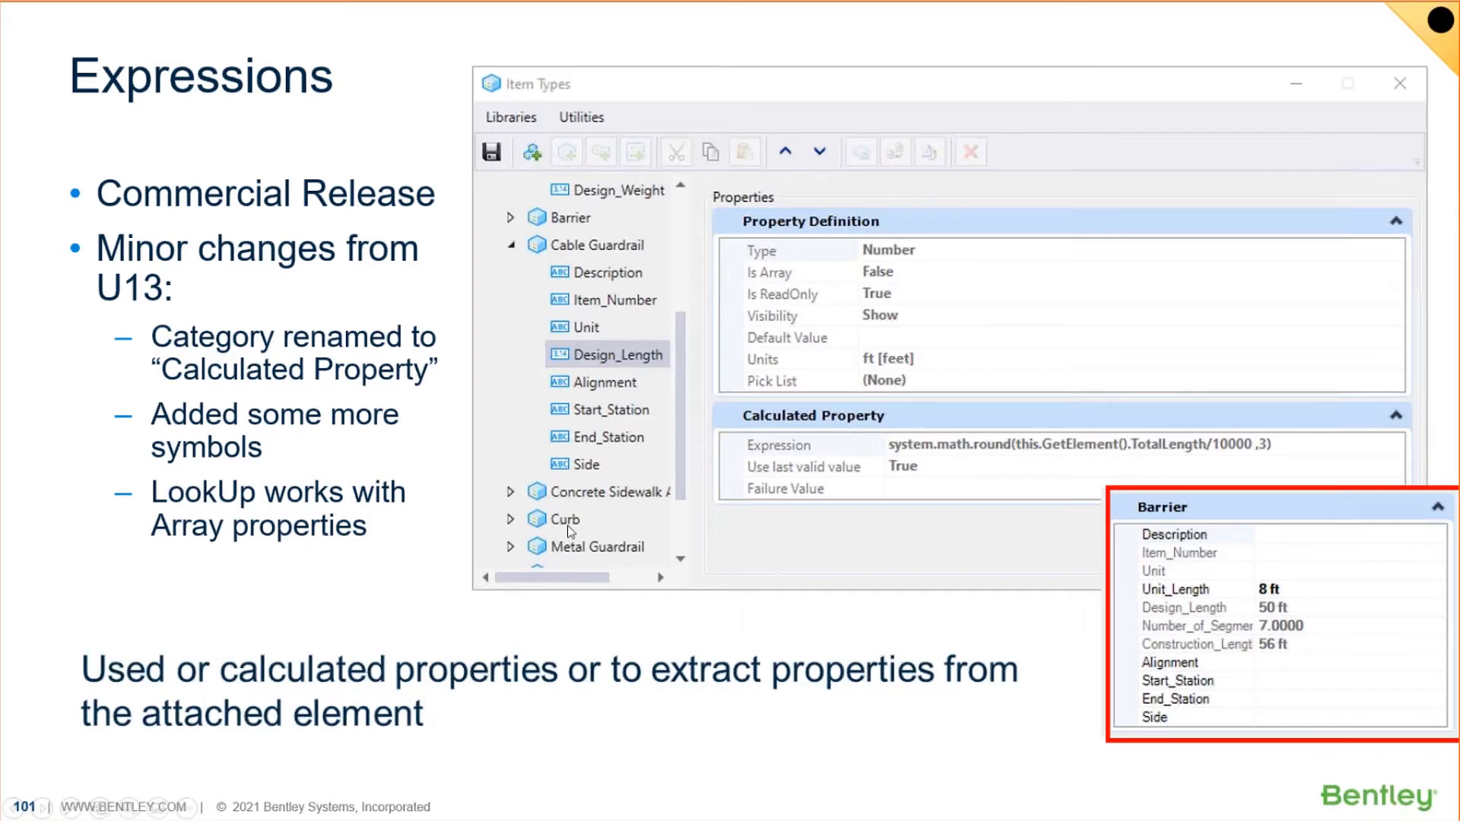
pyautogui.moveTo(405, 391)
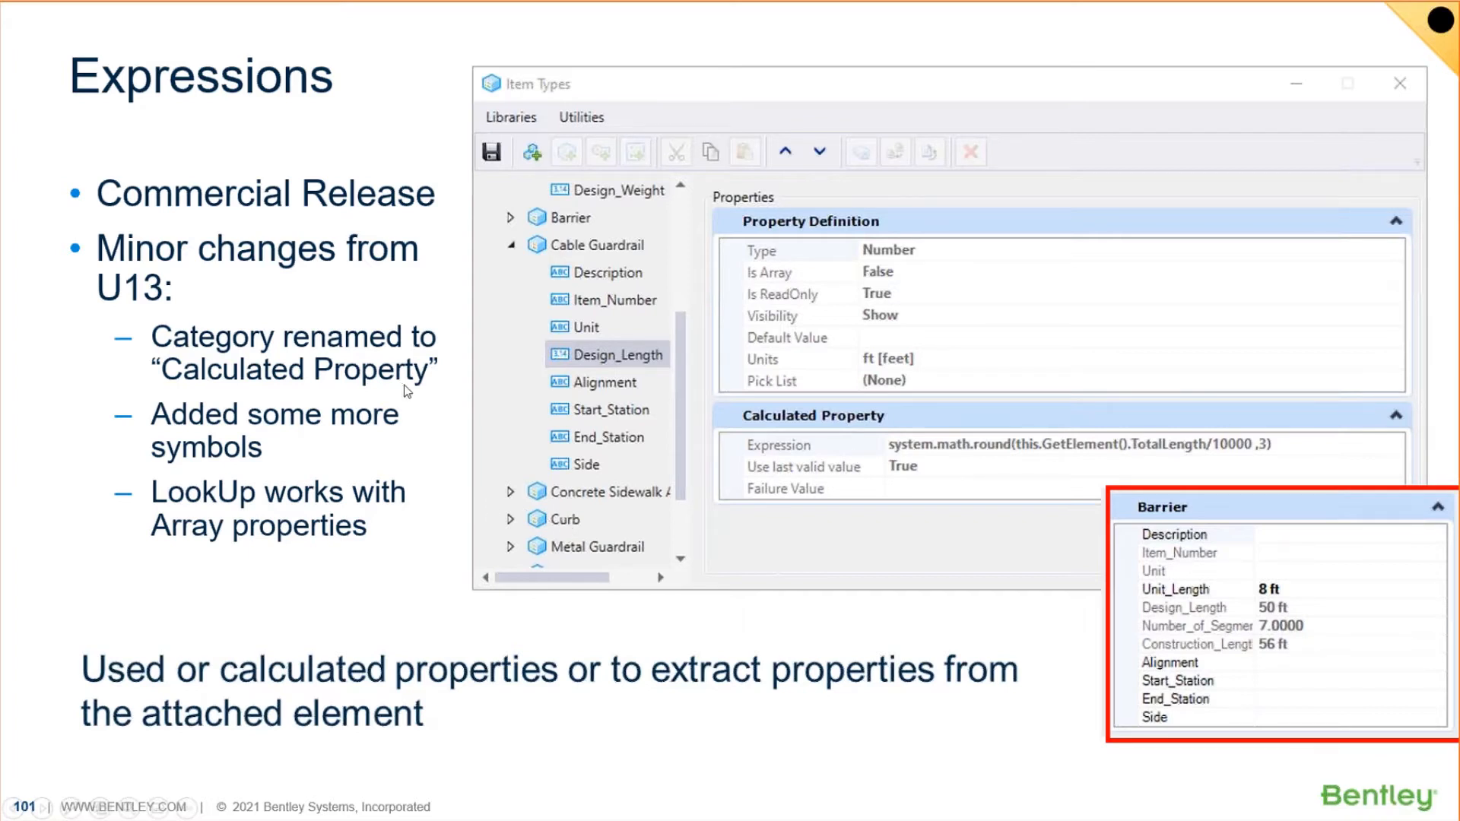
pyautogui.moveTo(610, 364)
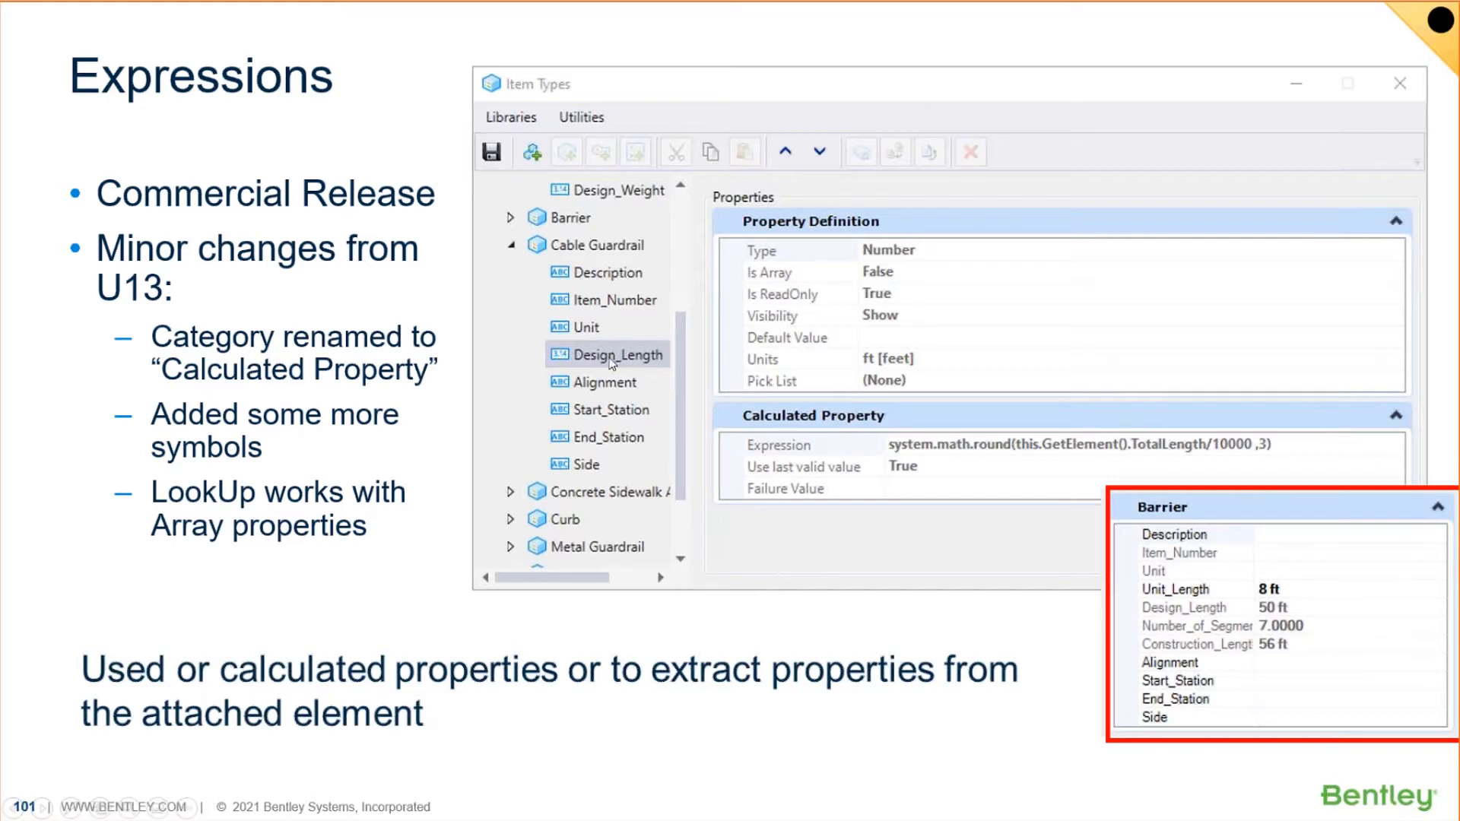
pyautogui.moveTo(1285, 564)
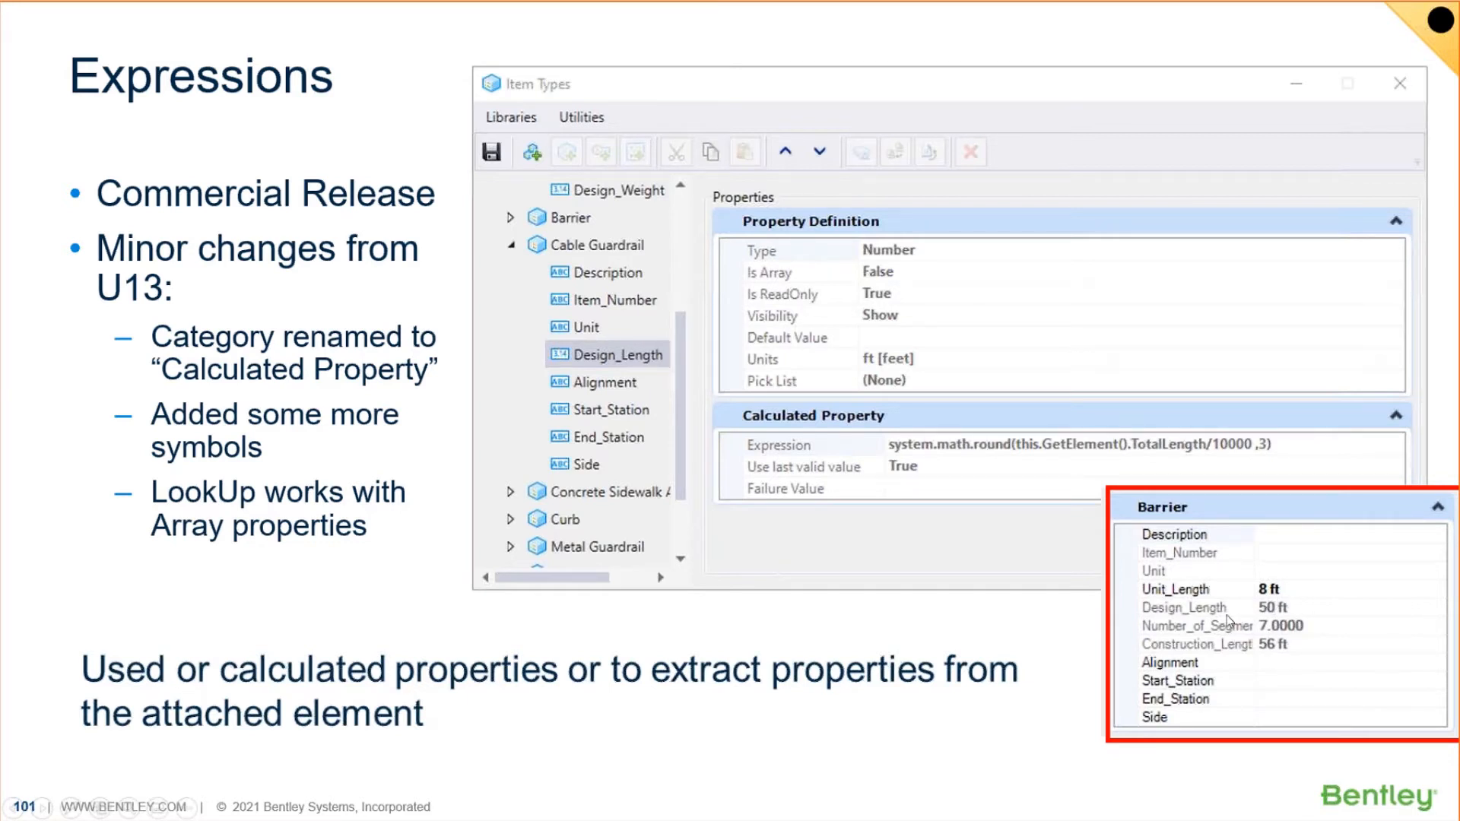
pyautogui.moveTo(1246, 655)
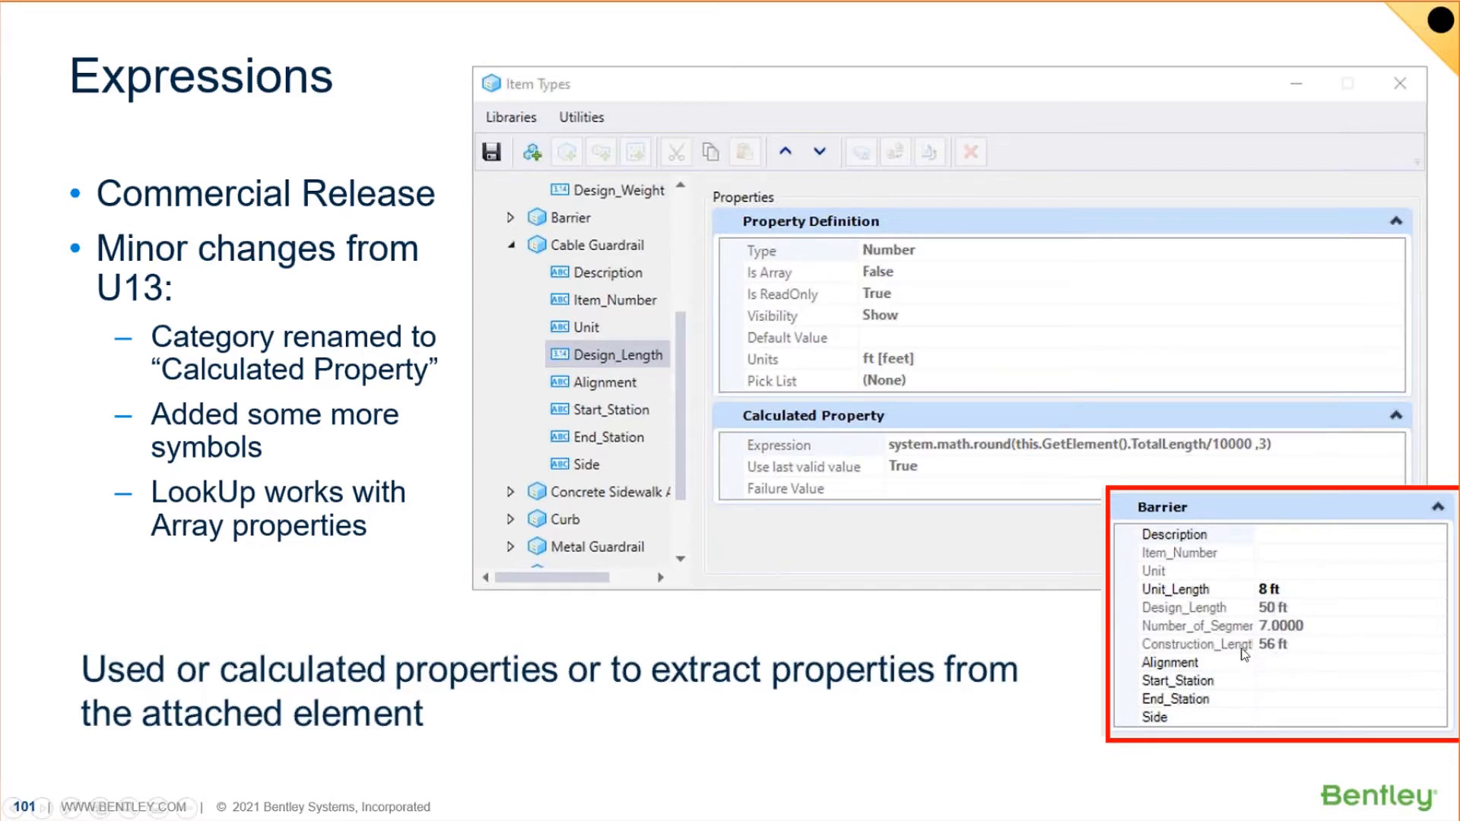
pyautogui.moveTo(1270, 654)
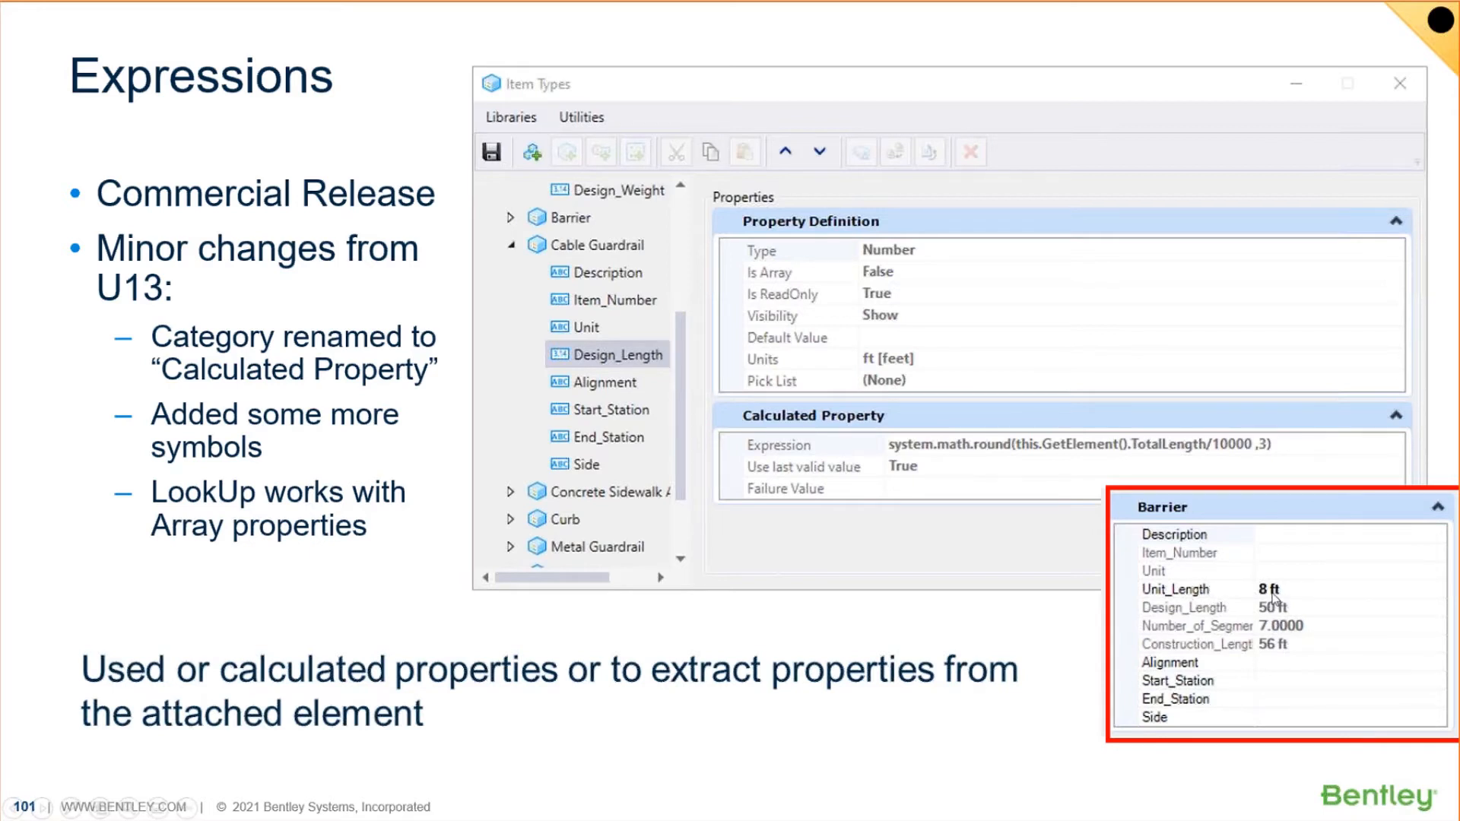
pyautogui.moveTo(1293, 633)
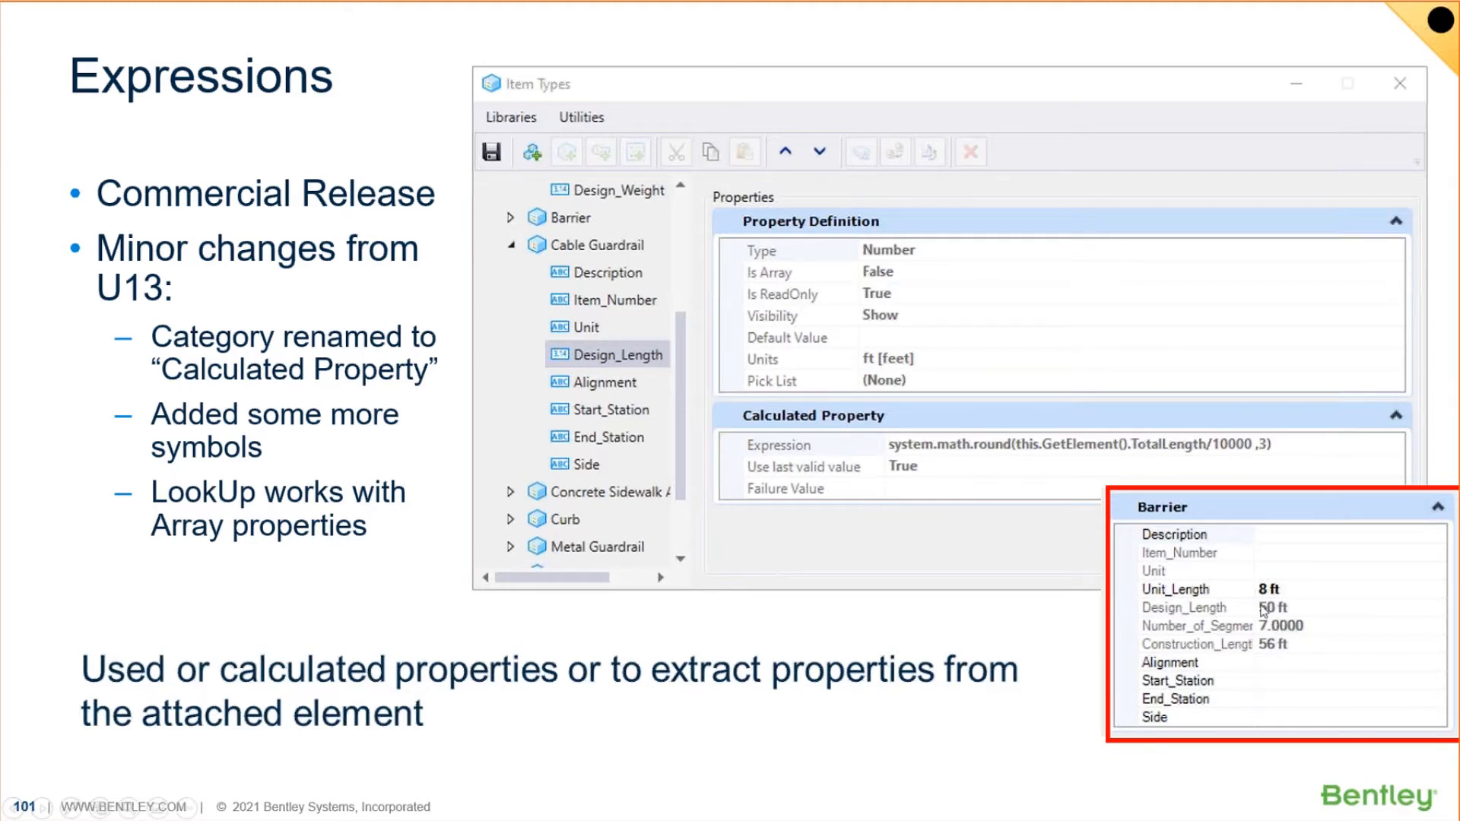
pyautogui.moveTo(1228, 619)
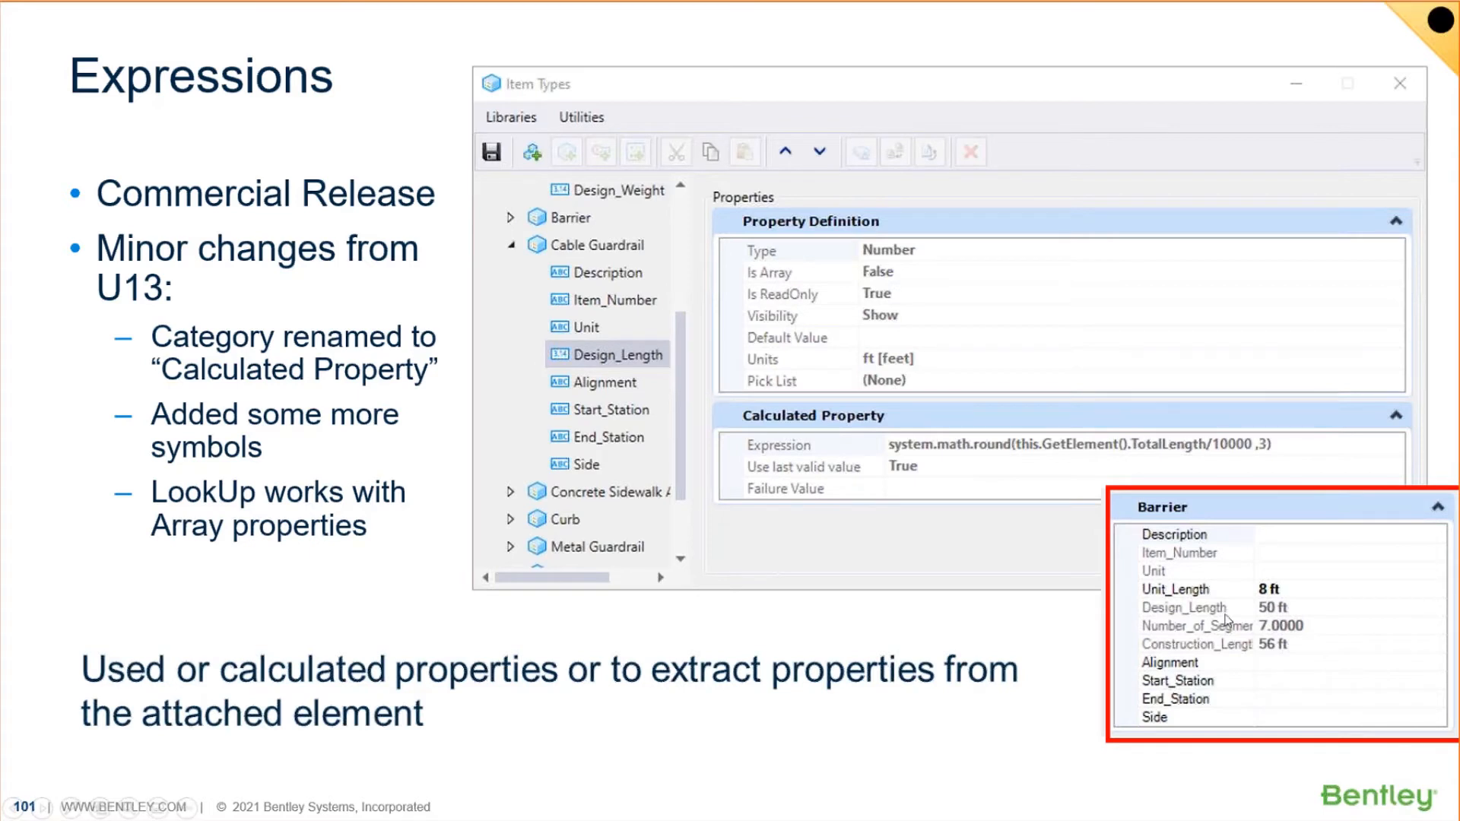
pyautogui.moveTo(1286, 658)
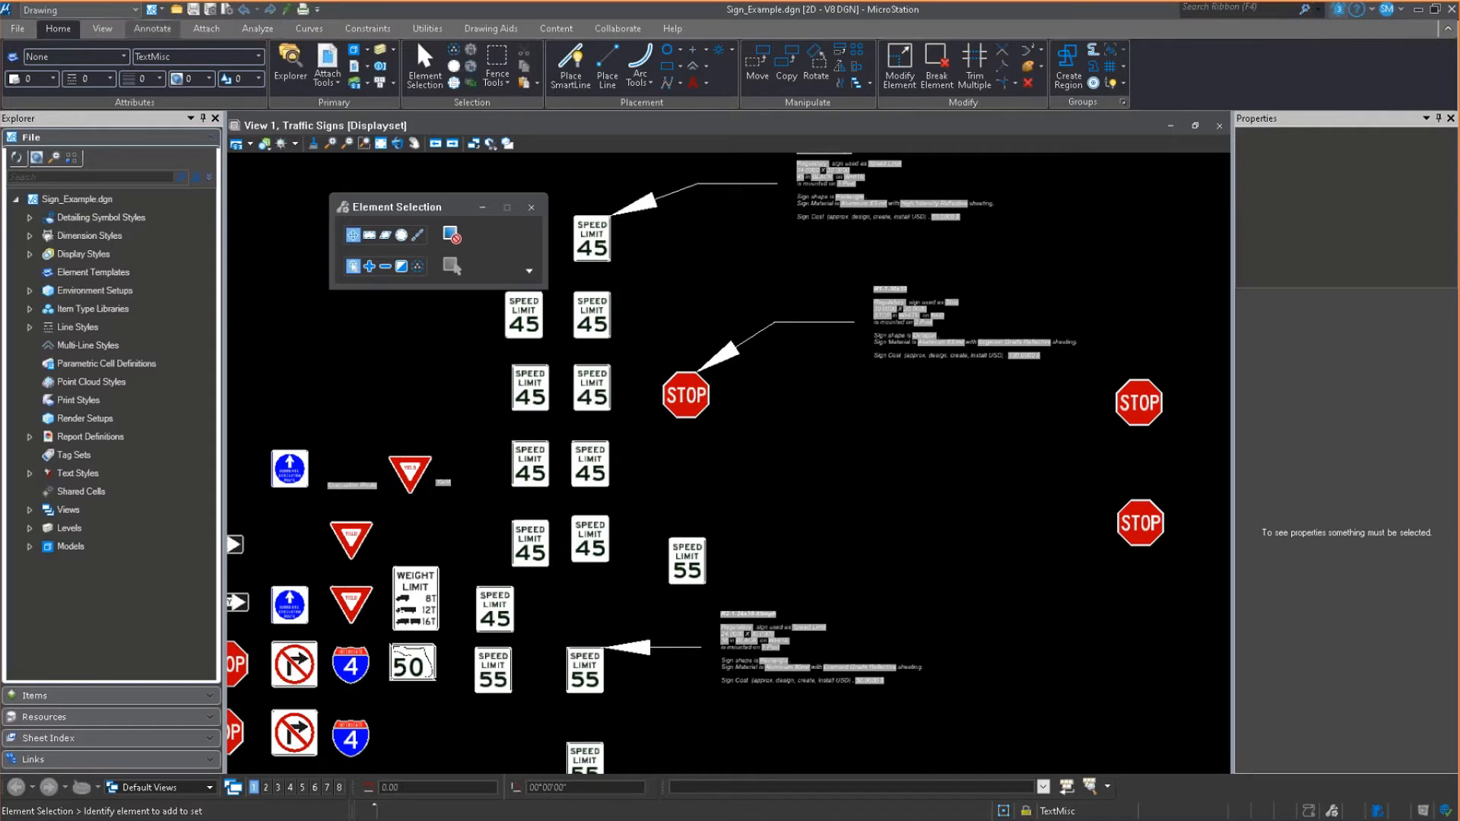
# Step: Show Sign_Example.dgn's Item Types dialog with the Bid Items and Sign libraries
pyautogui.click(207, 29)
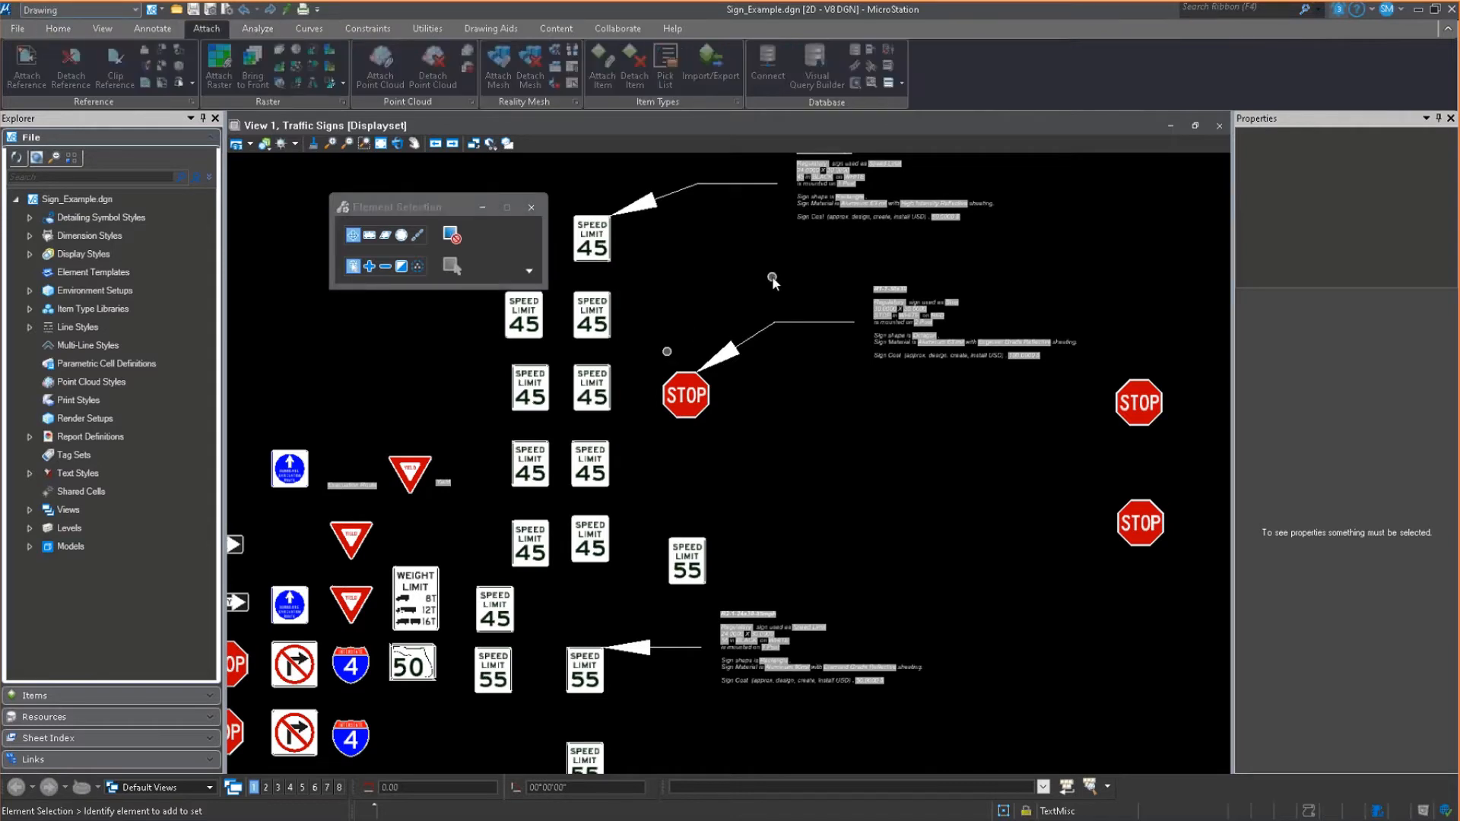
pyautogui.click(601, 67)
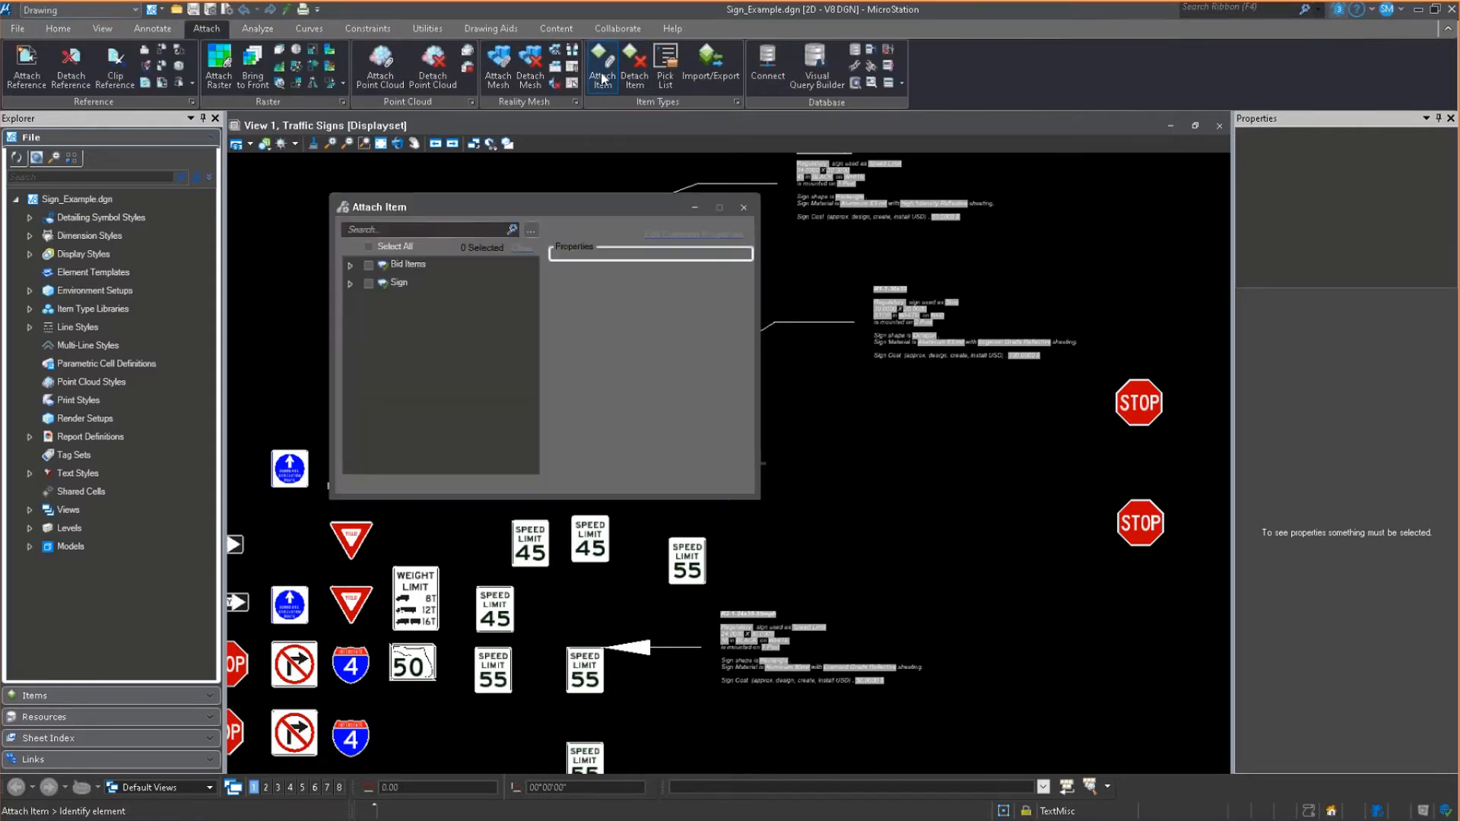
pyautogui.click(735, 103)
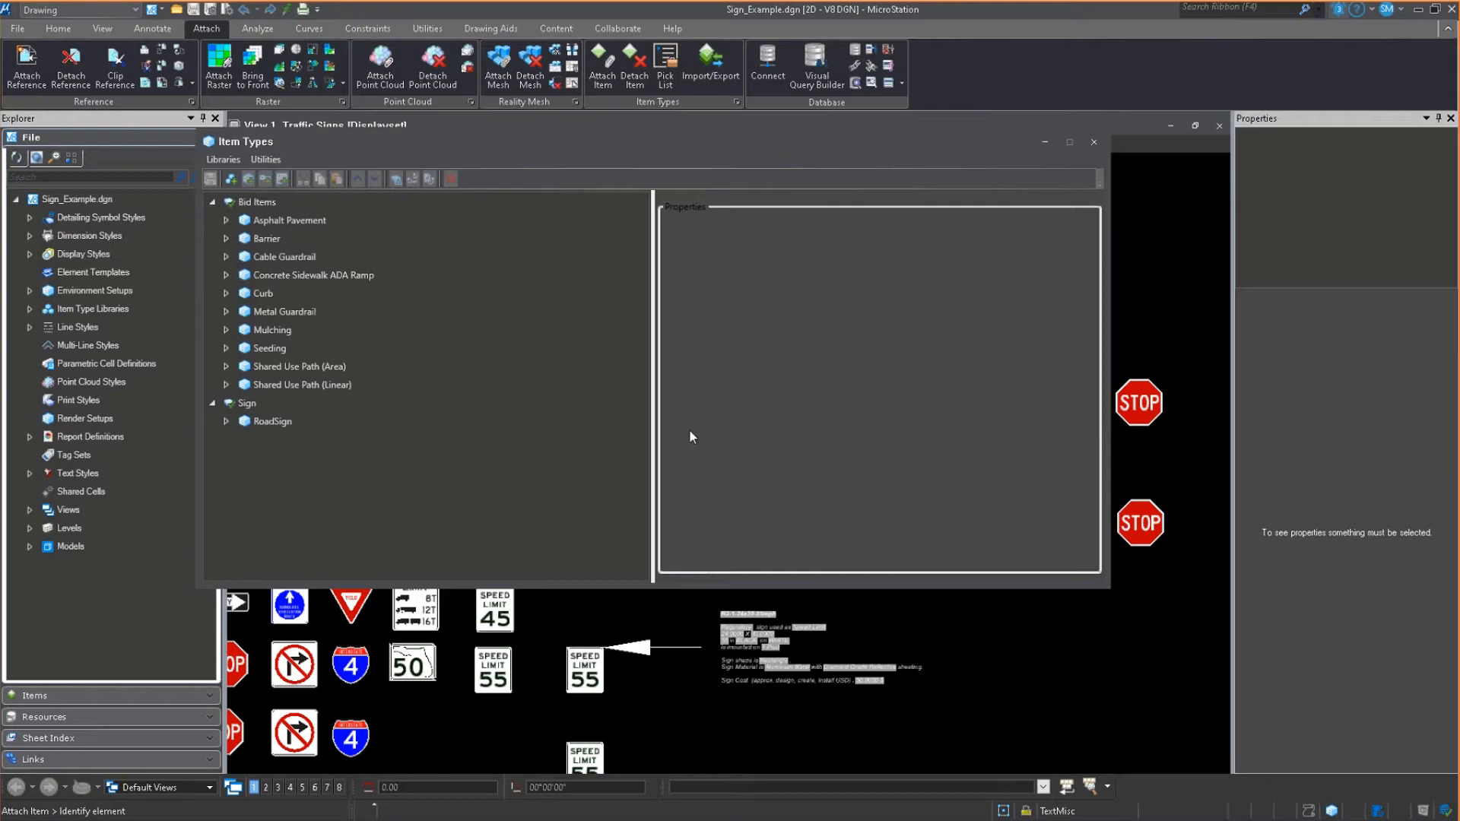
# Step: Expand Sign > RoadSign, enlarge the window, and inspect the Catalog_Number property
pyautogui.click(248, 402)
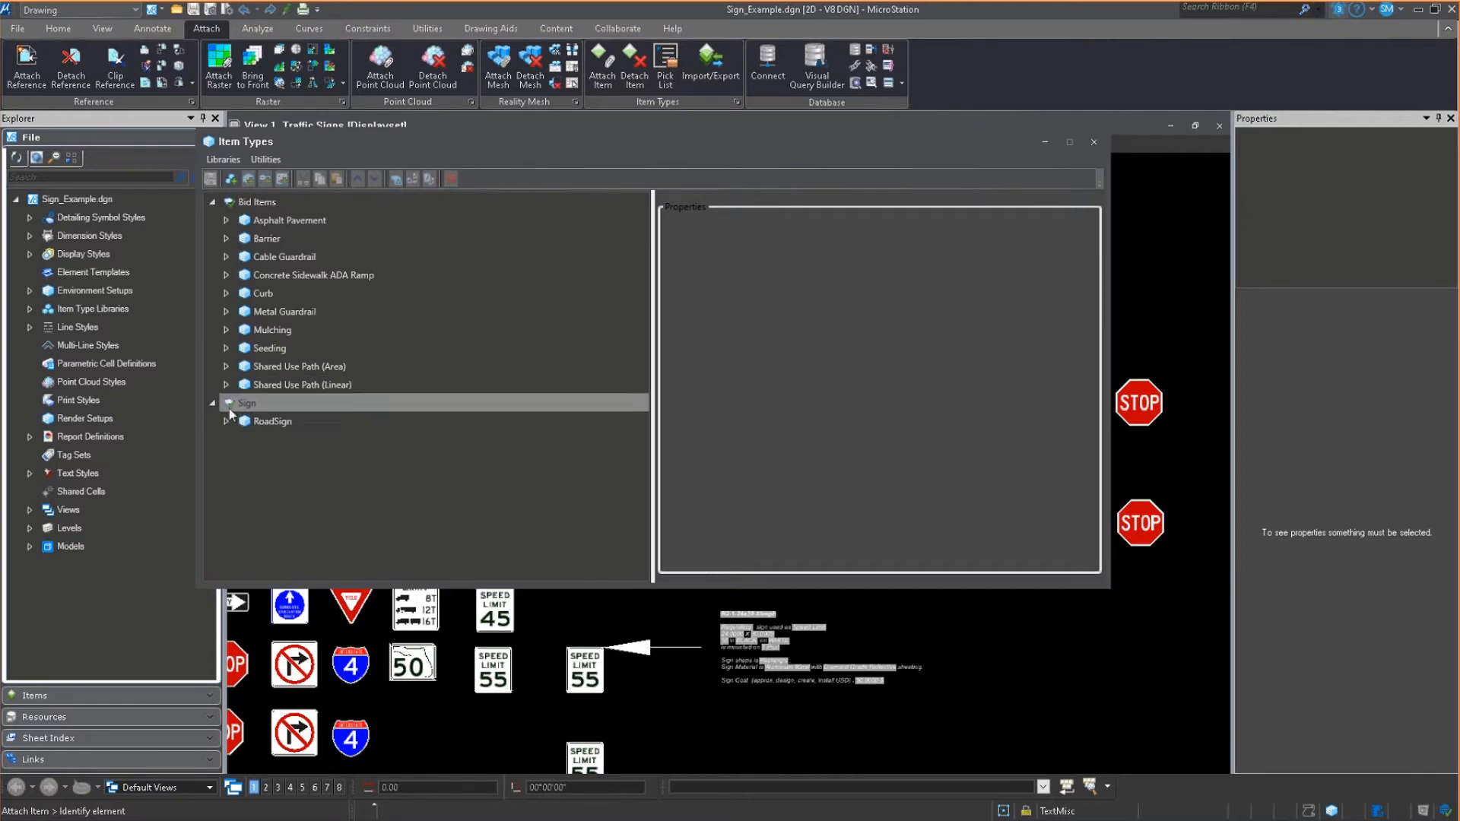
pyautogui.click(226, 420)
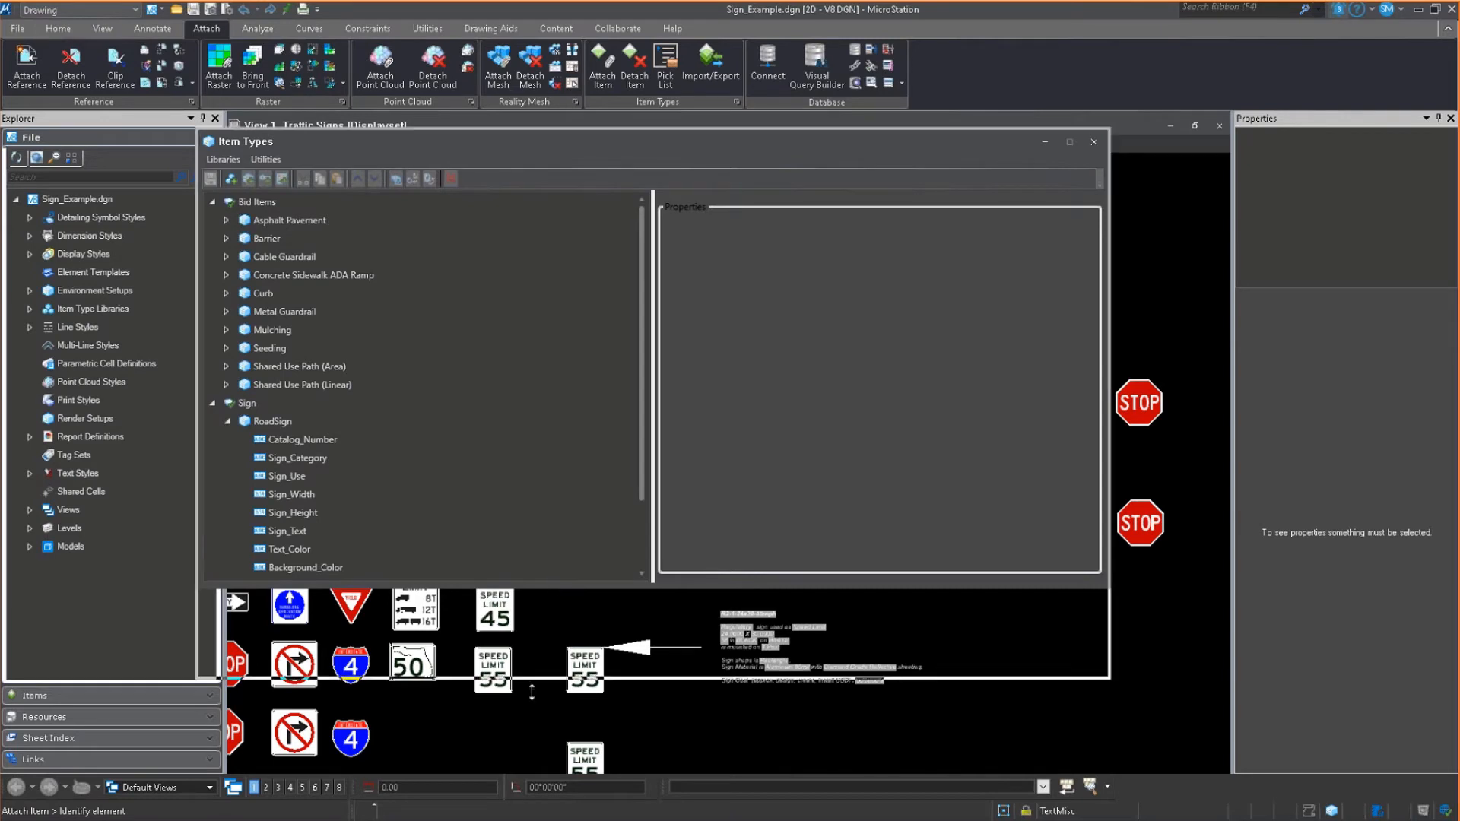
pyautogui.click(302, 438)
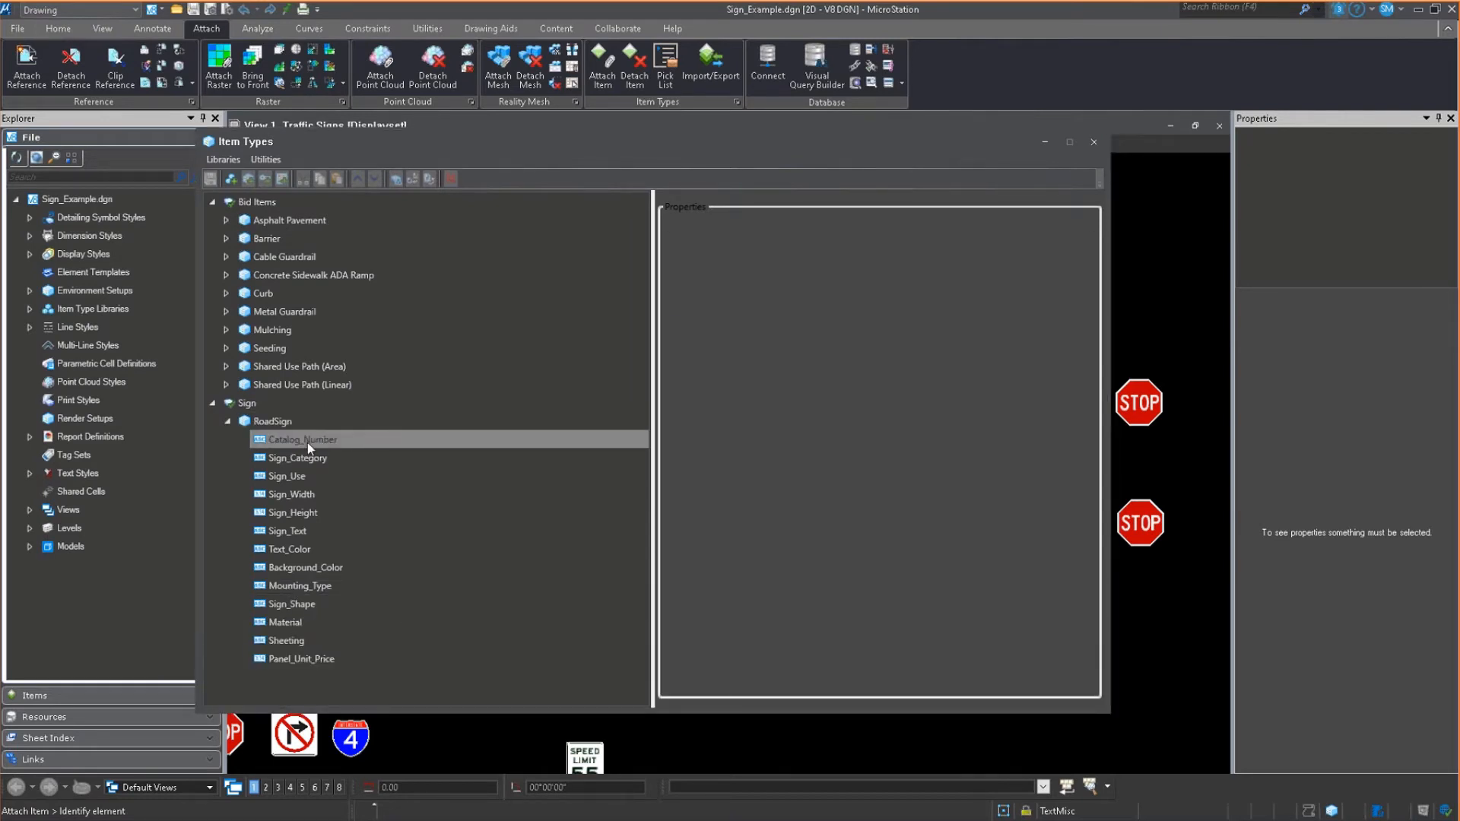
pyautogui.click(301, 439)
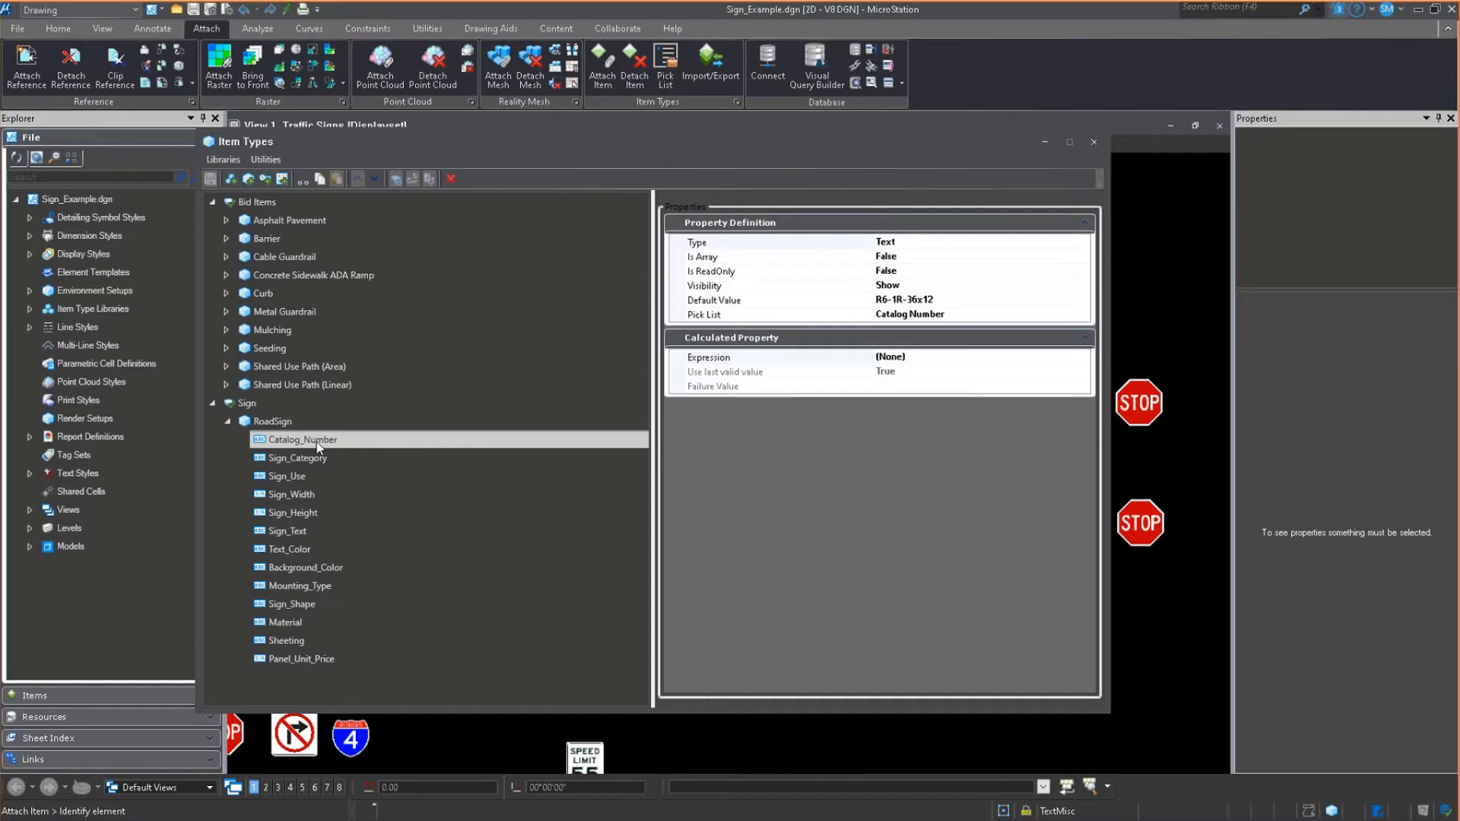
pyautogui.click(290, 548)
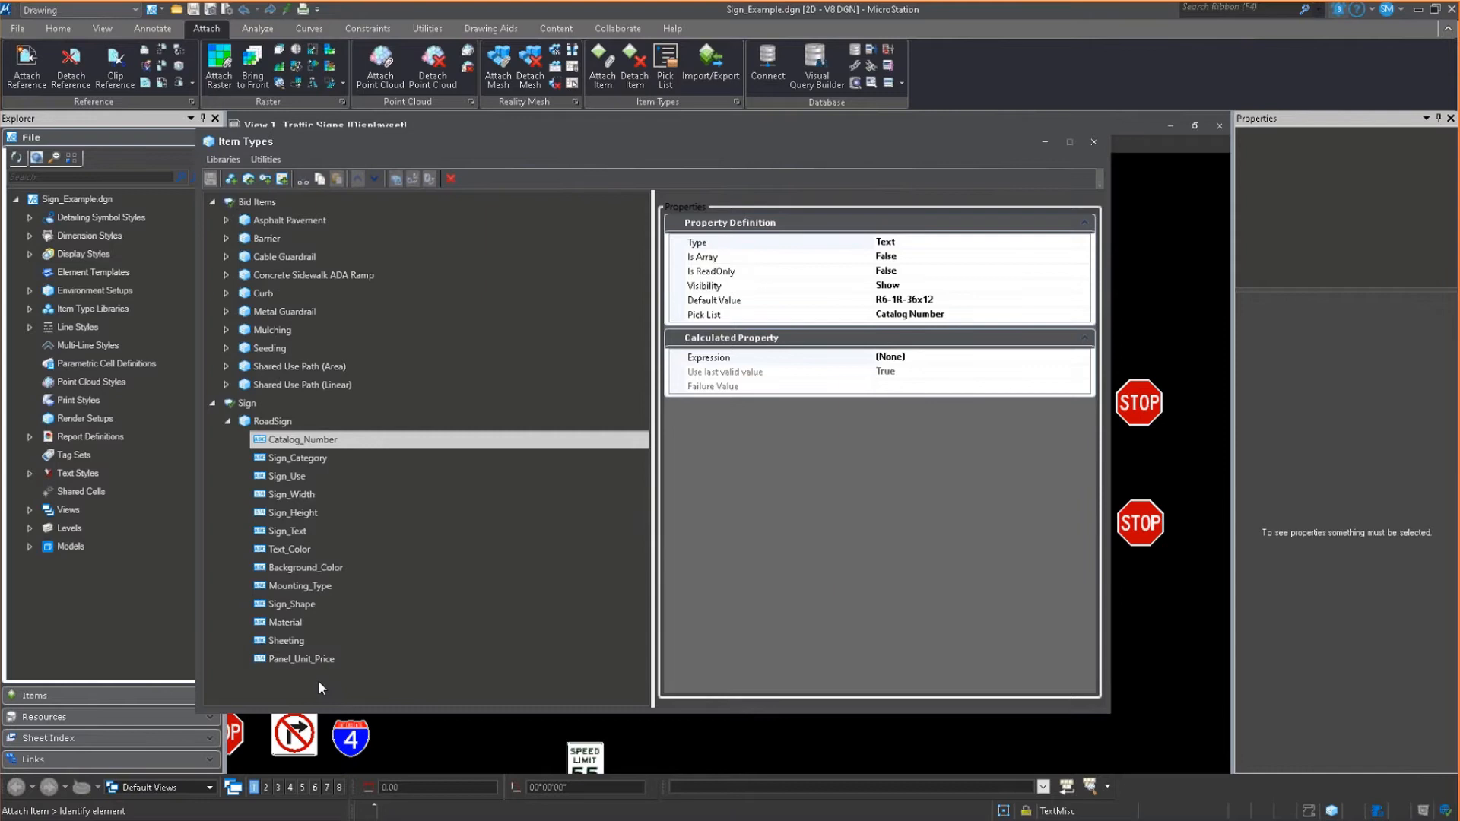
pyautogui.click(273, 422)
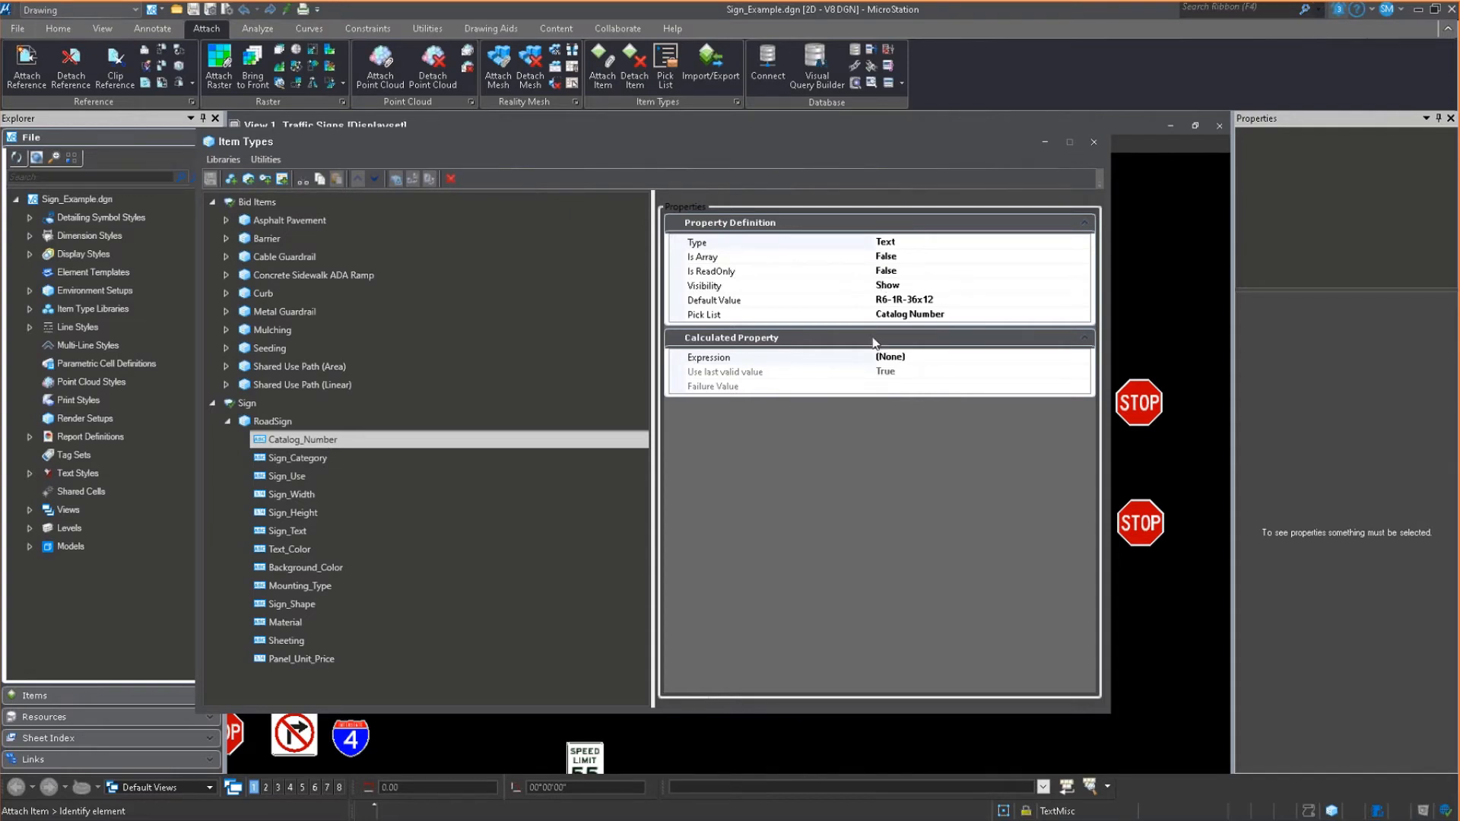
pyautogui.moveTo(892, 324)
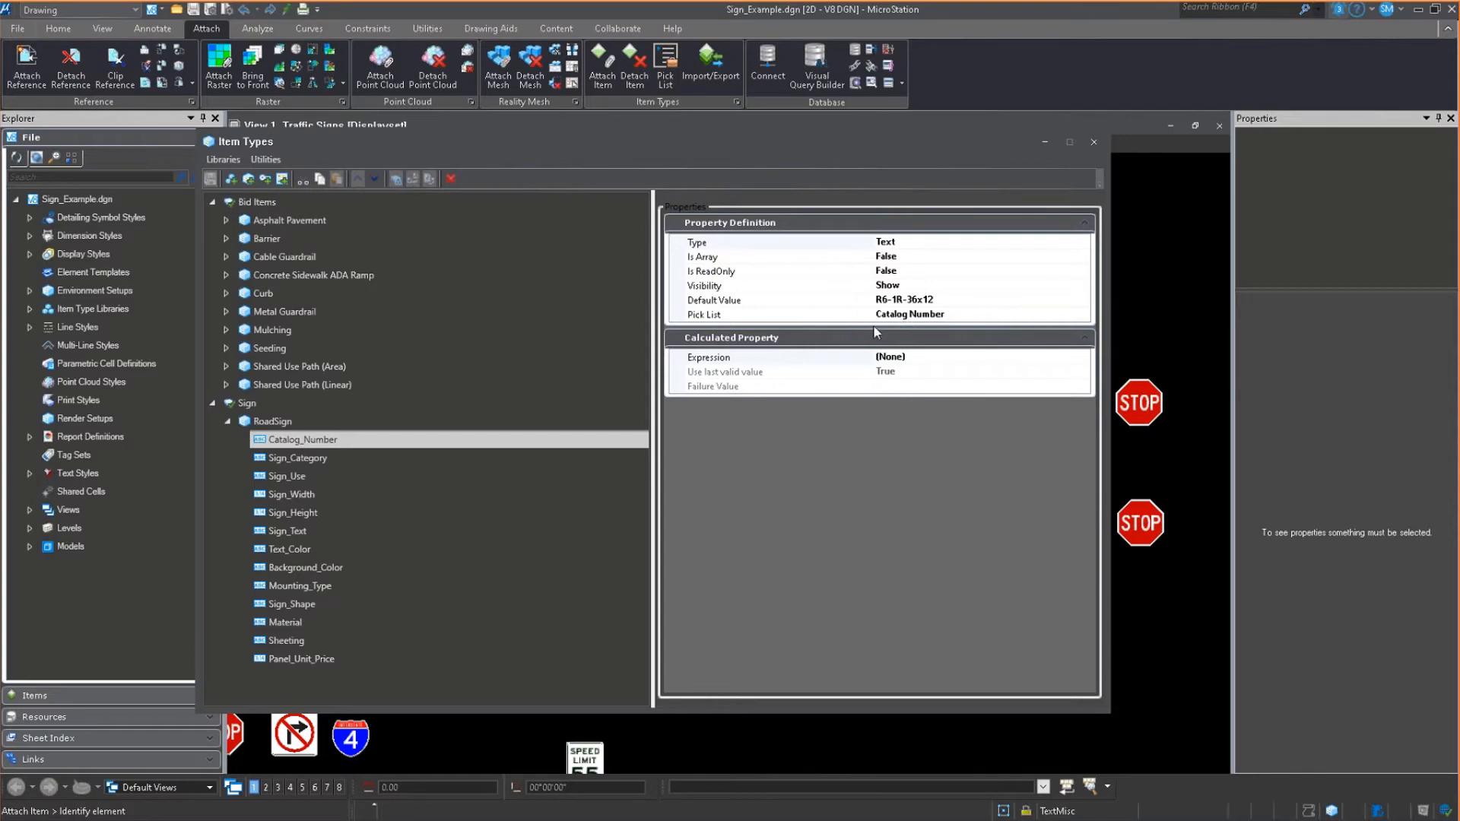
# Step: Inspect the calculated Sign_Category property and neighbouring RoadSign property definitions
pyautogui.click(298, 457)
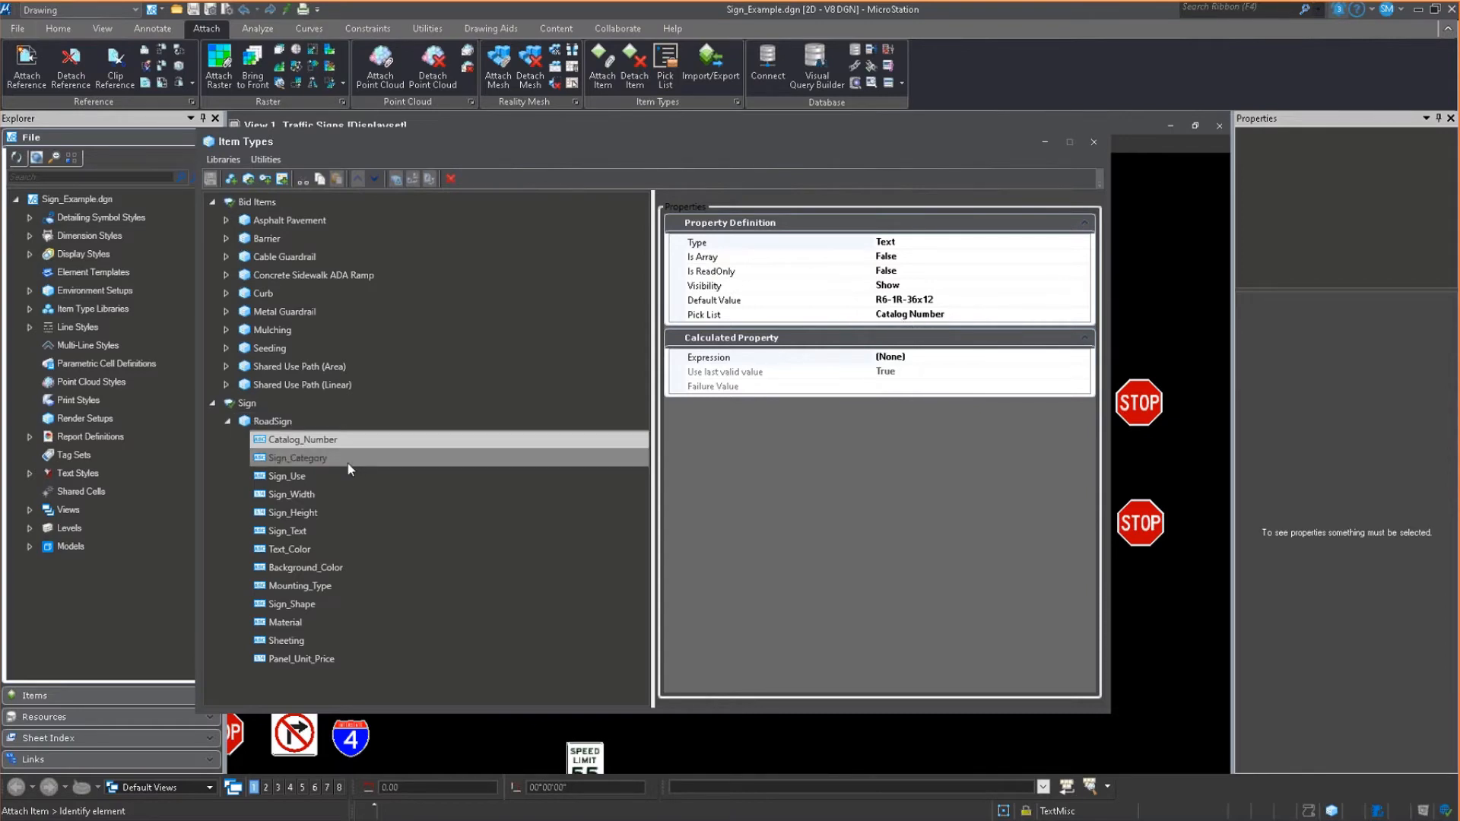
pyautogui.click(298, 457)
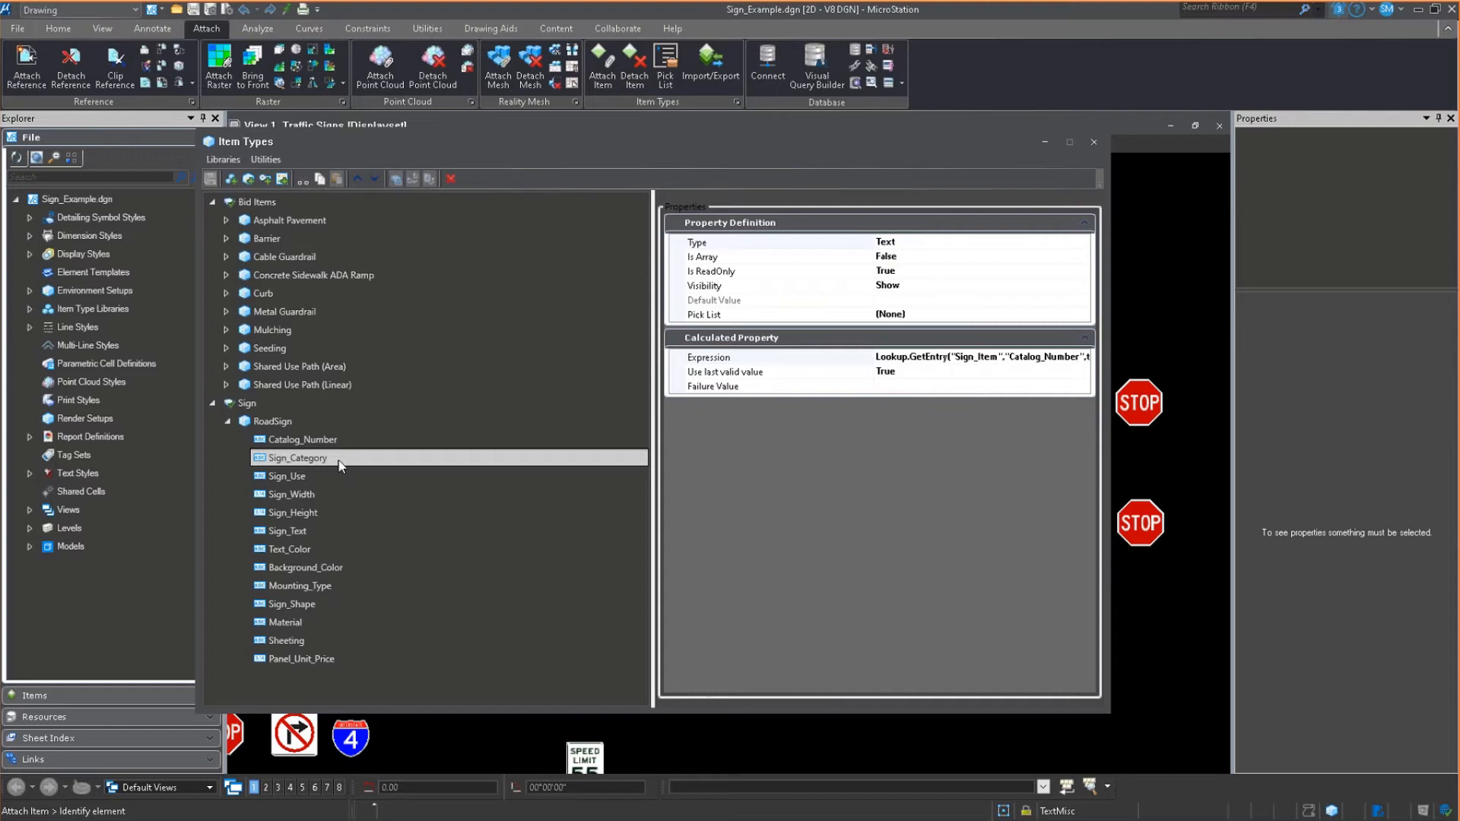
pyautogui.moveTo(333, 464)
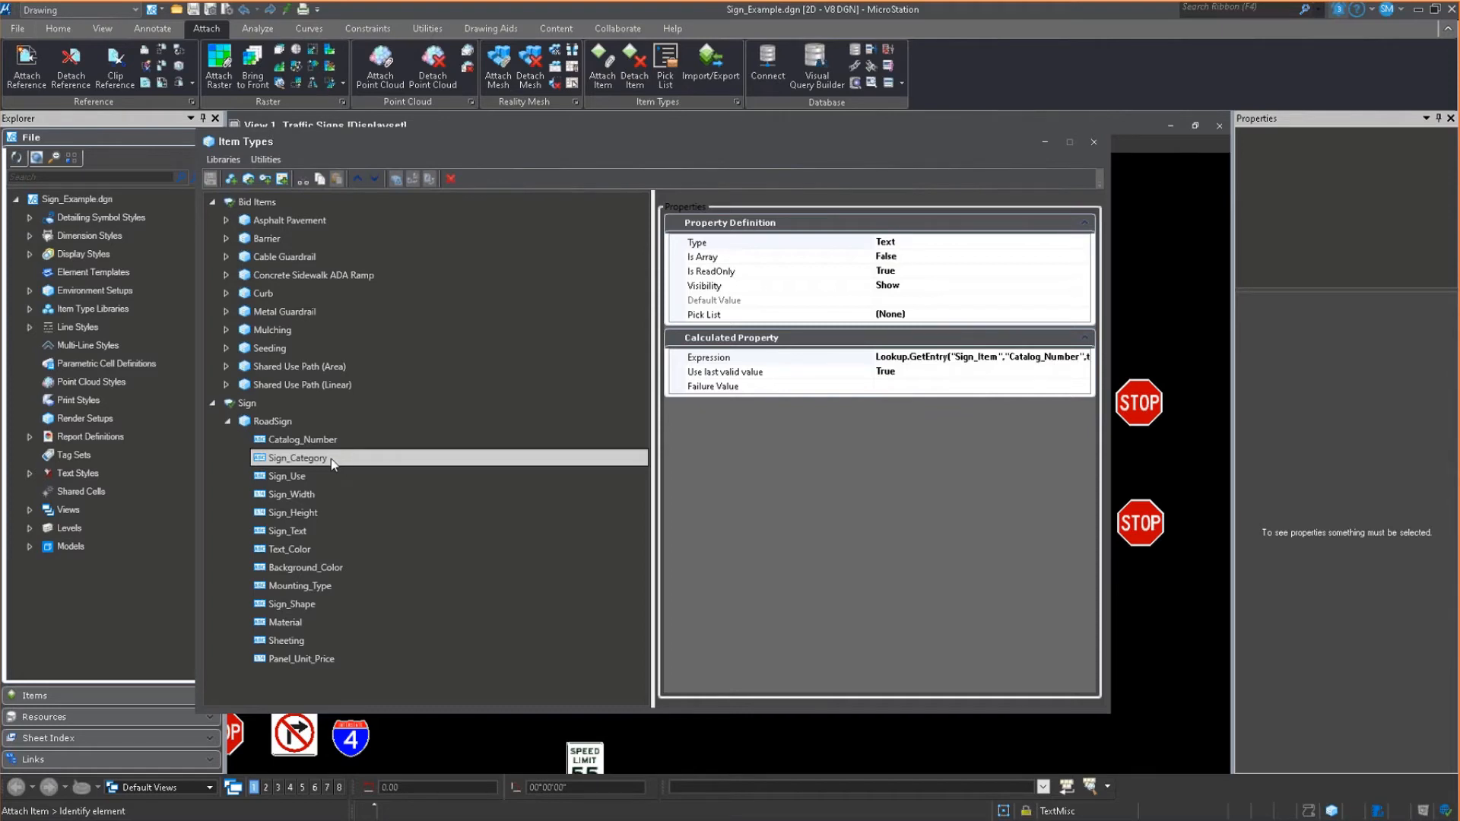
pyautogui.moveTo(311, 518)
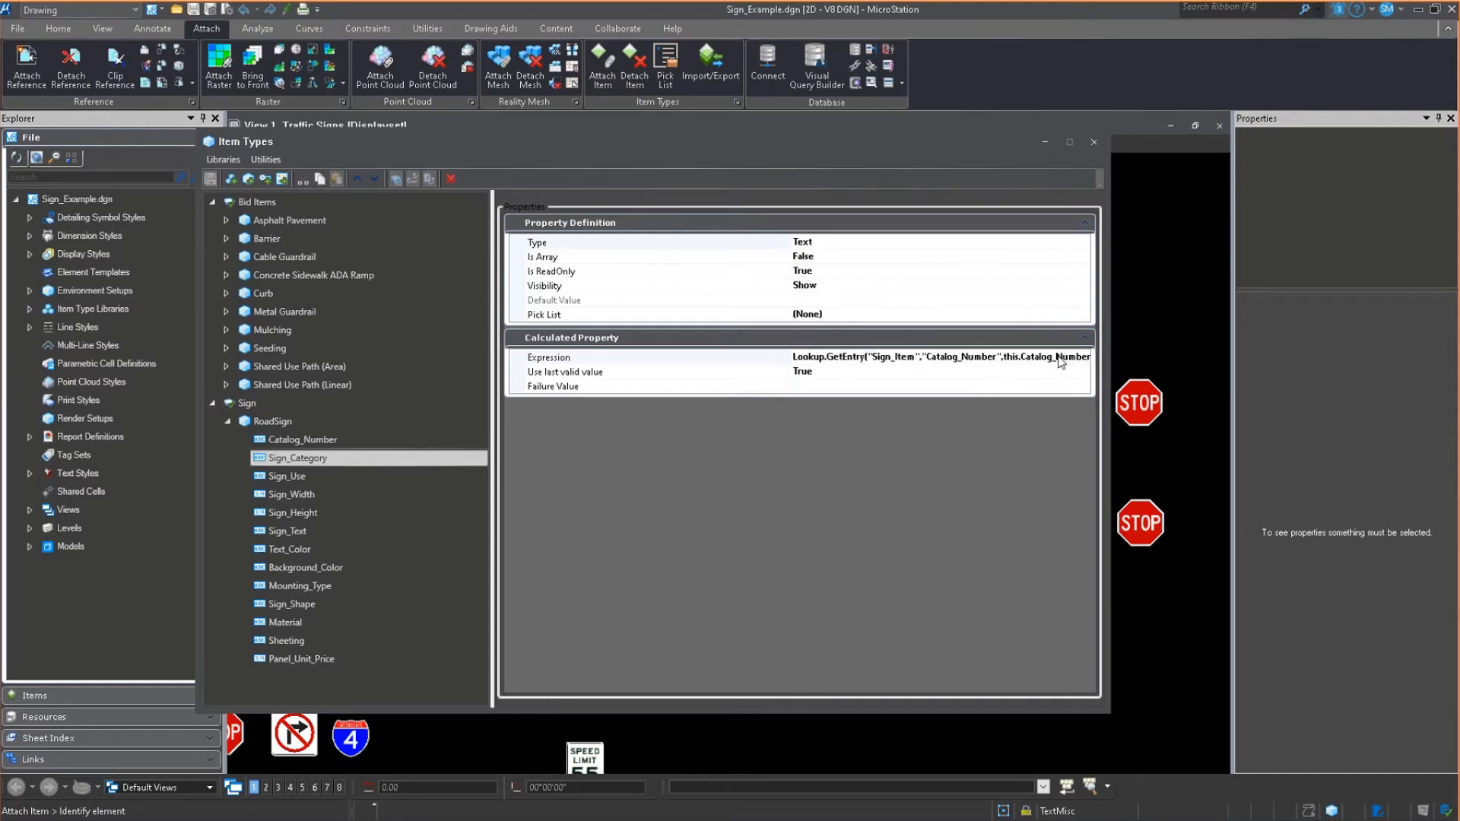
pyautogui.moveTo(959, 373)
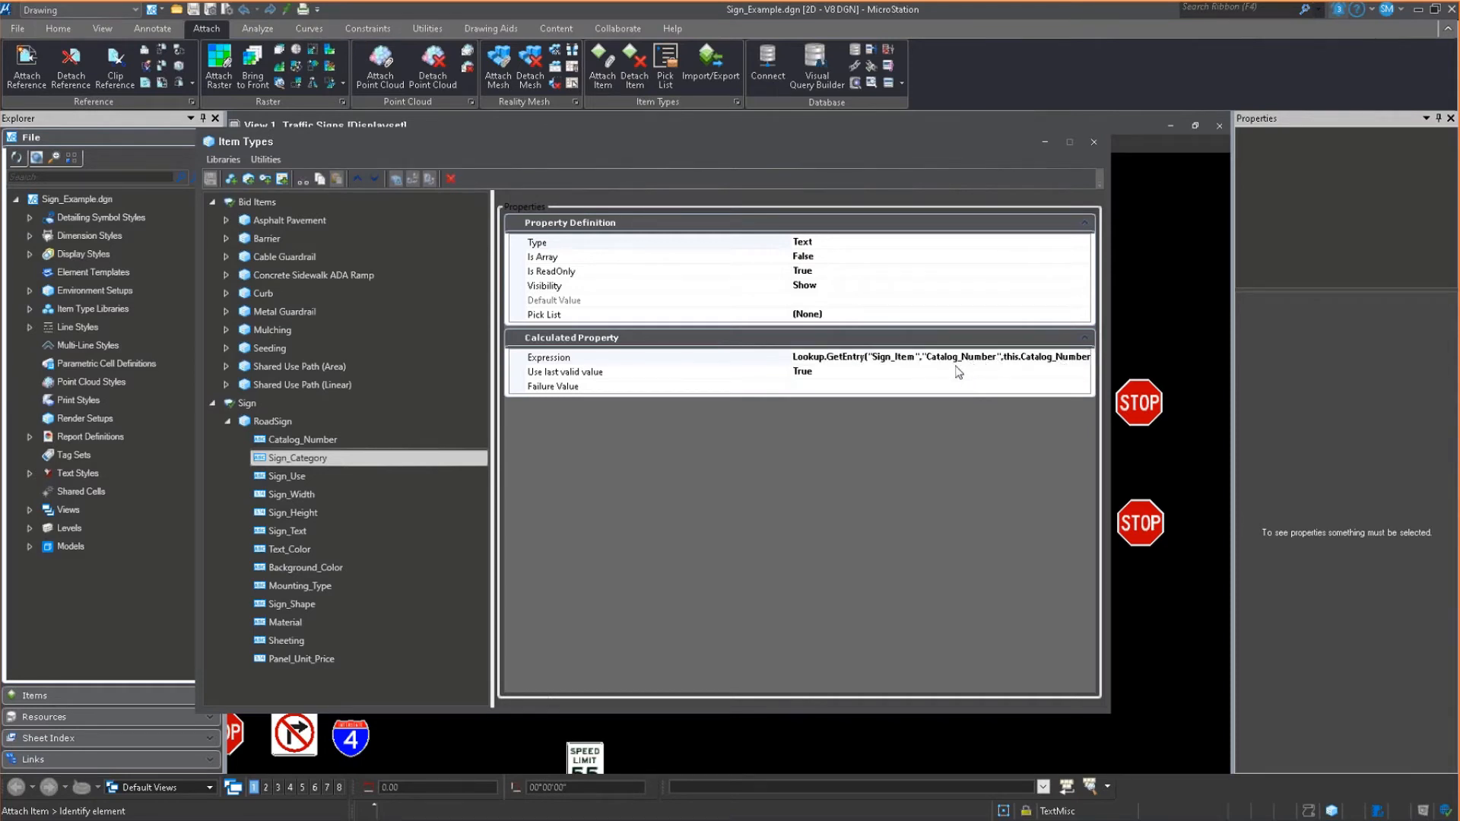
pyautogui.click(302, 440)
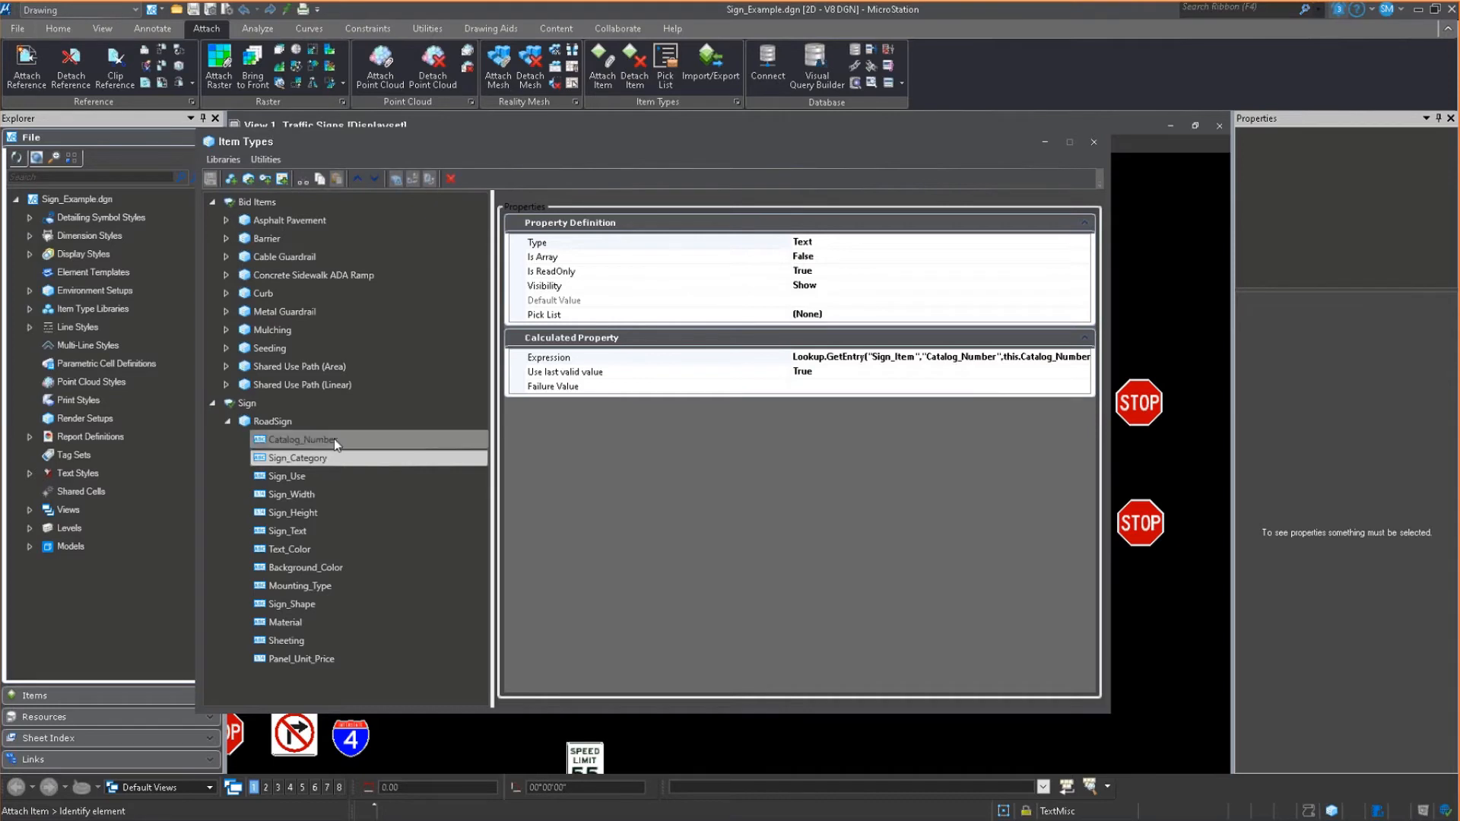
pyautogui.click(298, 457)
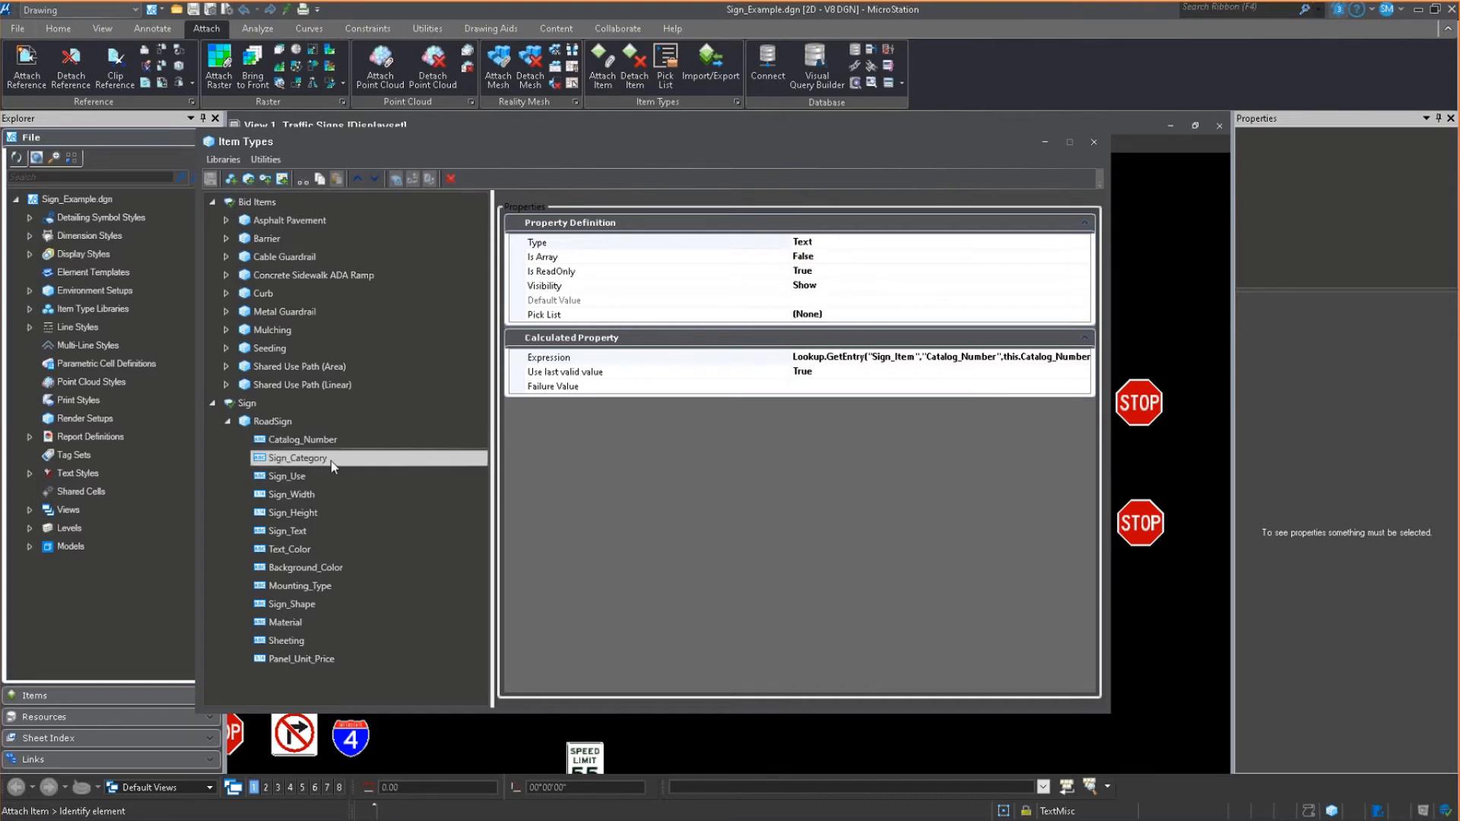
pyautogui.click(286, 476)
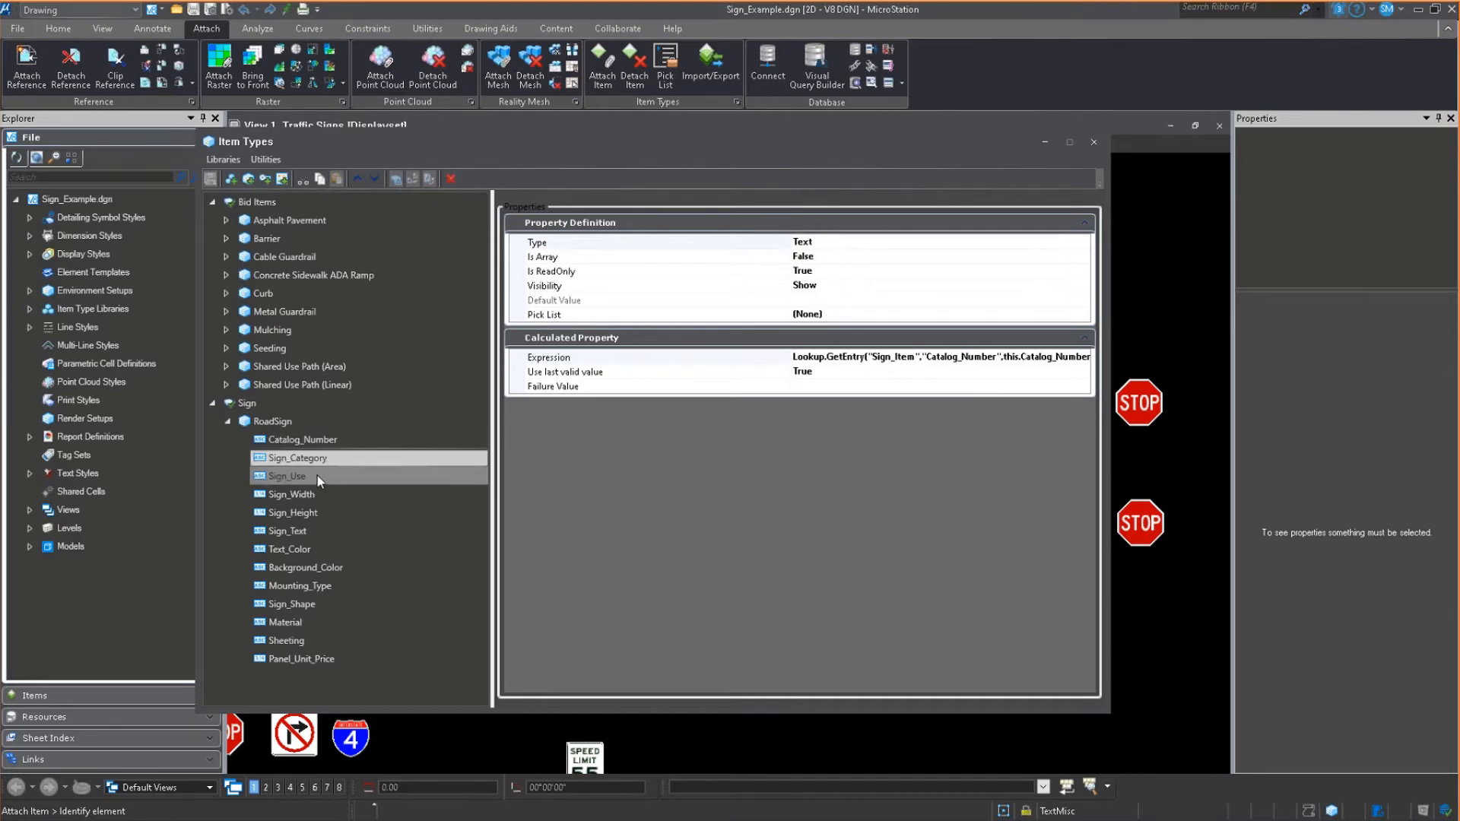
pyautogui.click(289, 531)
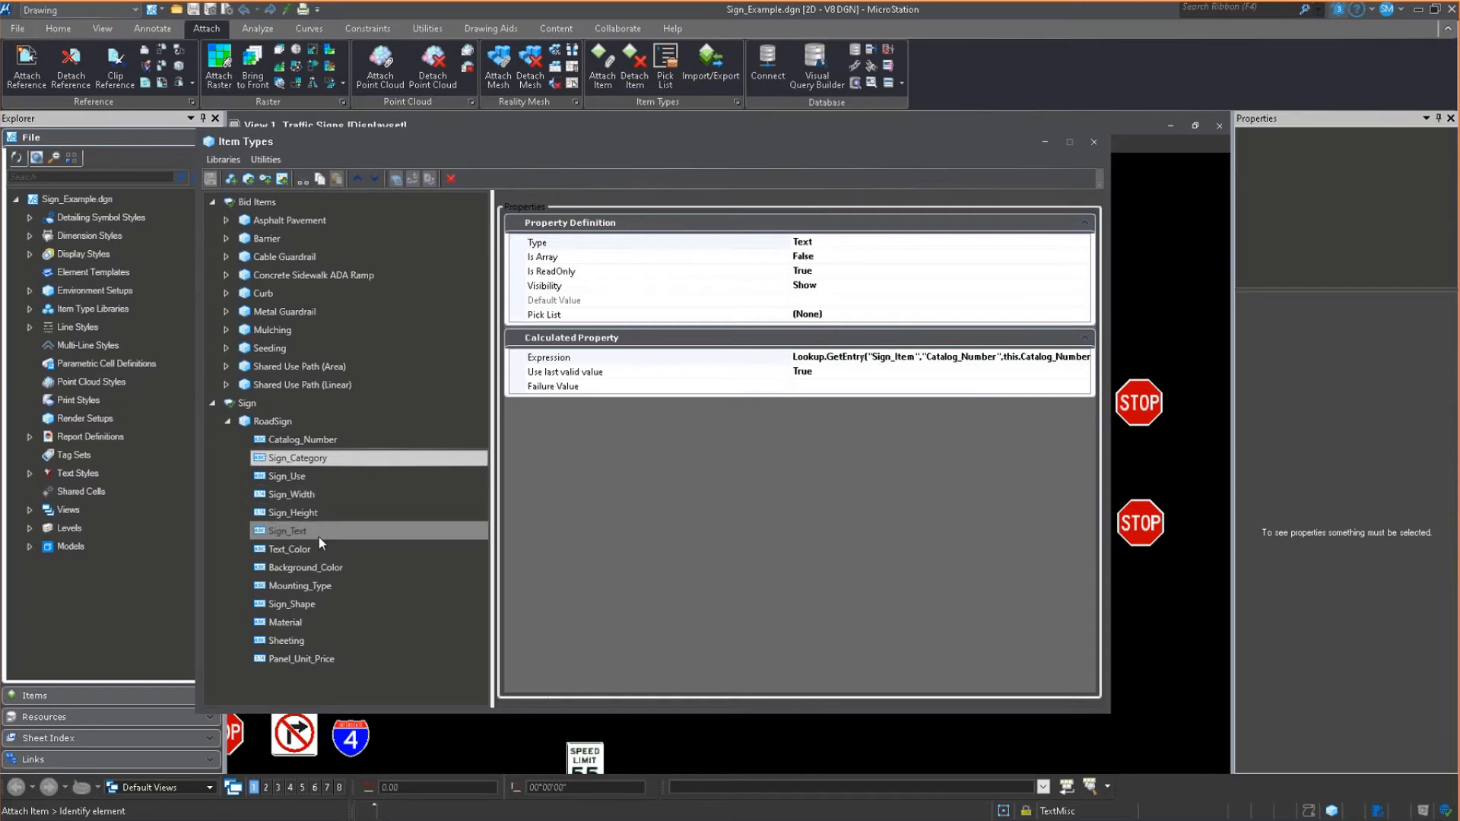
pyautogui.click(292, 603)
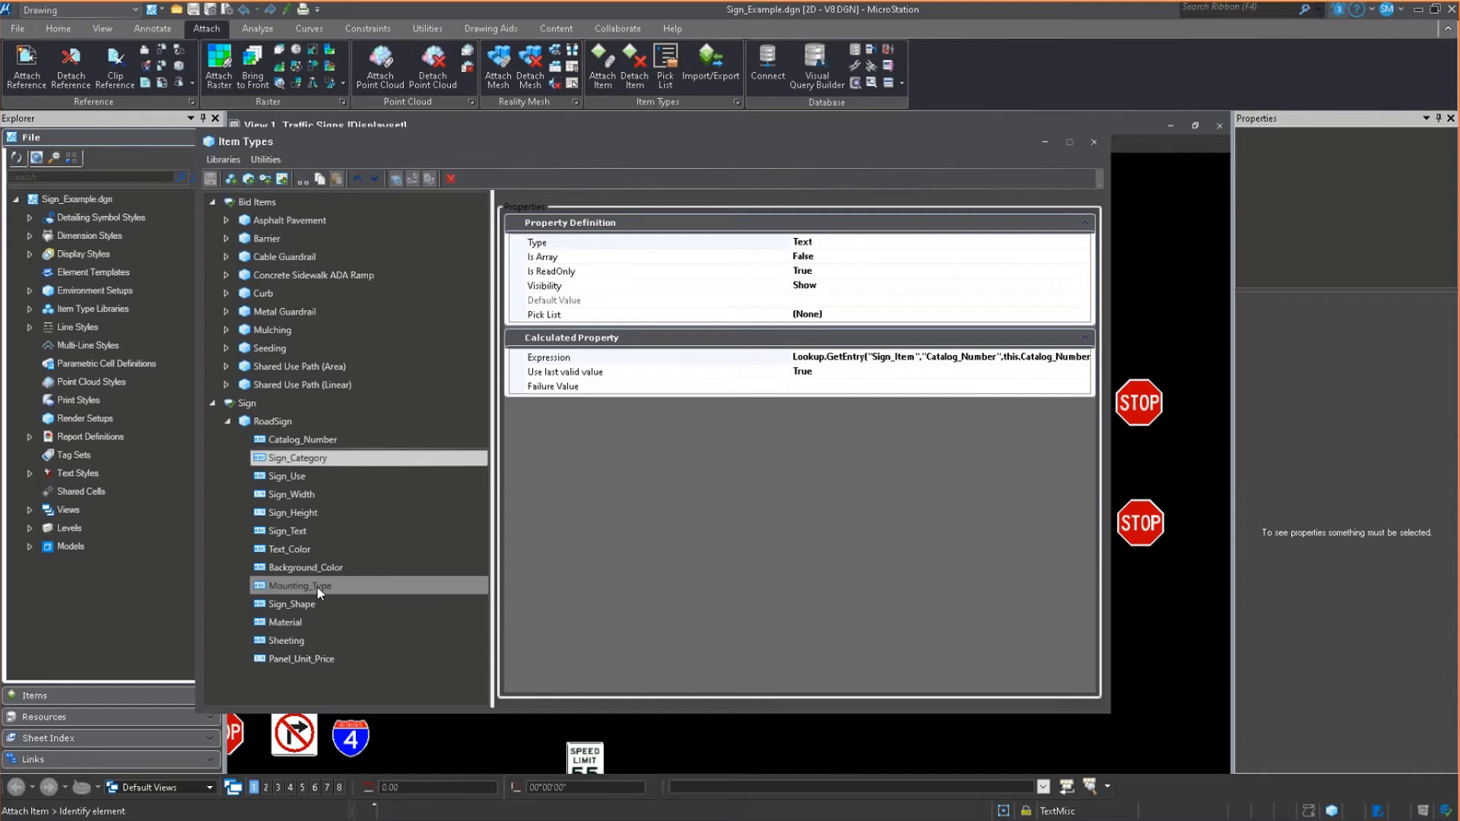
# Step: Review Mounting_Type, Sign_Shape, Material, Sheeting and Panel_Unit_Price definitions and defaults
pyautogui.click(300, 586)
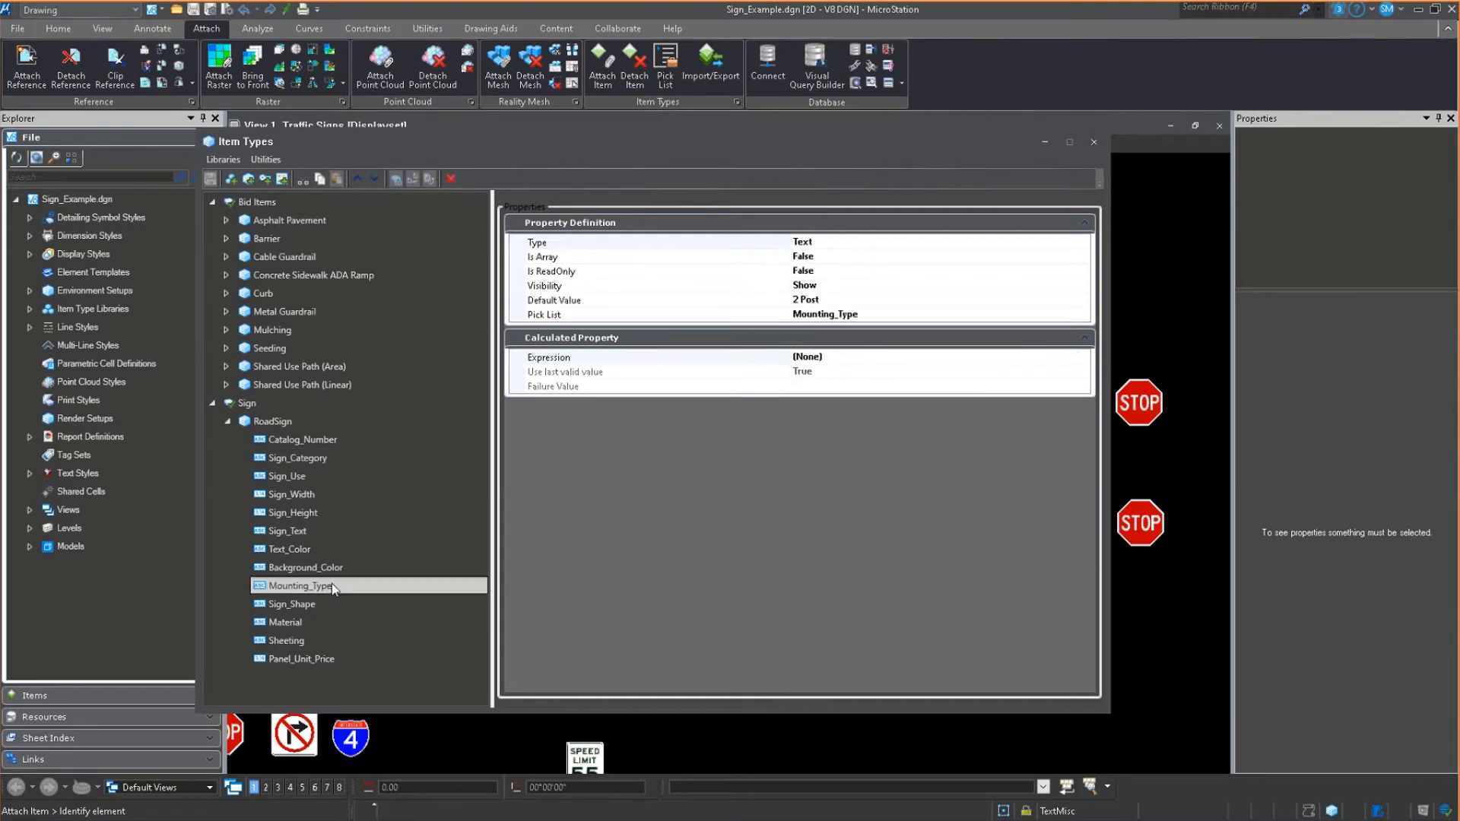
pyautogui.click(298, 602)
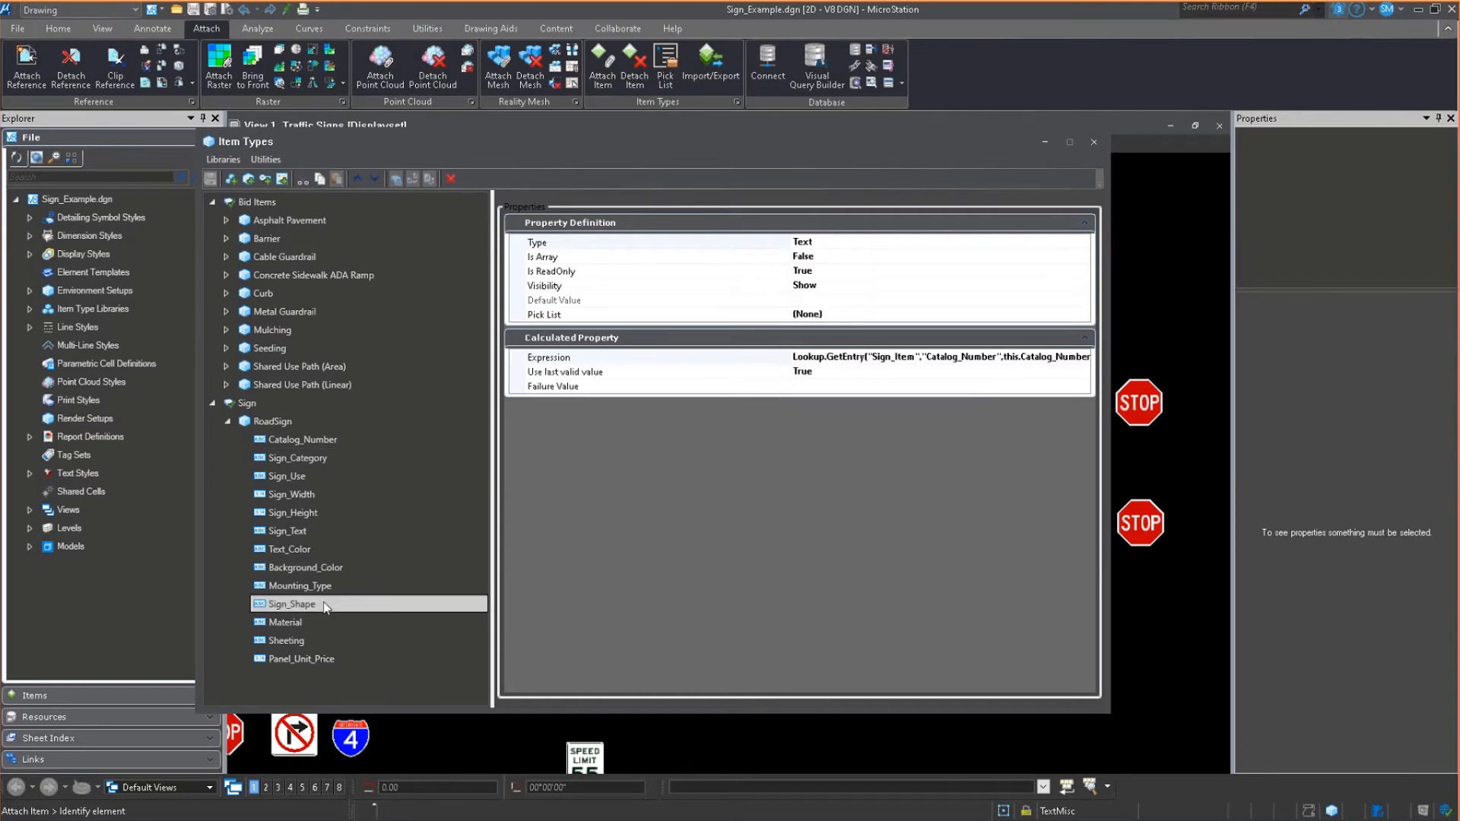
pyautogui.click(286, 622)
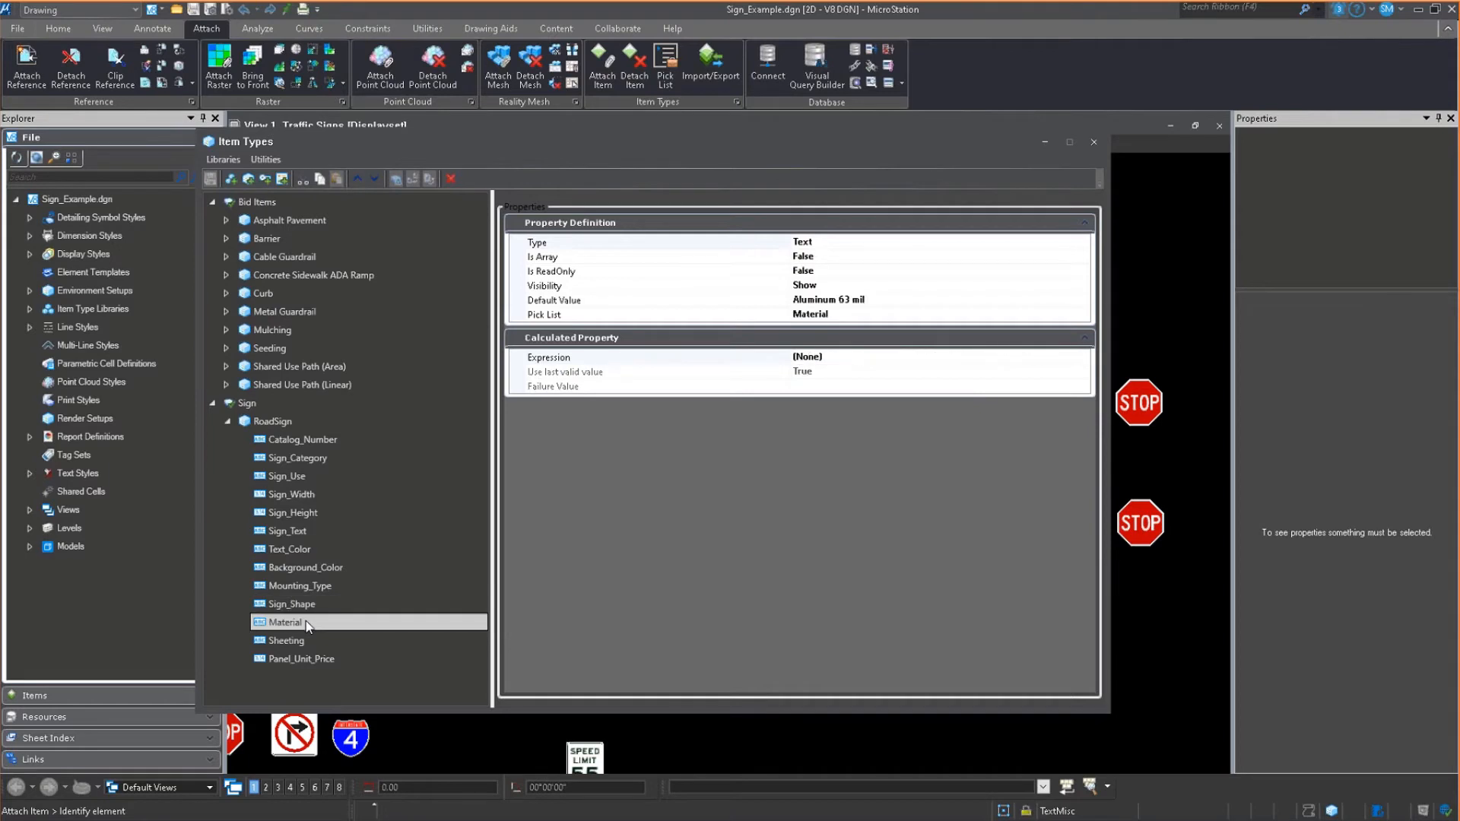
pyautogui.click(286, 640)
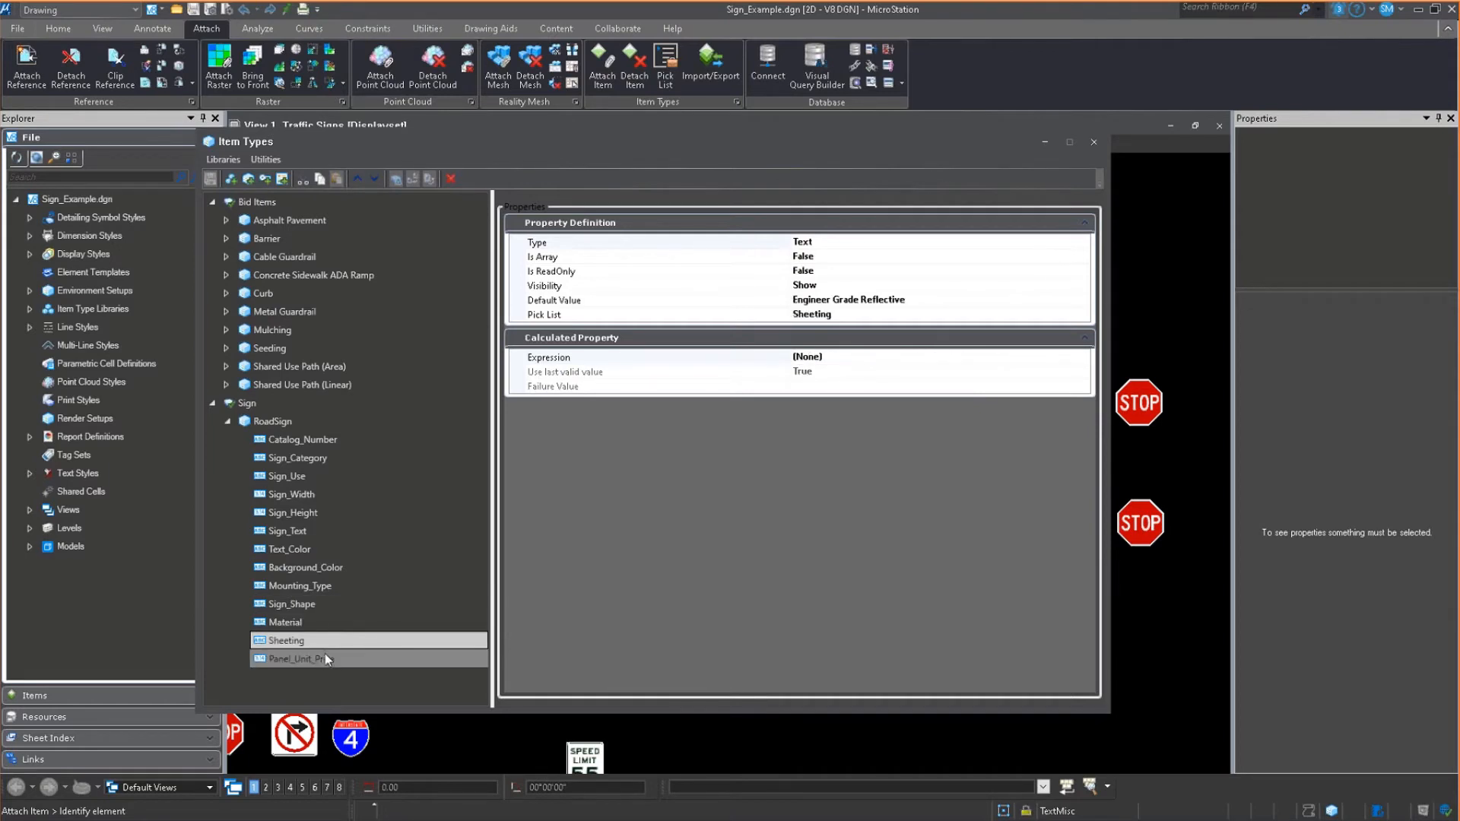
pyautogui.click(298, 658)
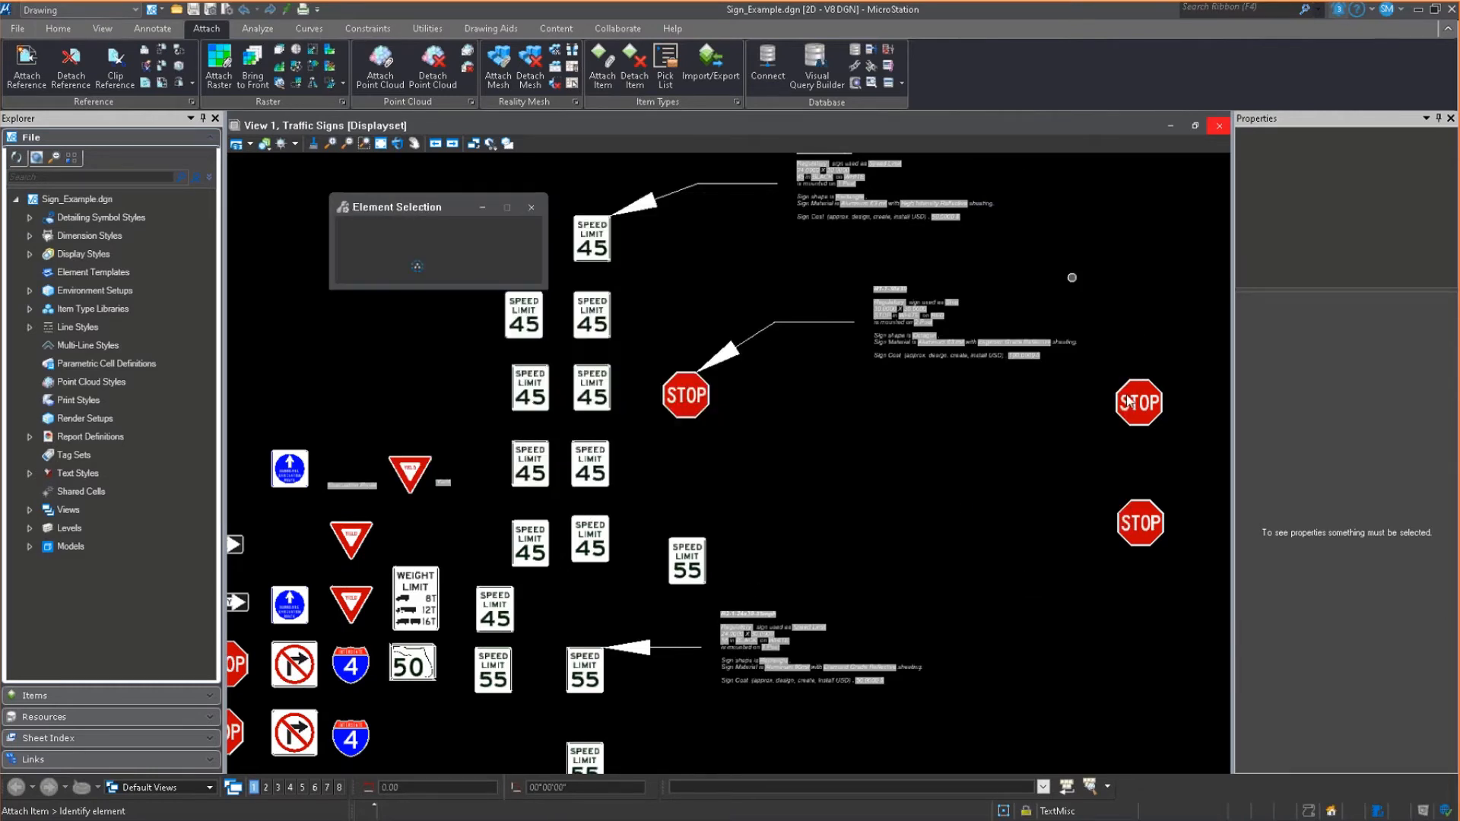
# Step: Select the right-hand STOP sign cell
pyautogui.click(1137, 403)
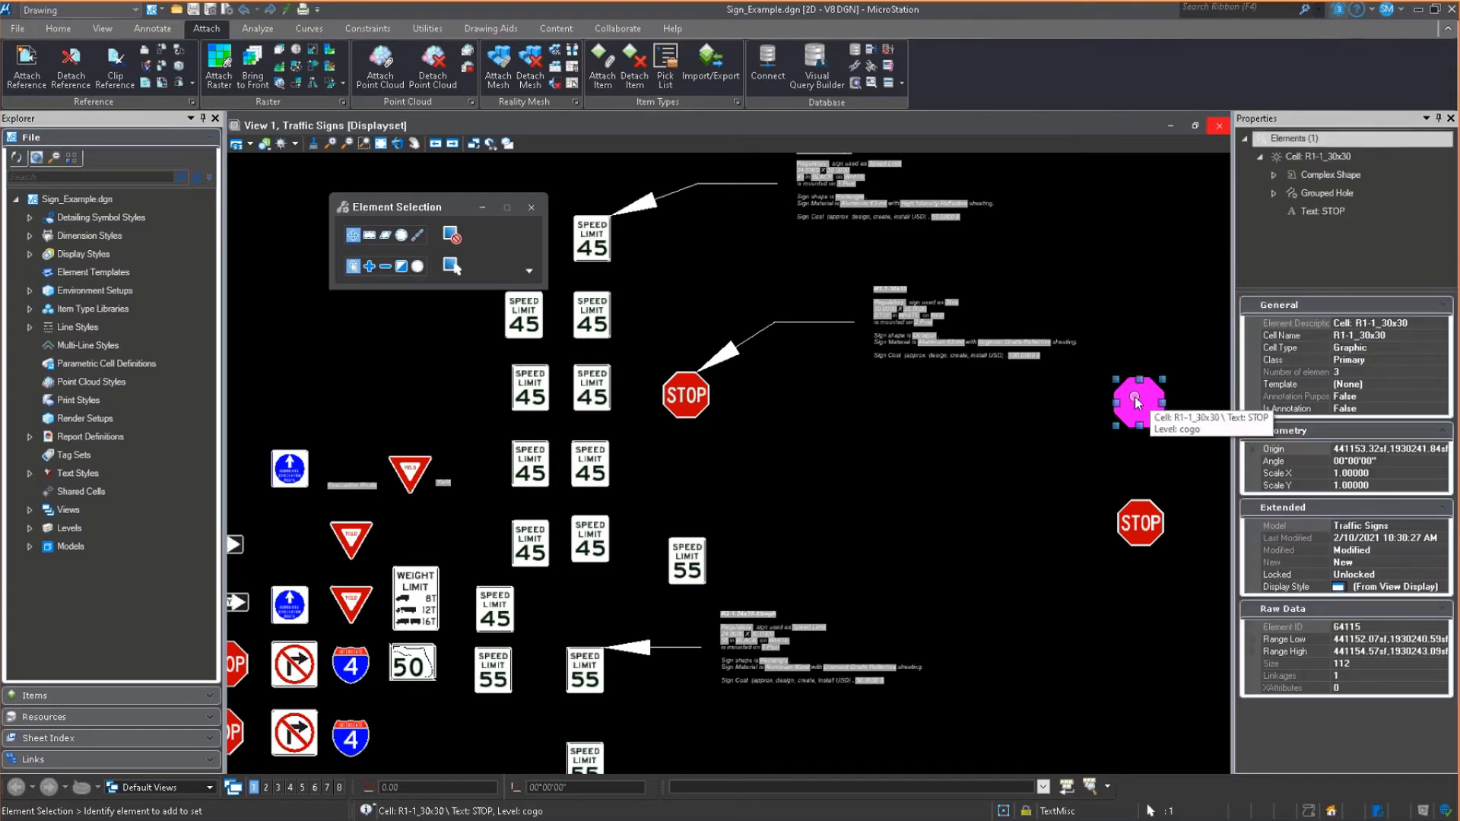
pyautogui.moveTo(1140, 335)
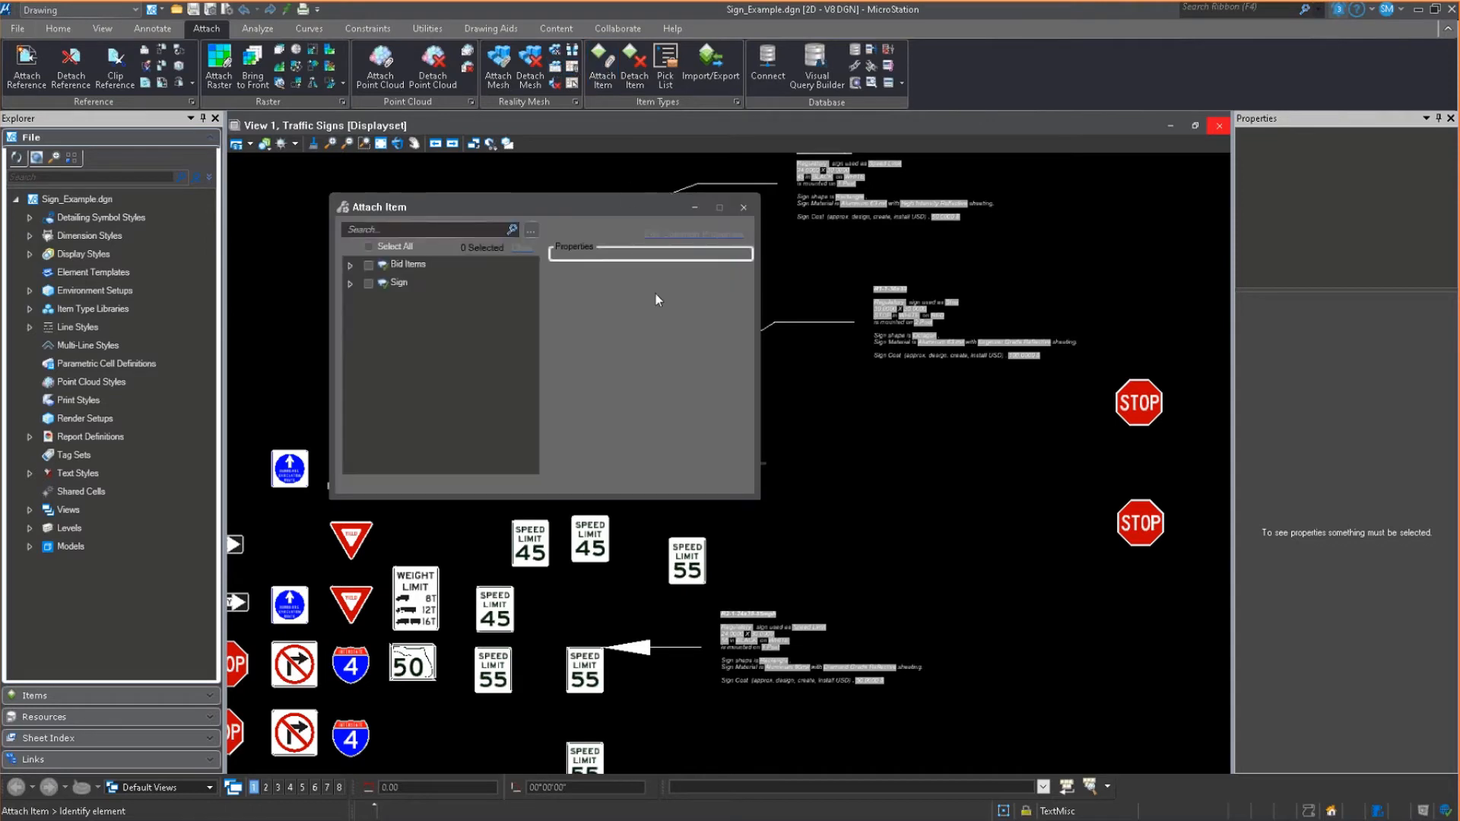
# Step: Check the Sign > RoadSign item and preview the R1-2-30x30 yield sign data
pyautogui.click(352, 283)
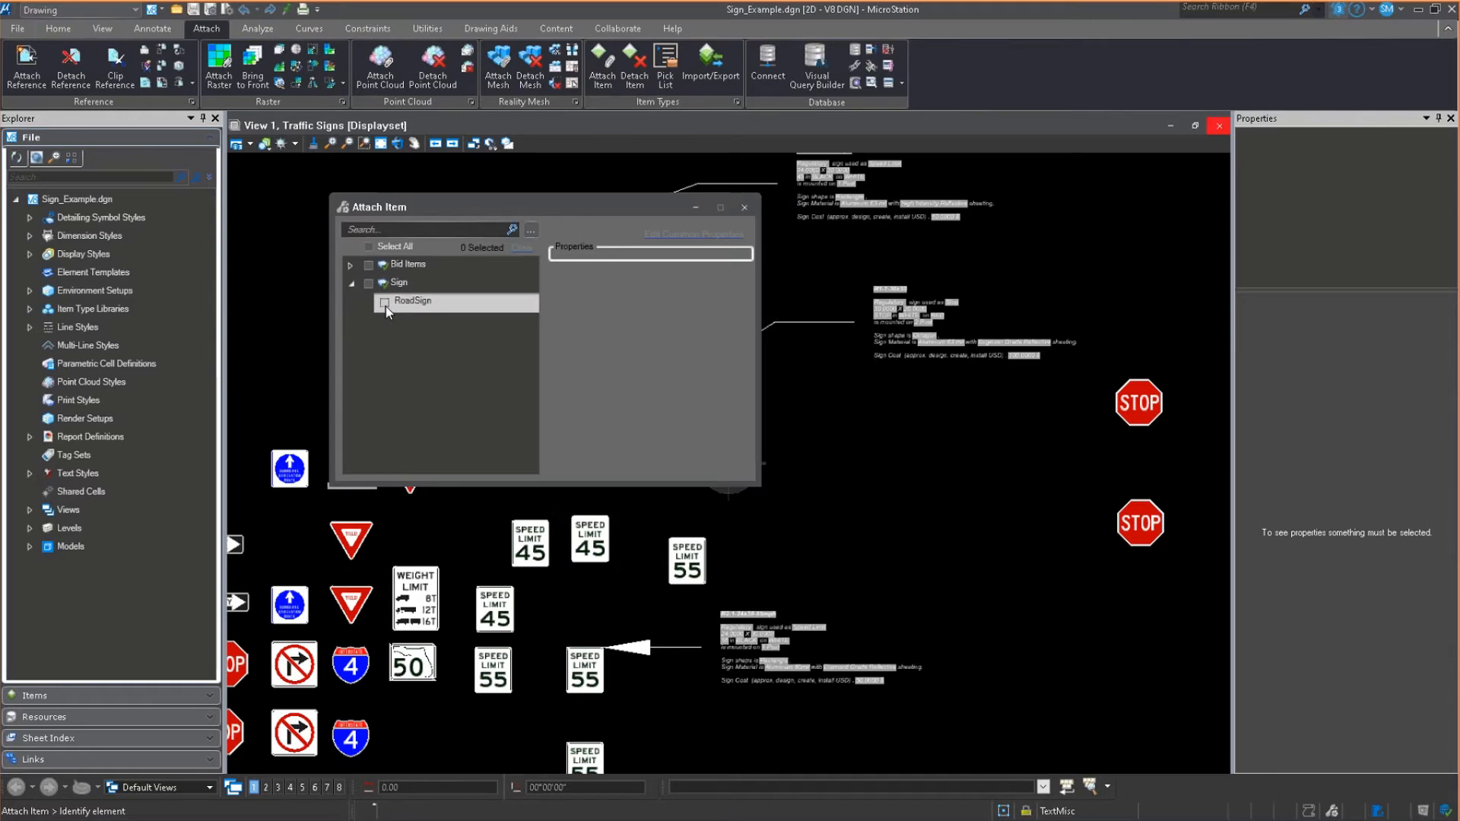
pyautogui.click(382, 301)
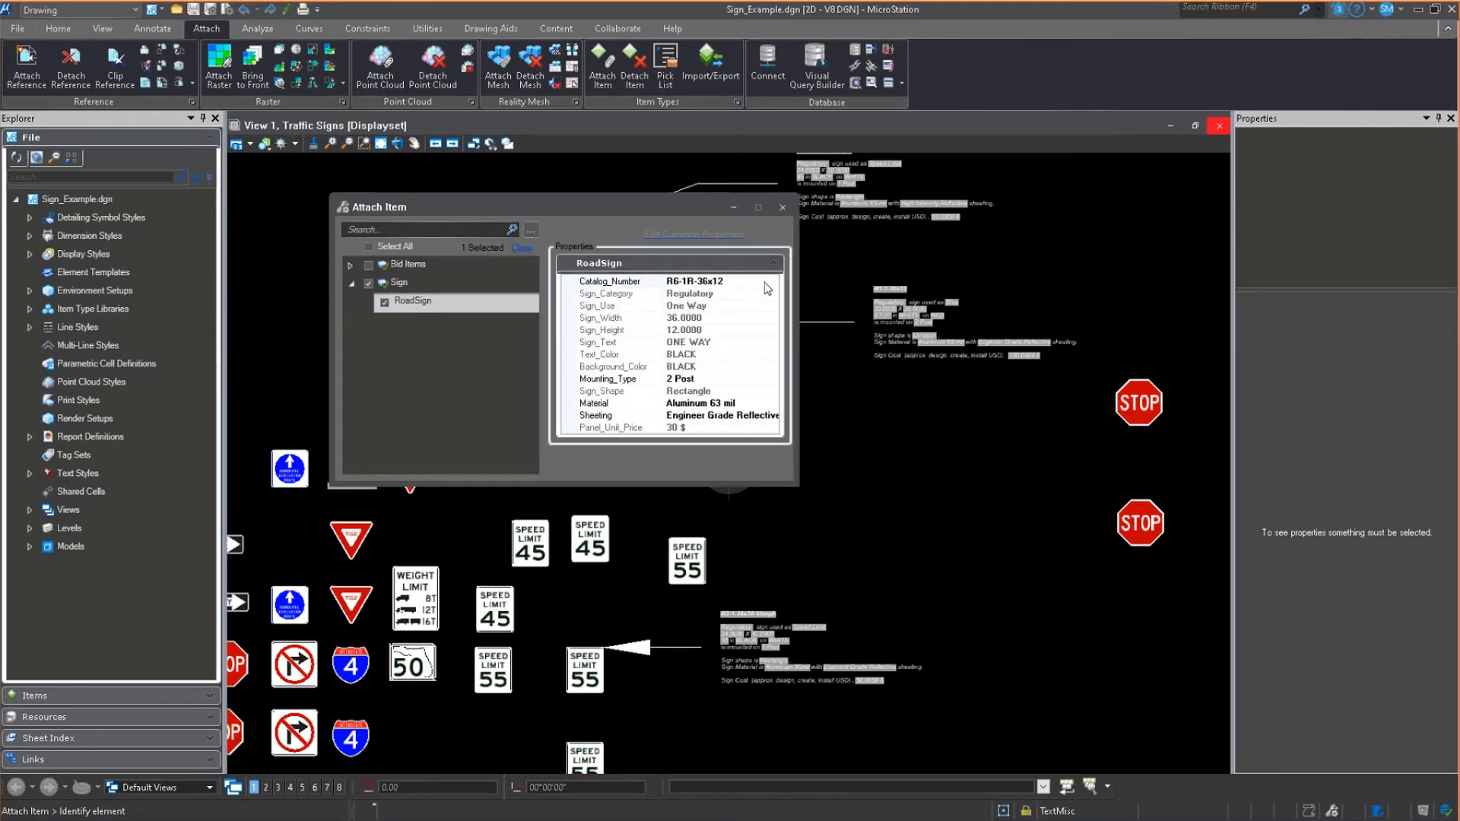
pyautogui.click(609, 281)
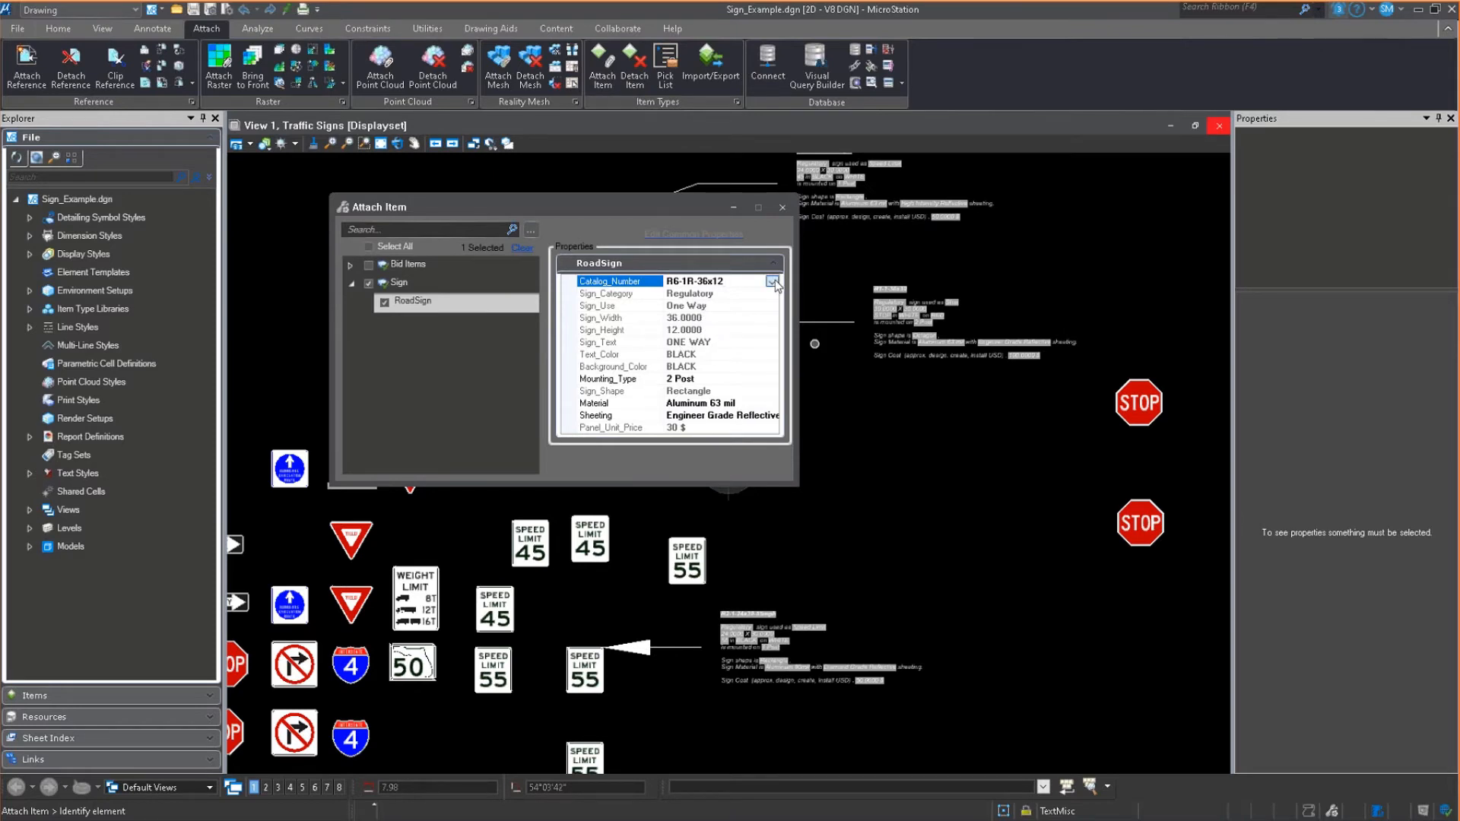
pyautogui.click(772, 281)
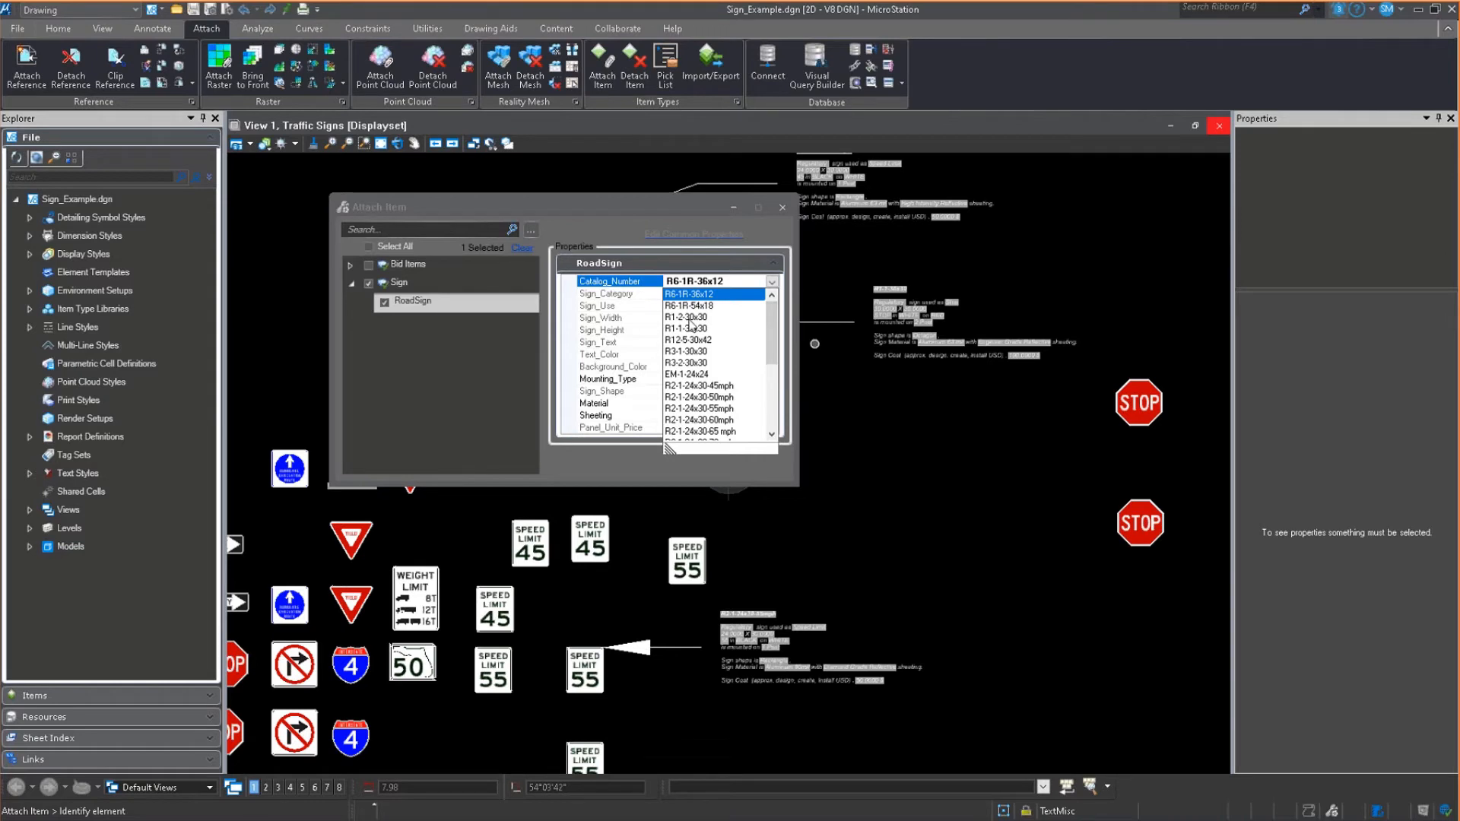
pyautogui.click(685, 316)
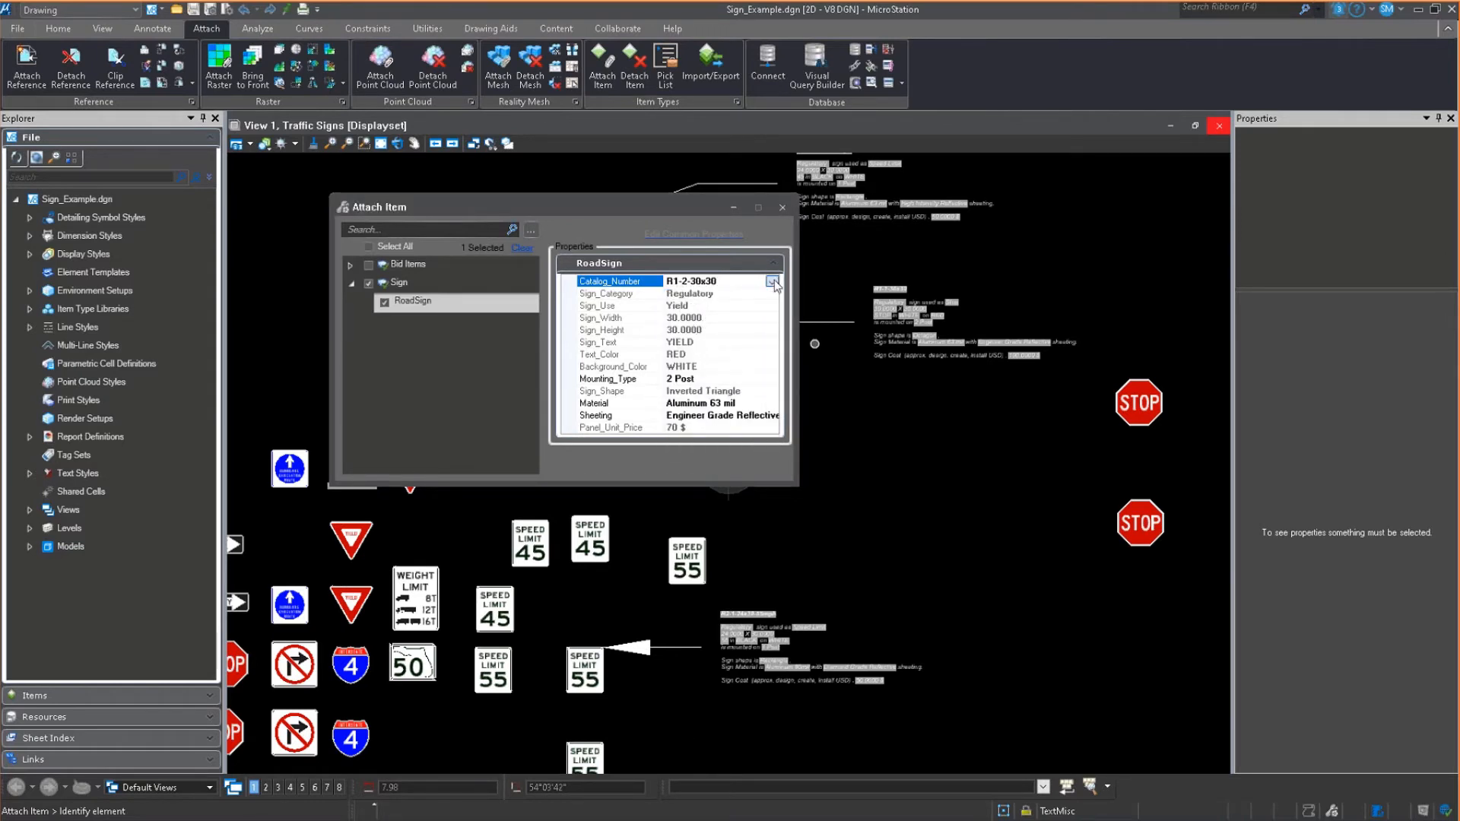
# Step: Preview catalog numbers R1-1-30x30, R7-1-12x18, R6-1L-36x12, ending on M1-5-24x24-SR50
pyautogui.click(770, 282)
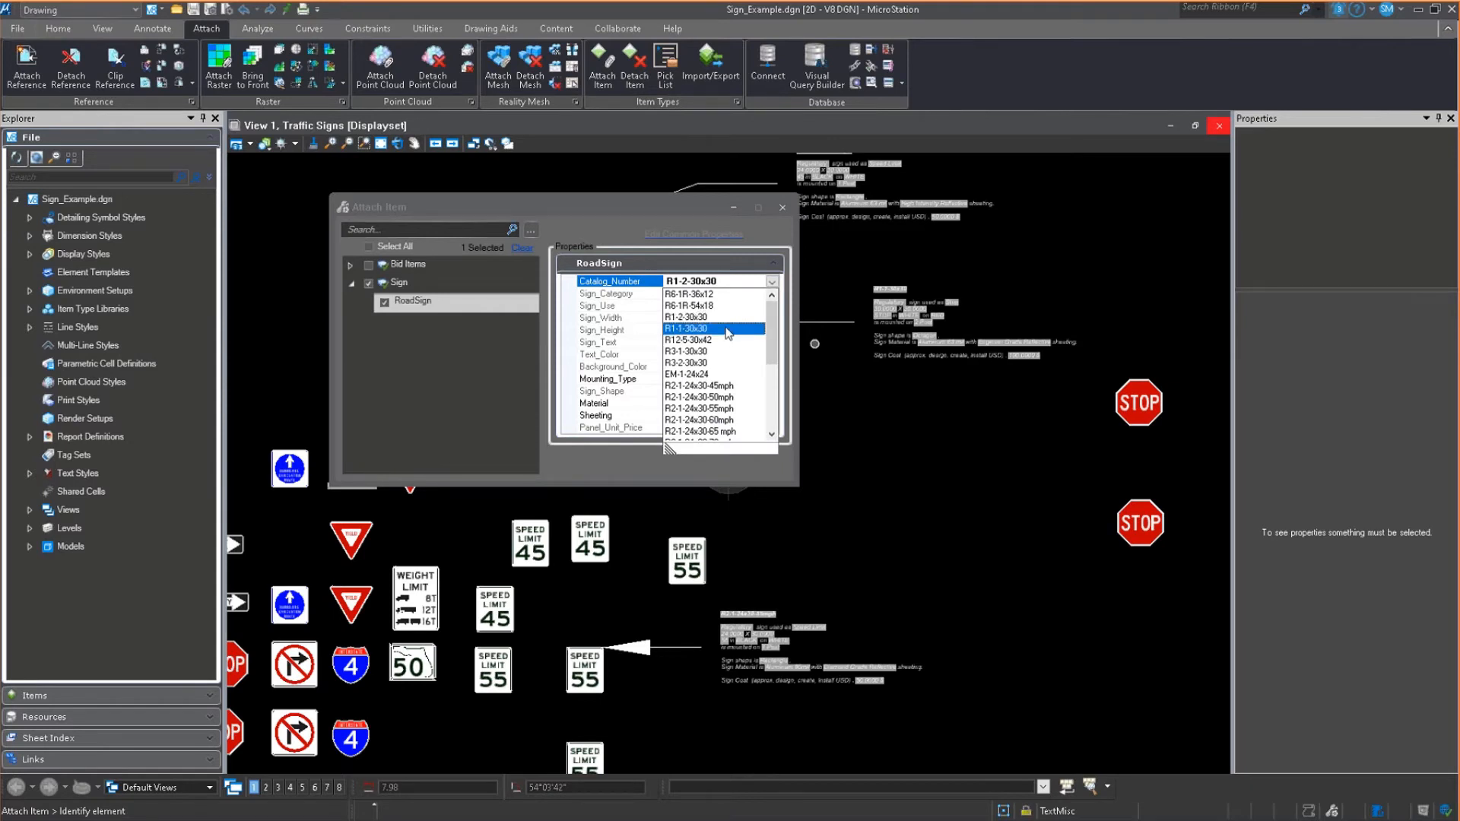
pyautogui.click(708, 328)
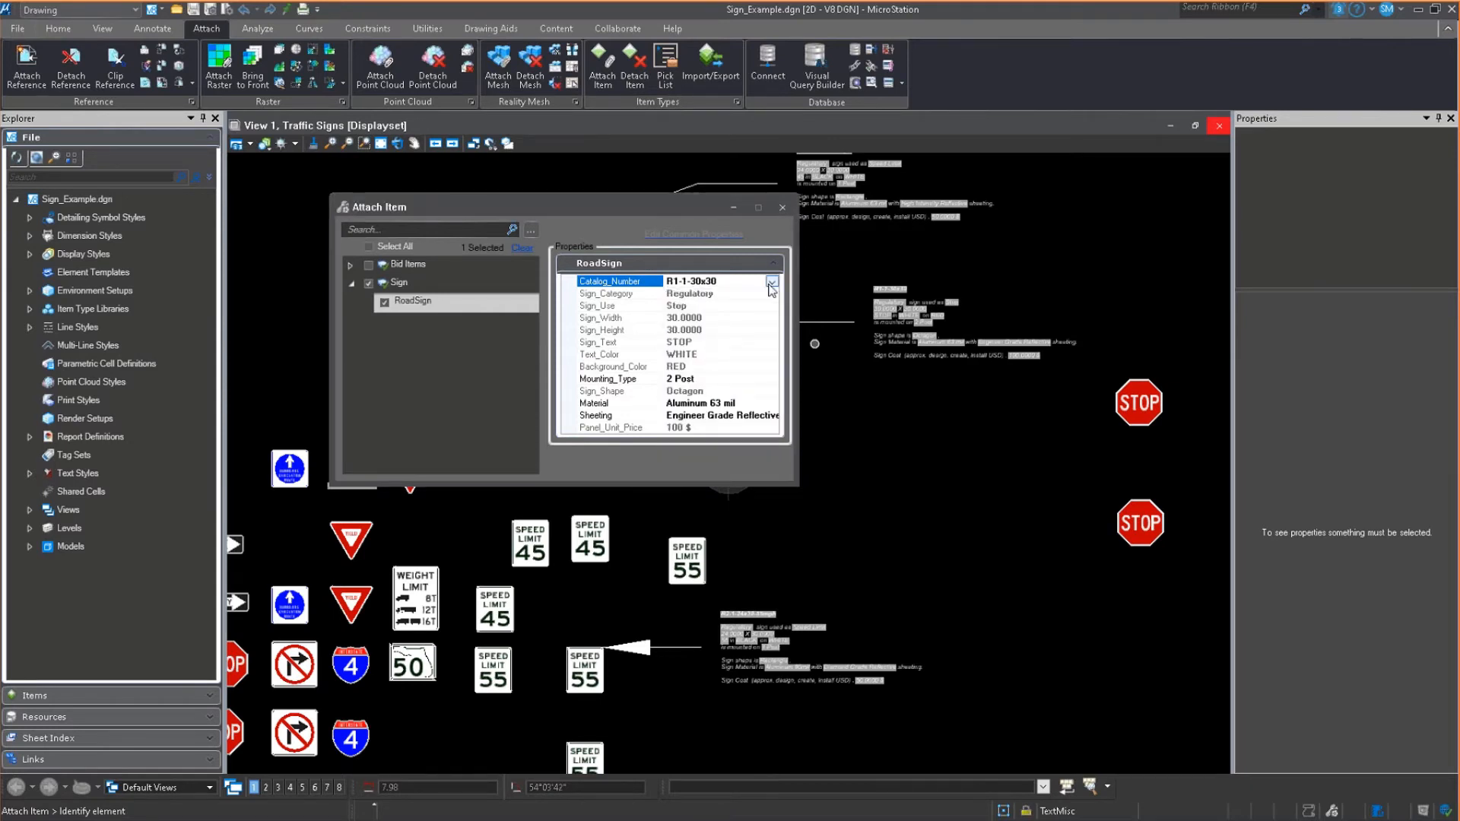
pyautogui.click(771, 282)
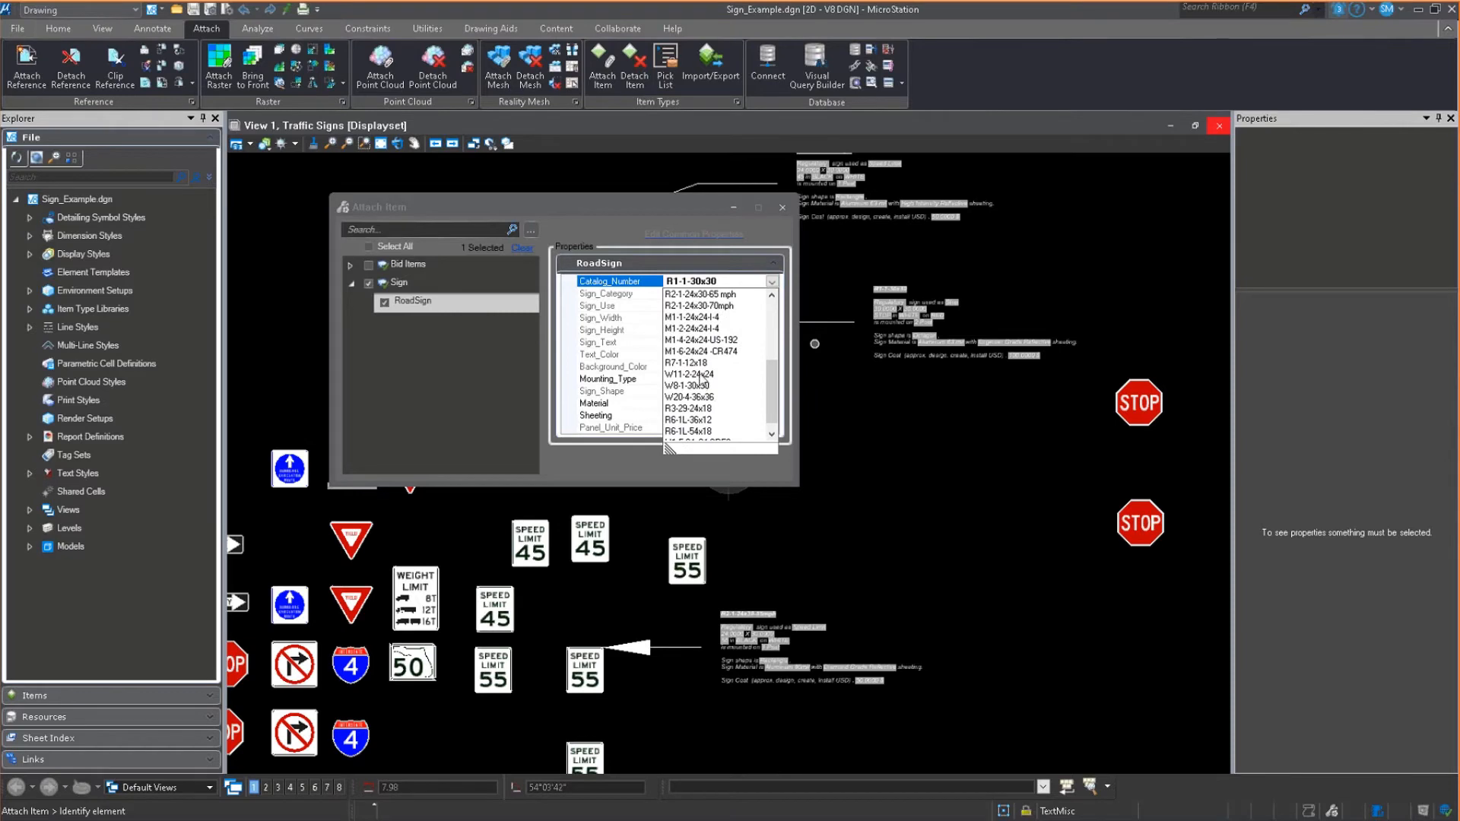
pyautogui.click(686, 362)
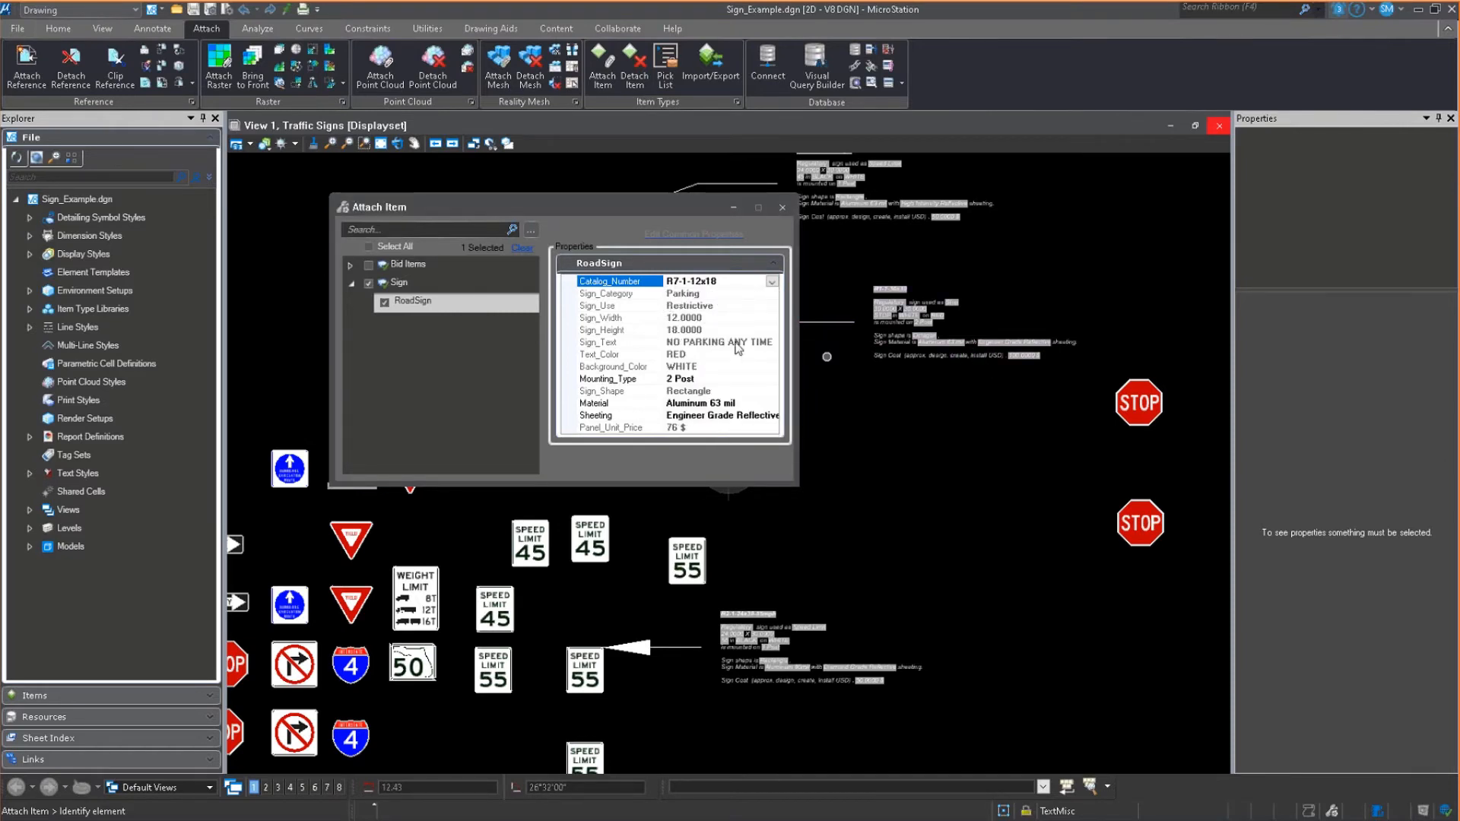
pyautogui.click(771, 282)
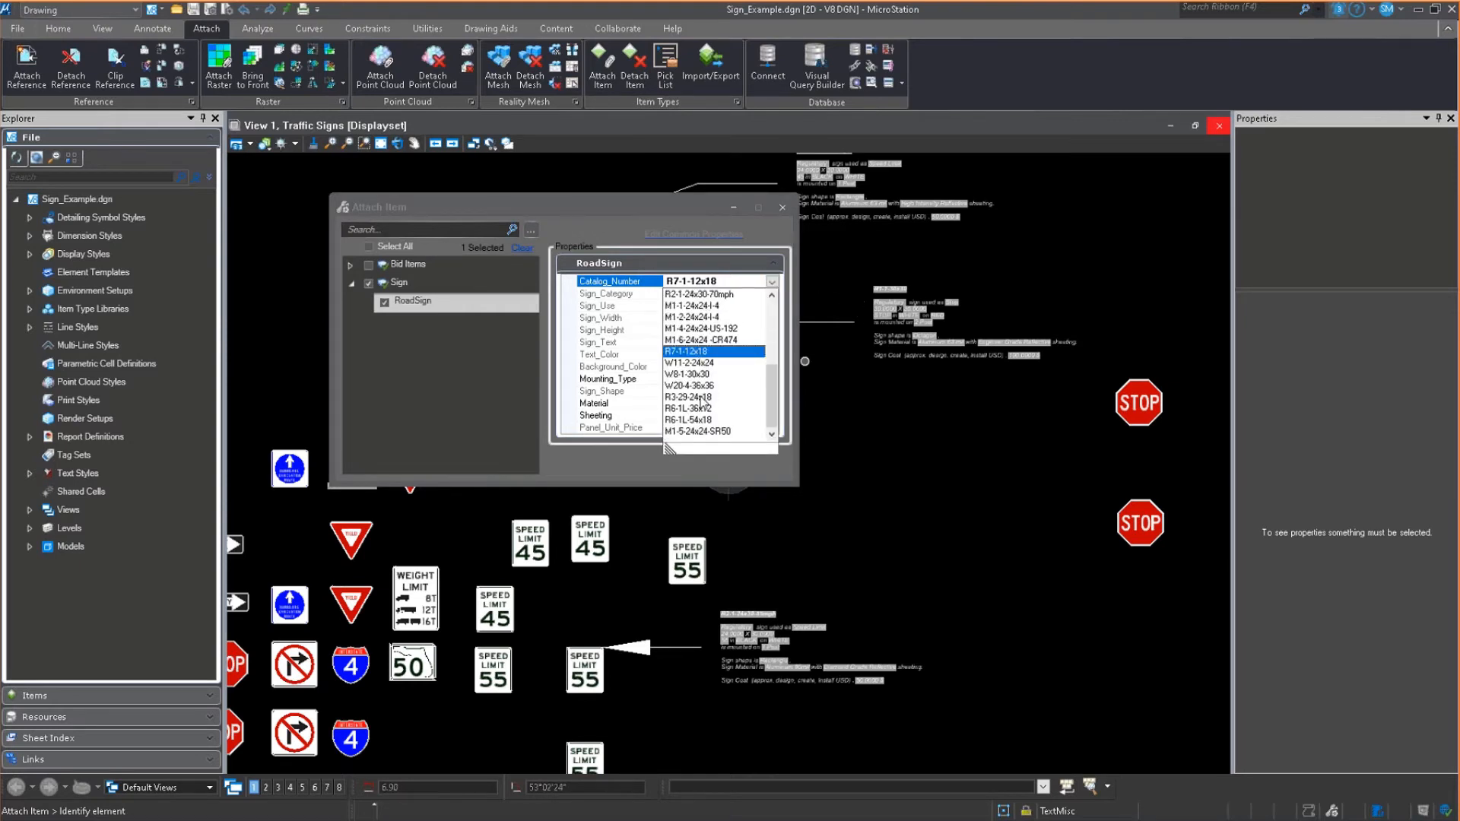
pyautogui.click(691, 409)
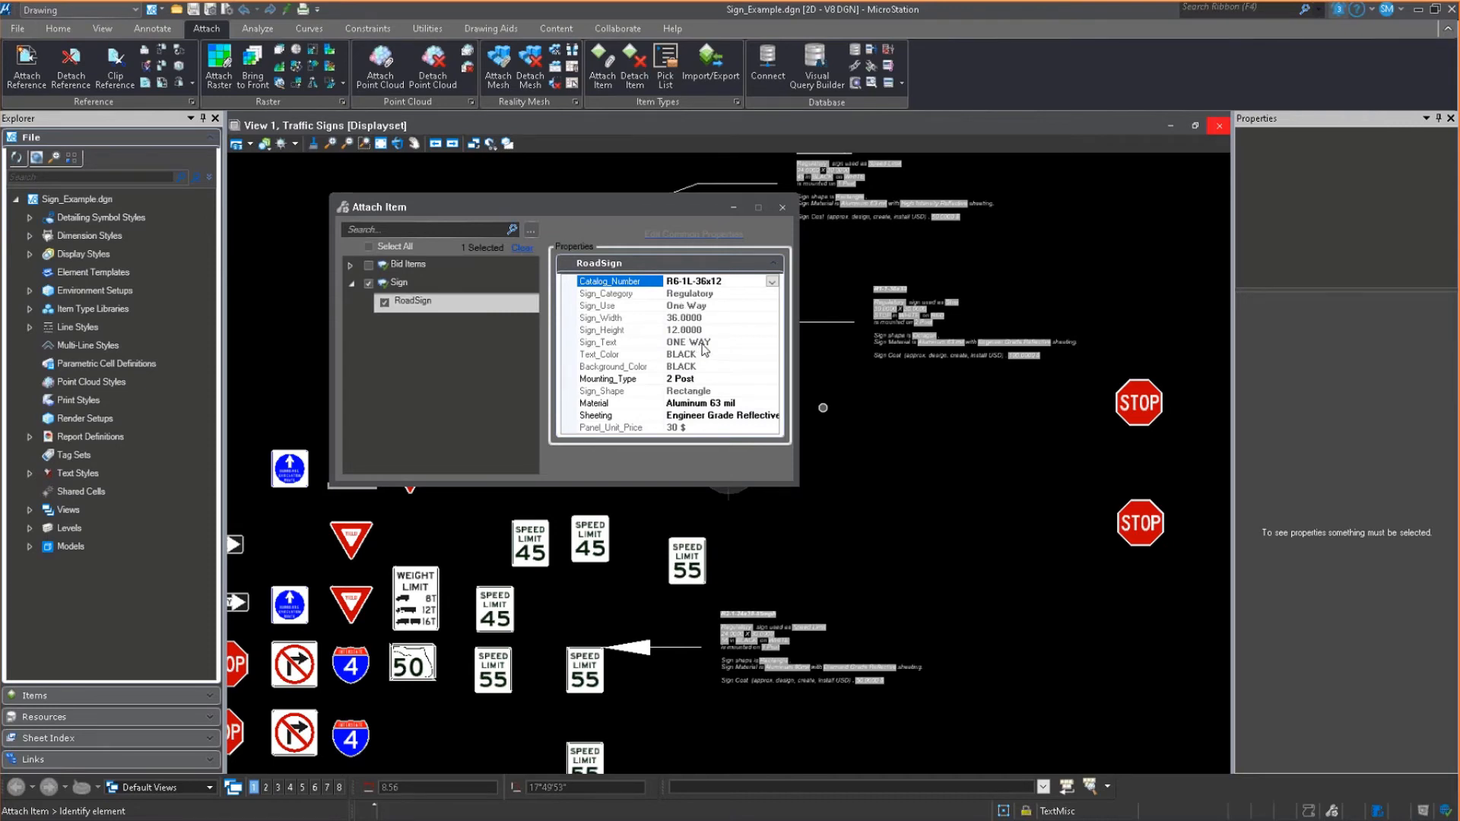
pyautogui.click(770, 281)
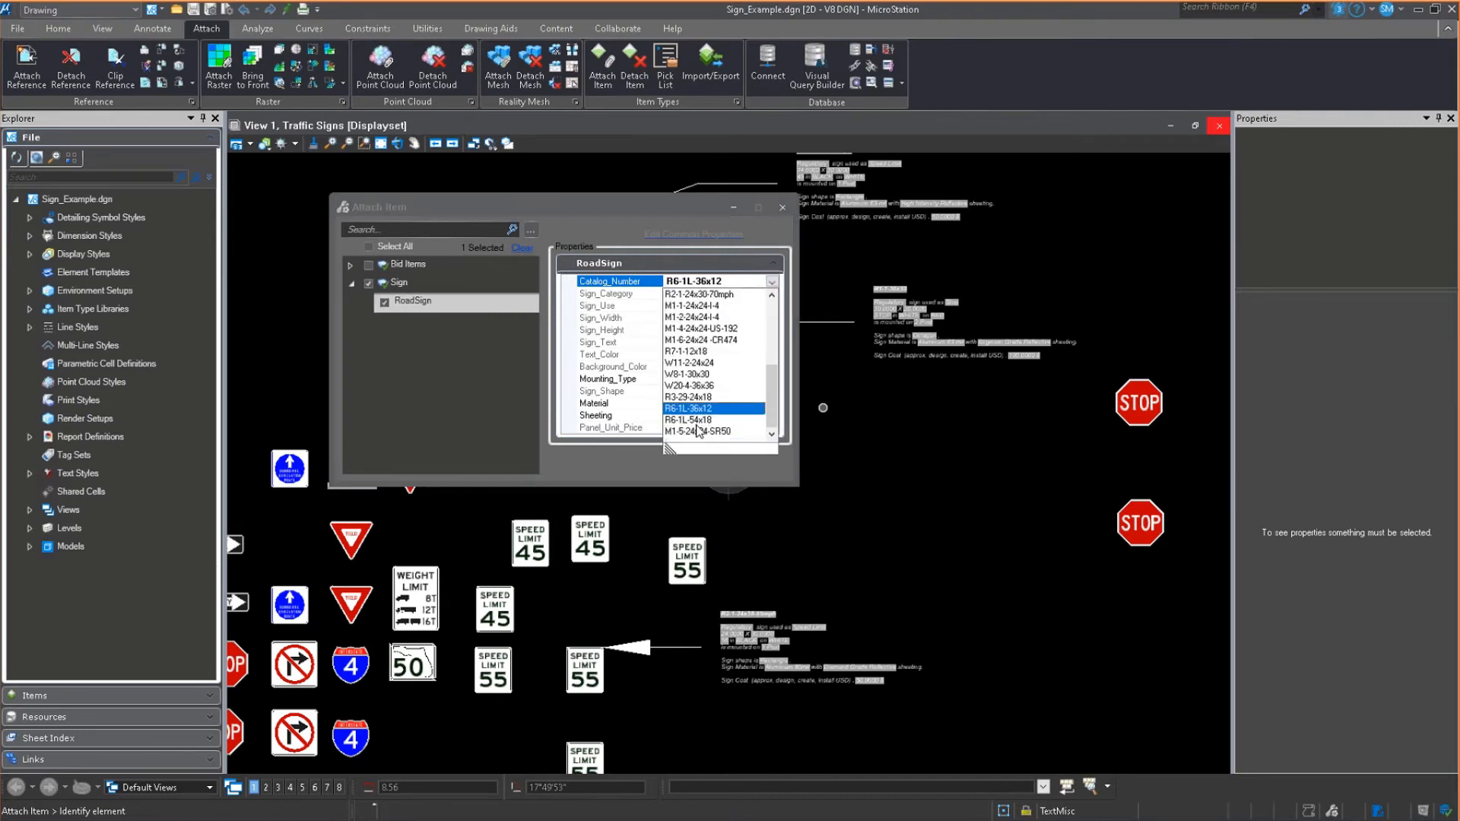
pyautogui.click(700, 432)
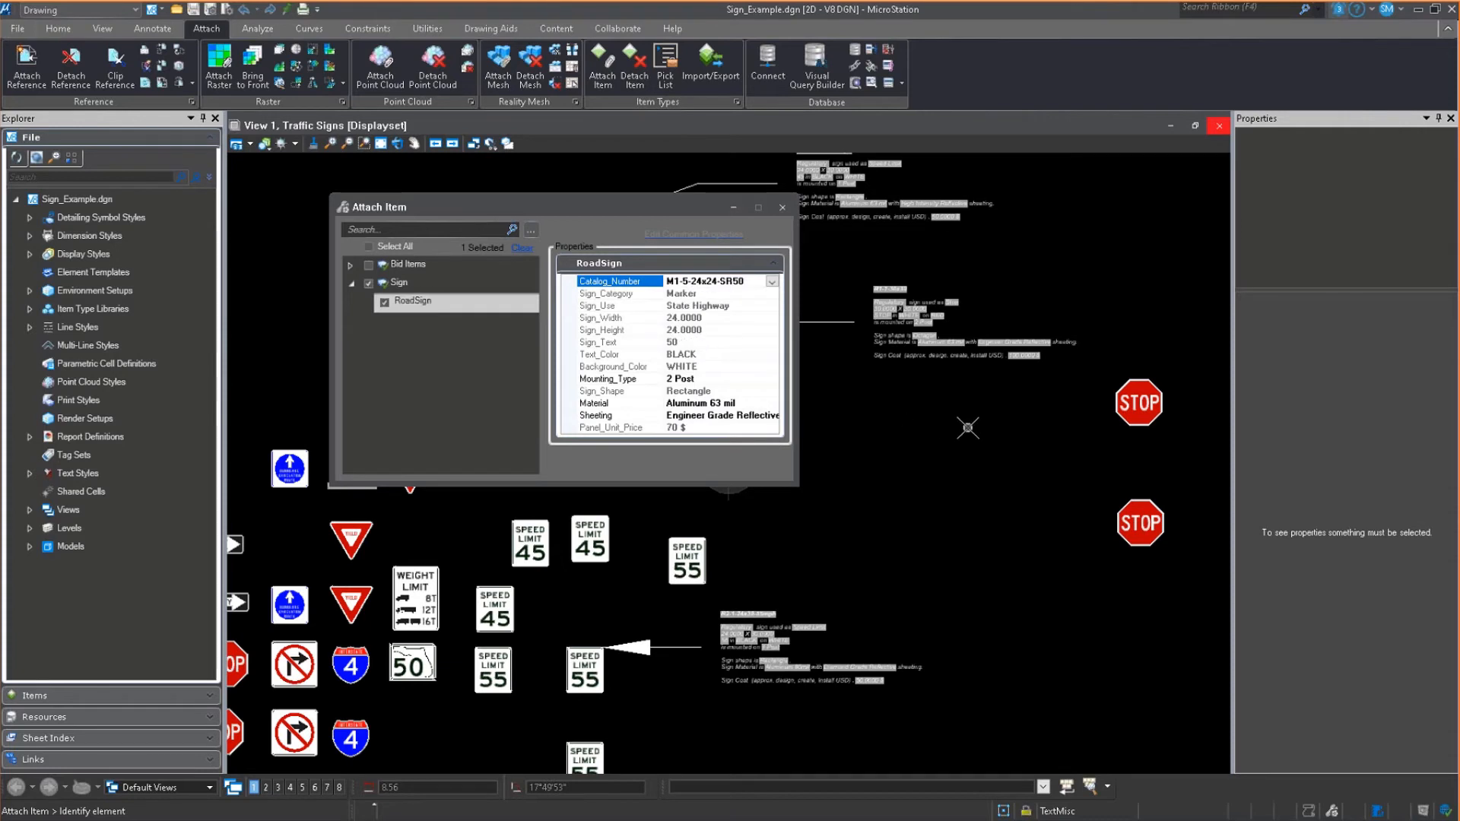
pyautogui.moveTo(762, 314)
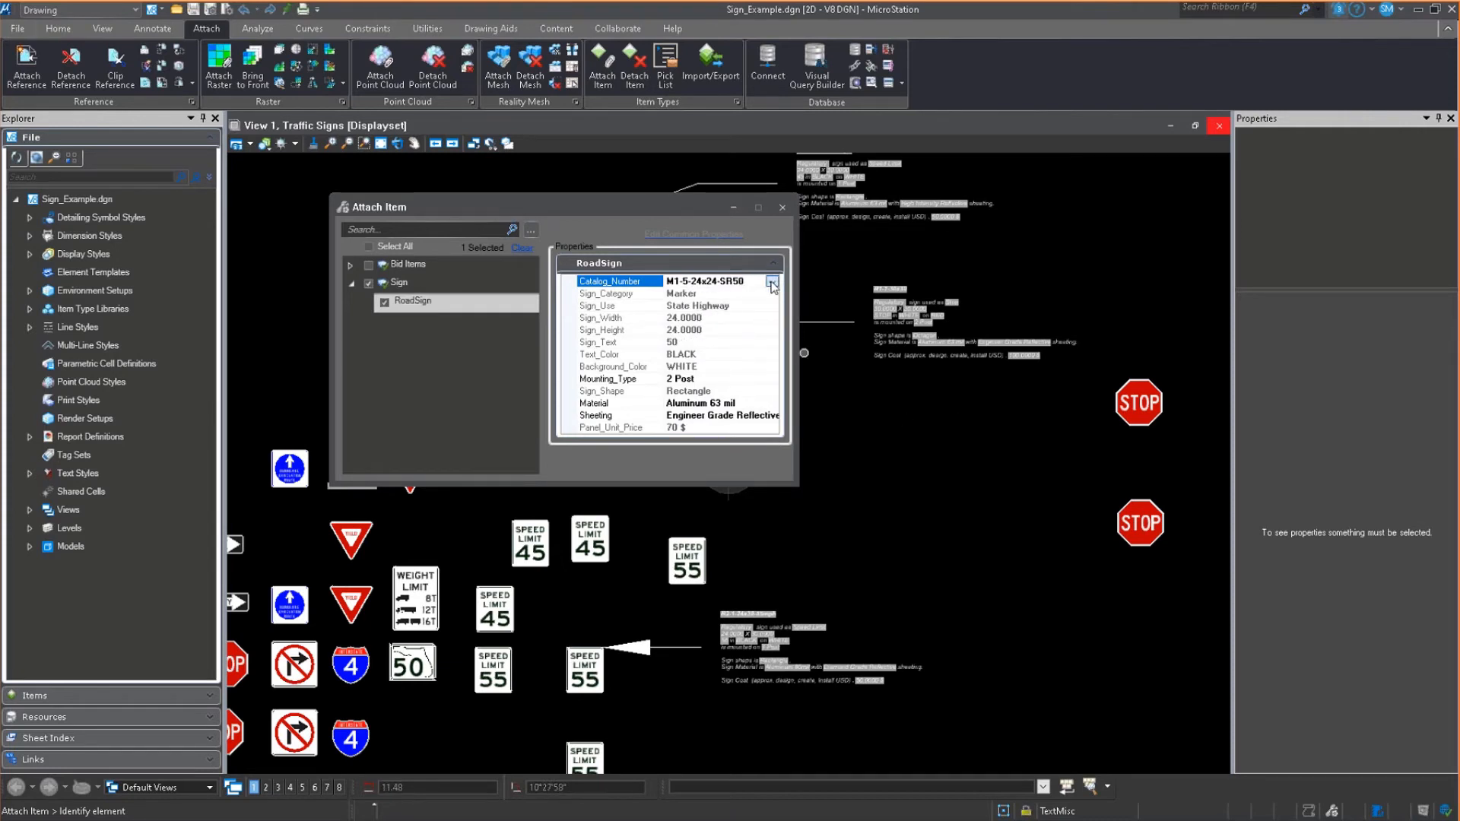
# Step: Set Catalog_Number R1-1-30x30, Mounting_Type 1 Post, and Diamond Grade Reflective sheeting
pyautogui.click(771, 281)
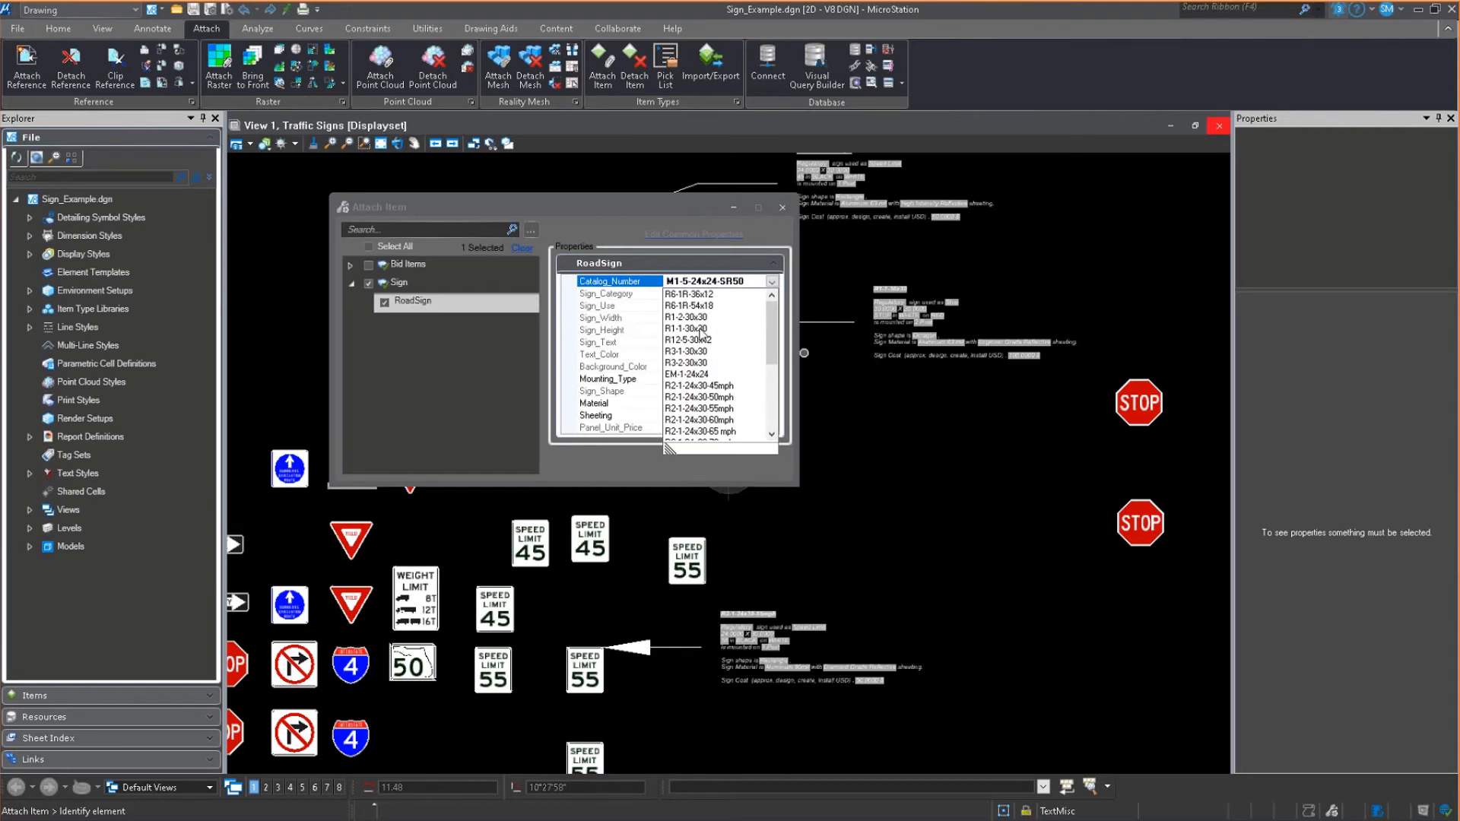
pyautogui.click(687, 328)
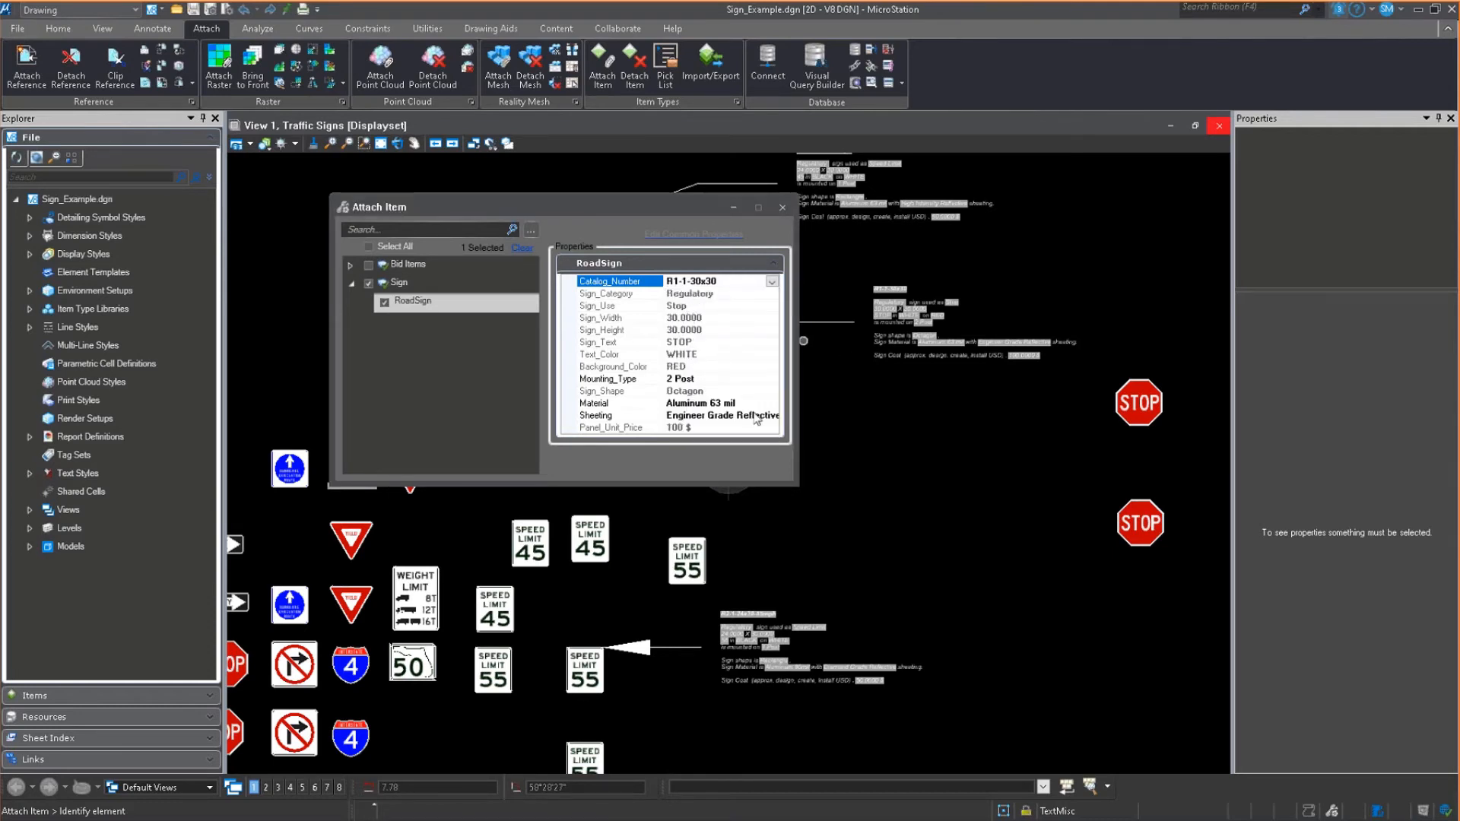
pyautogui.click(606, 378)
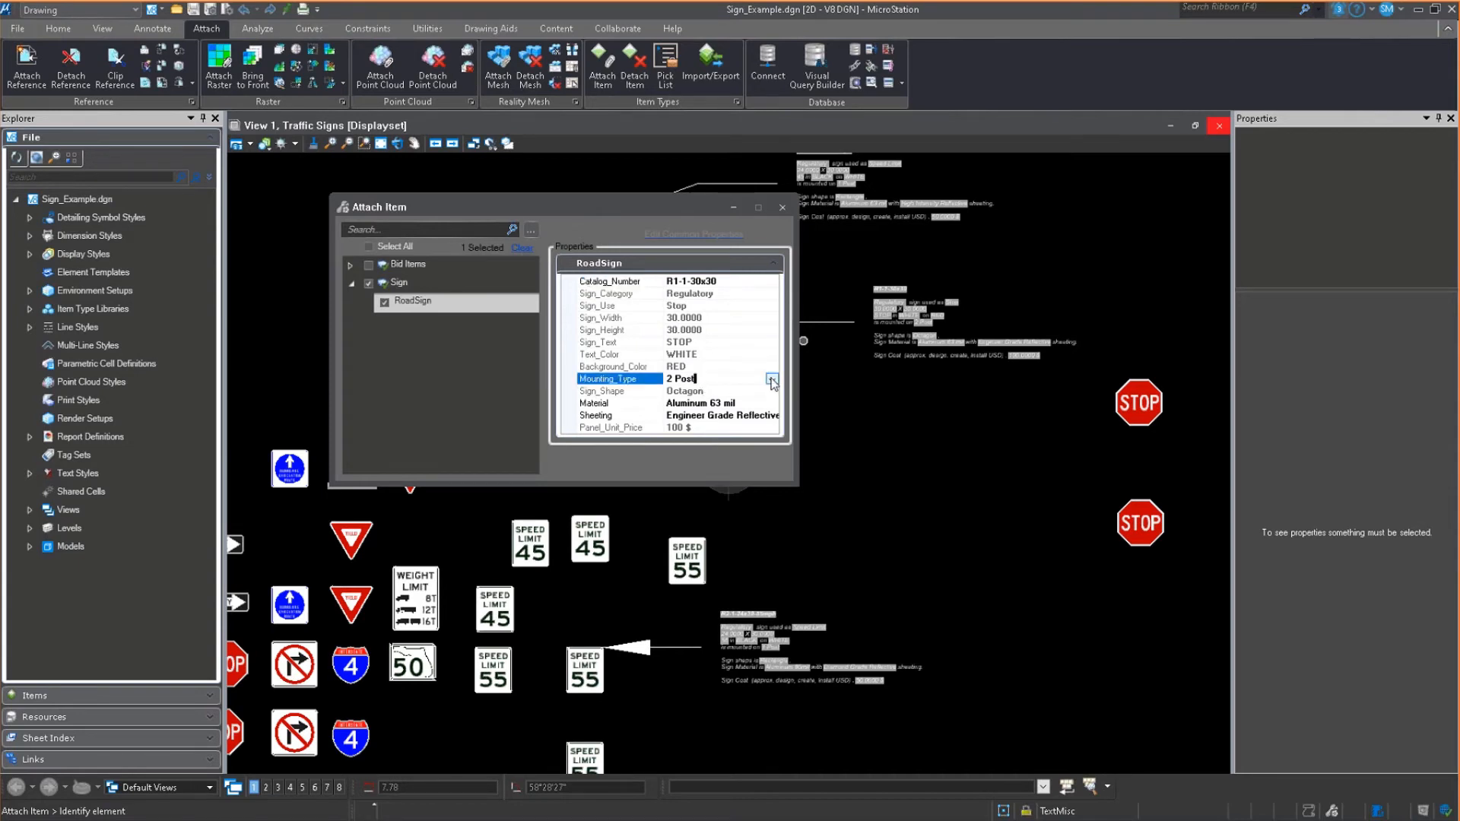
pyautogui.click(771, 379)
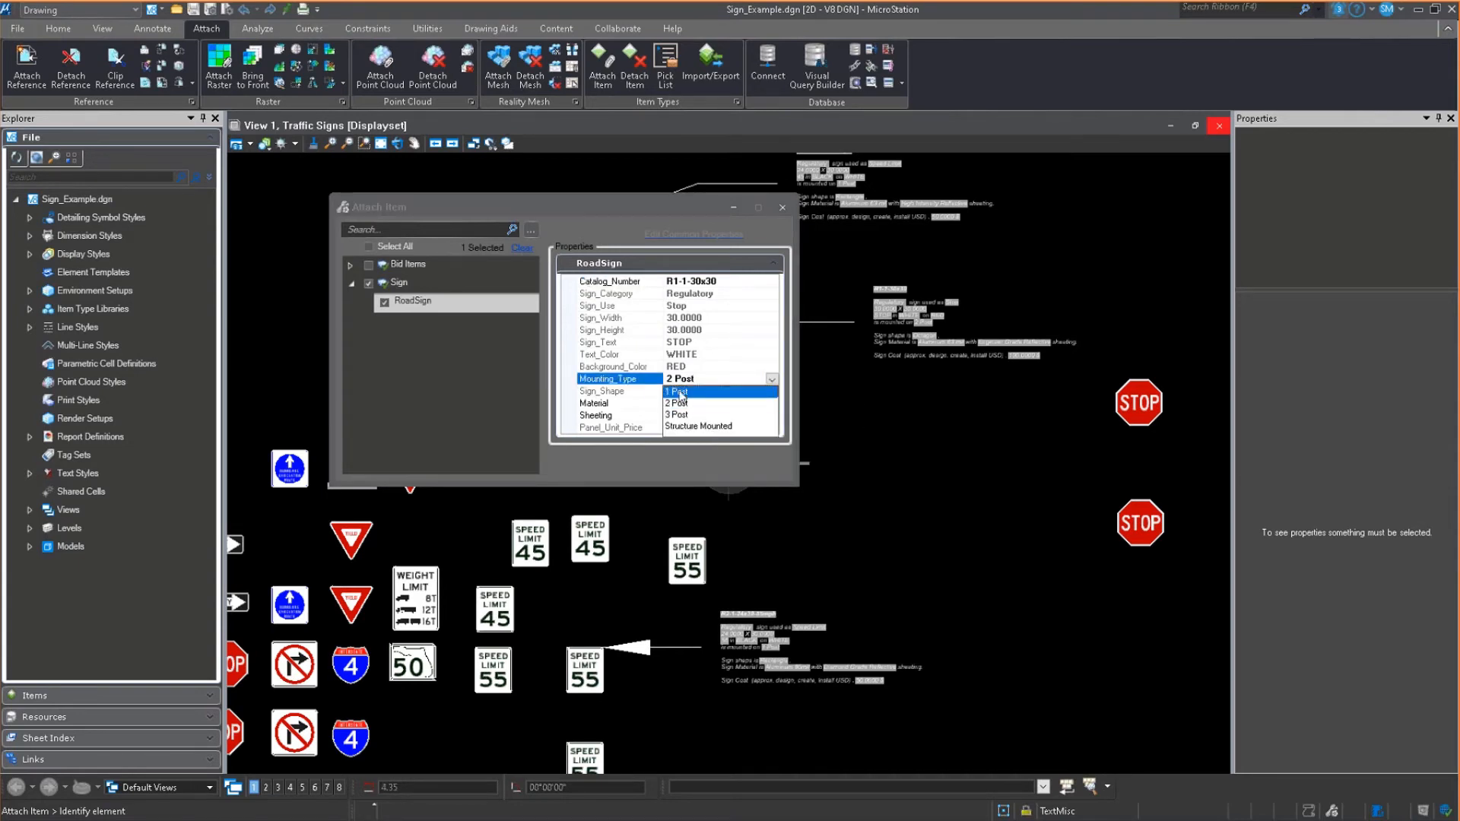
pyautogui.click(676, 391)
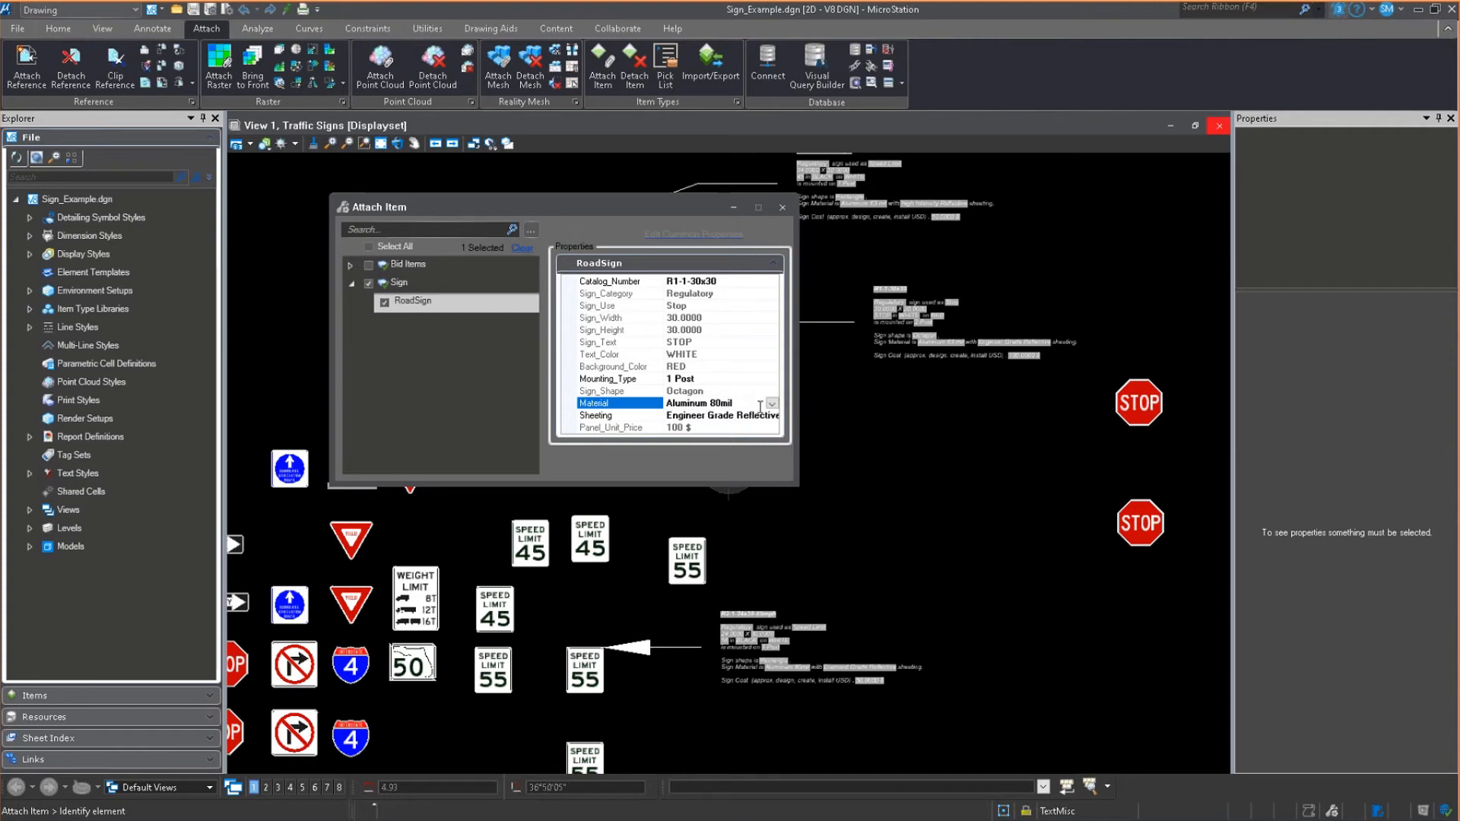
pyautogui.click(596, 415)
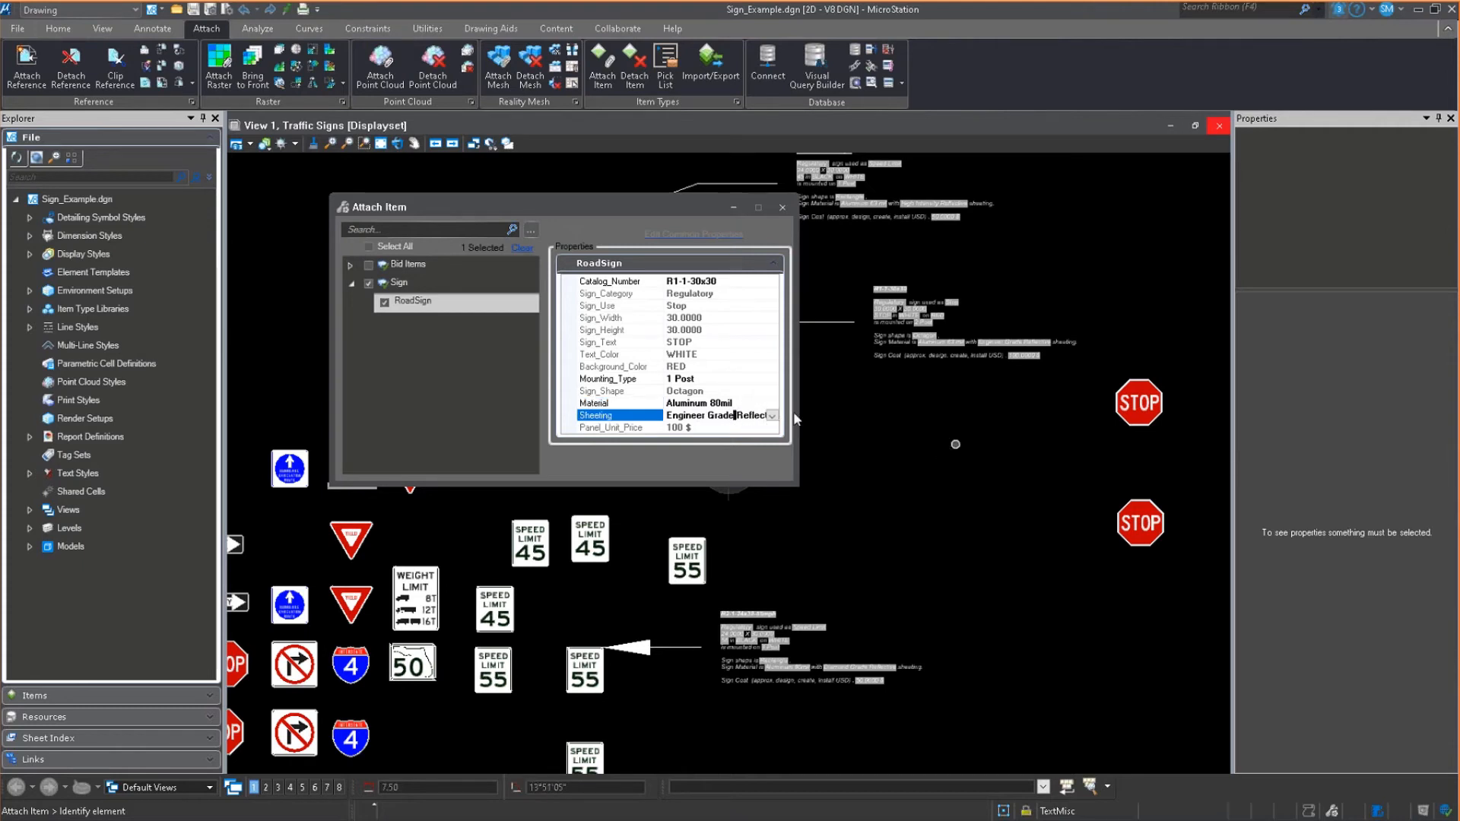
pyautogui.click(771, 415)
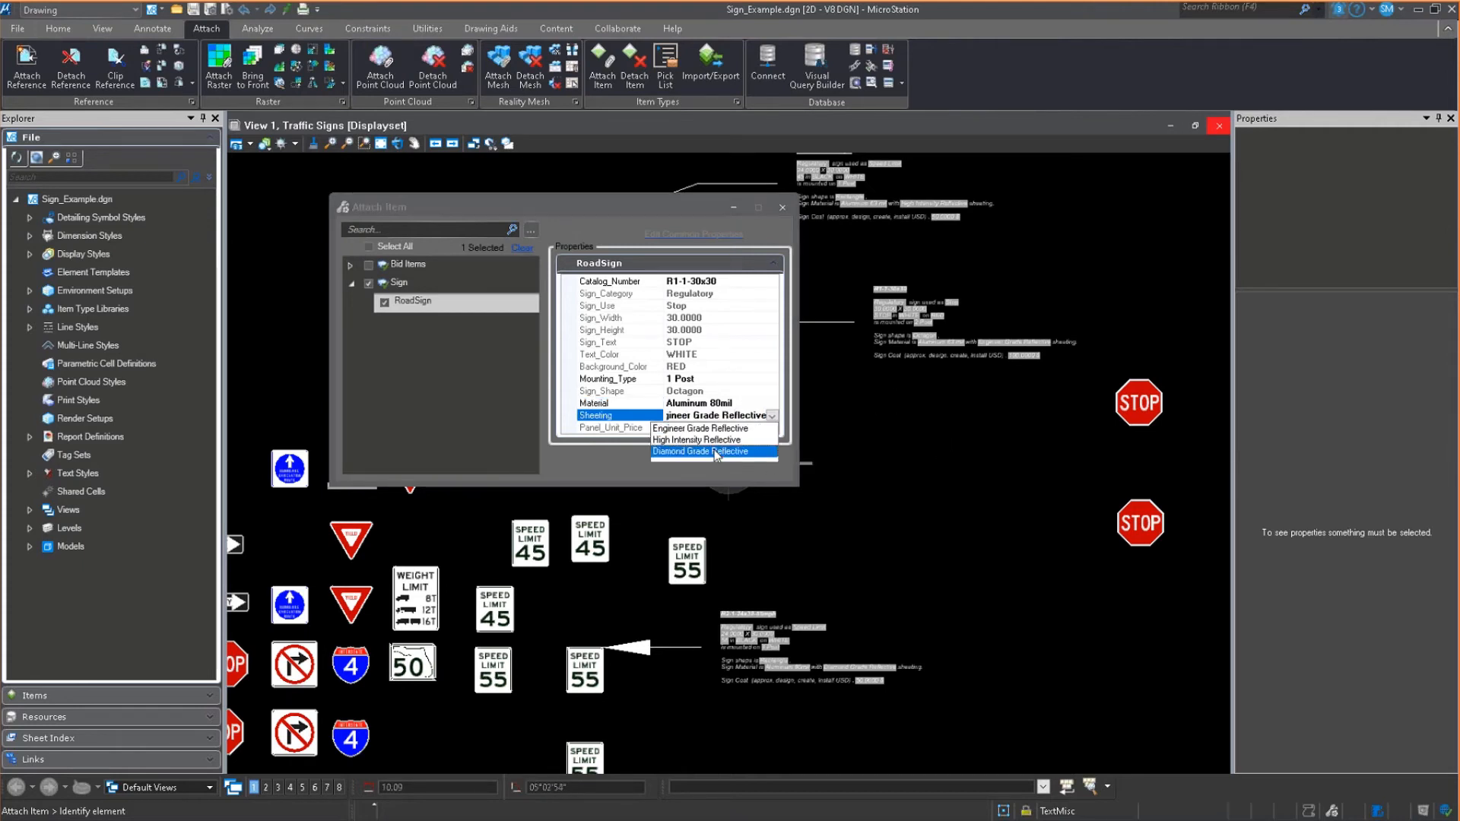
pyautogui.click(705, 452)
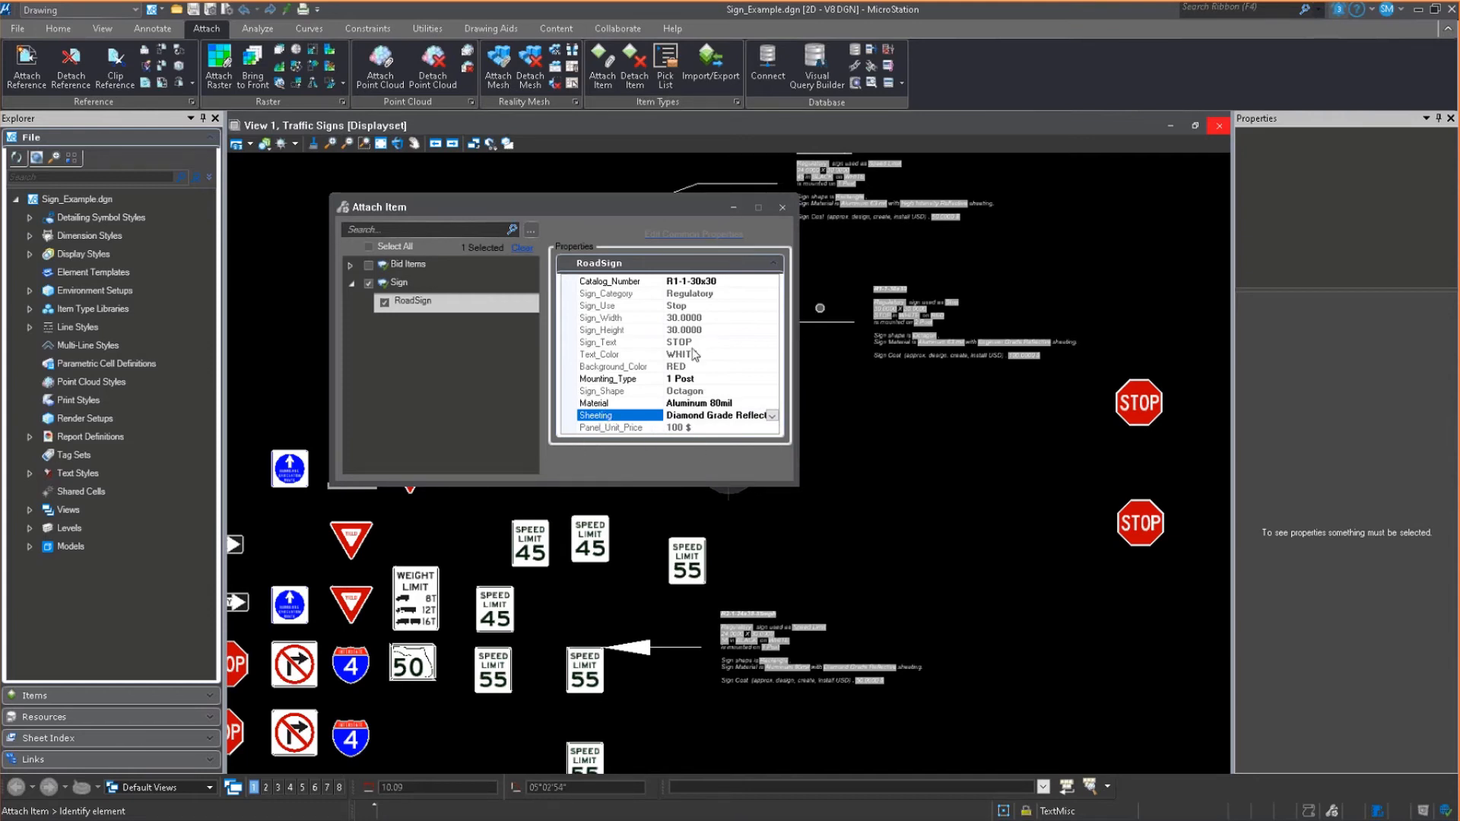
pyautogui.moveTo(646, 468)
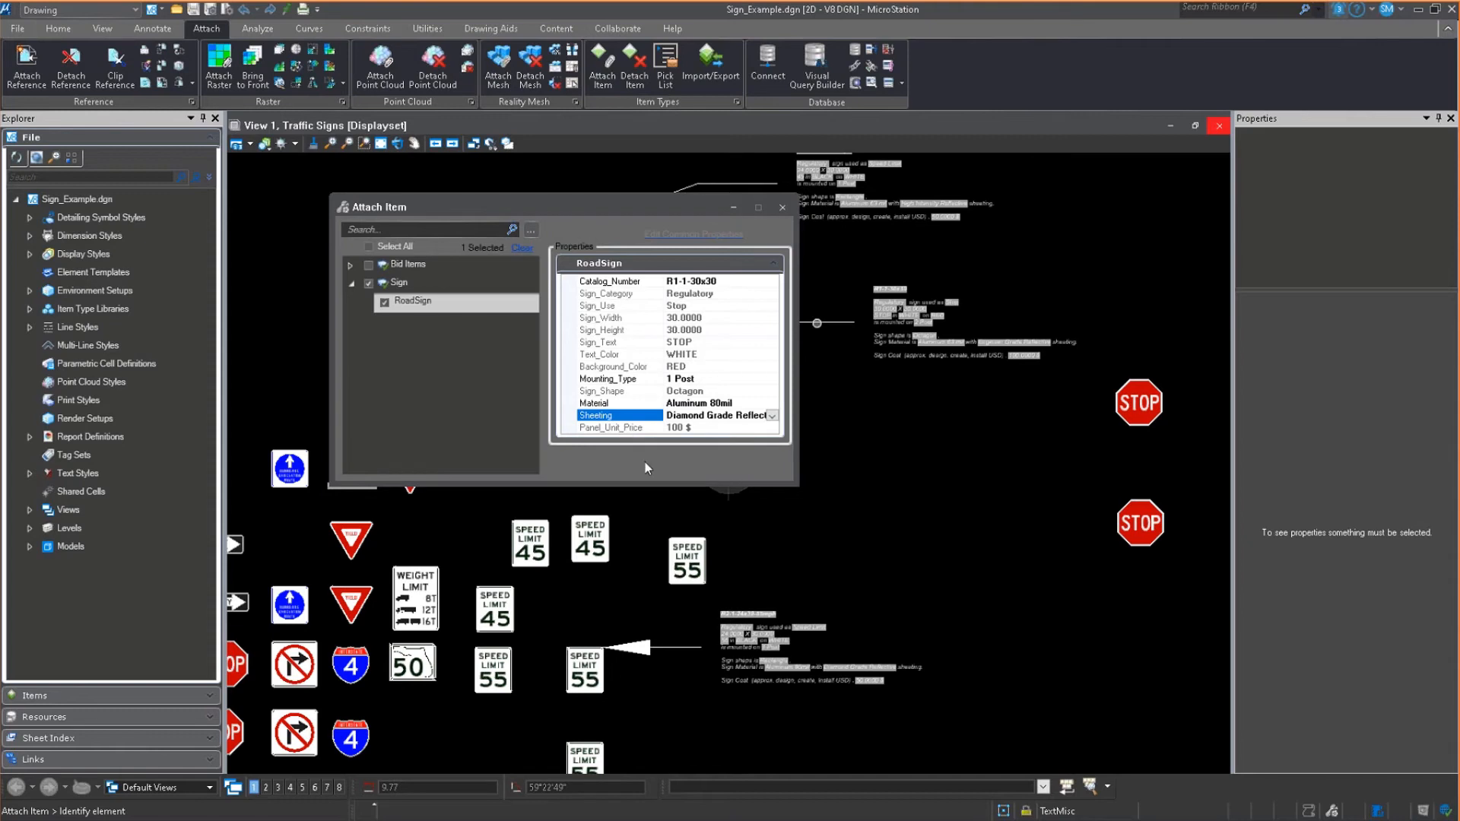
pyautogui.moveTo(642, 435)
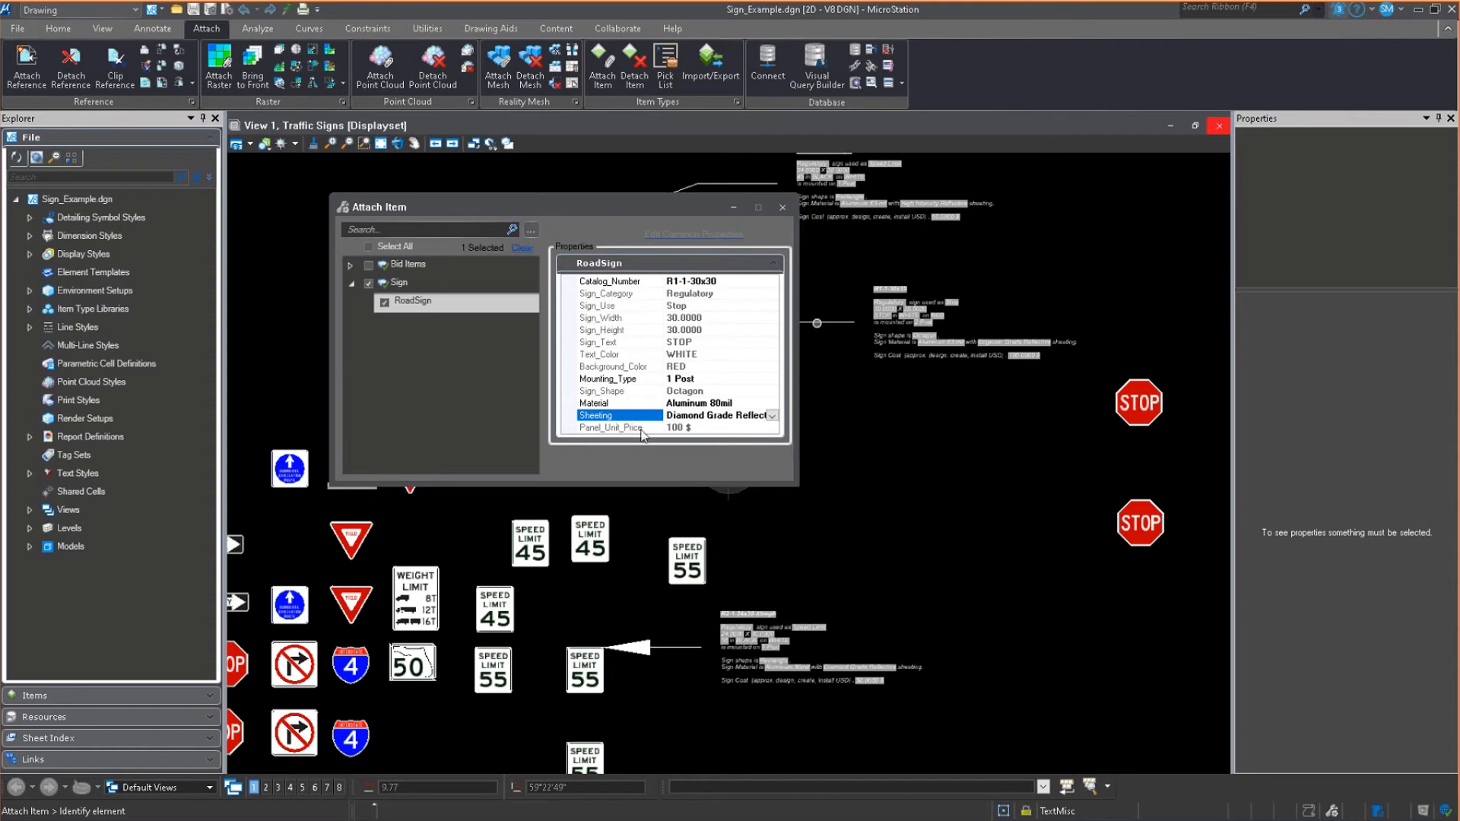
# Step: Attach the R1-1-30x30 RoadSign data to the upper-right STOP cell and verify it
pyautogui.click(1139, 403)
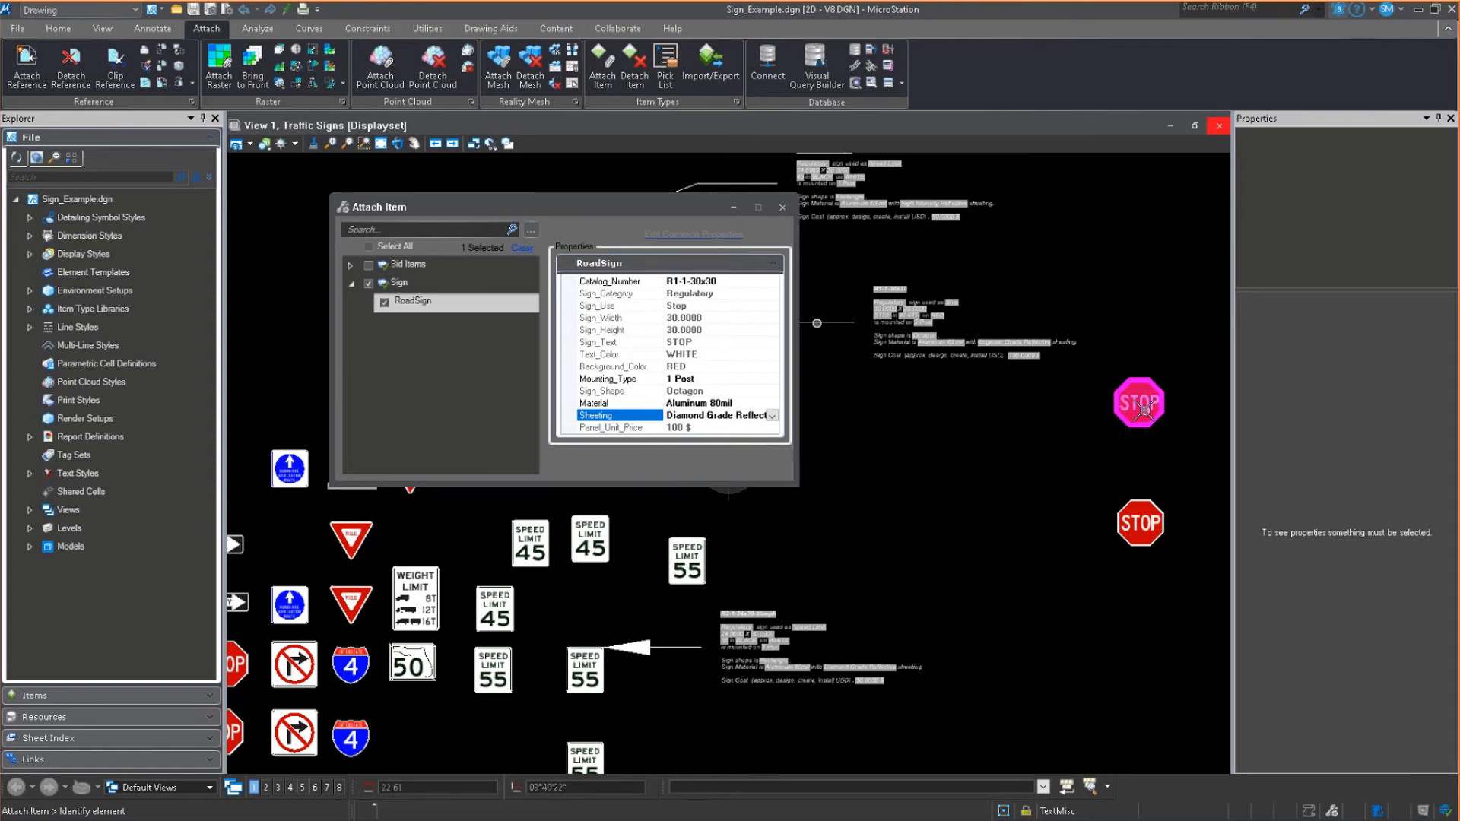
pyautogui.click(1144, 405)
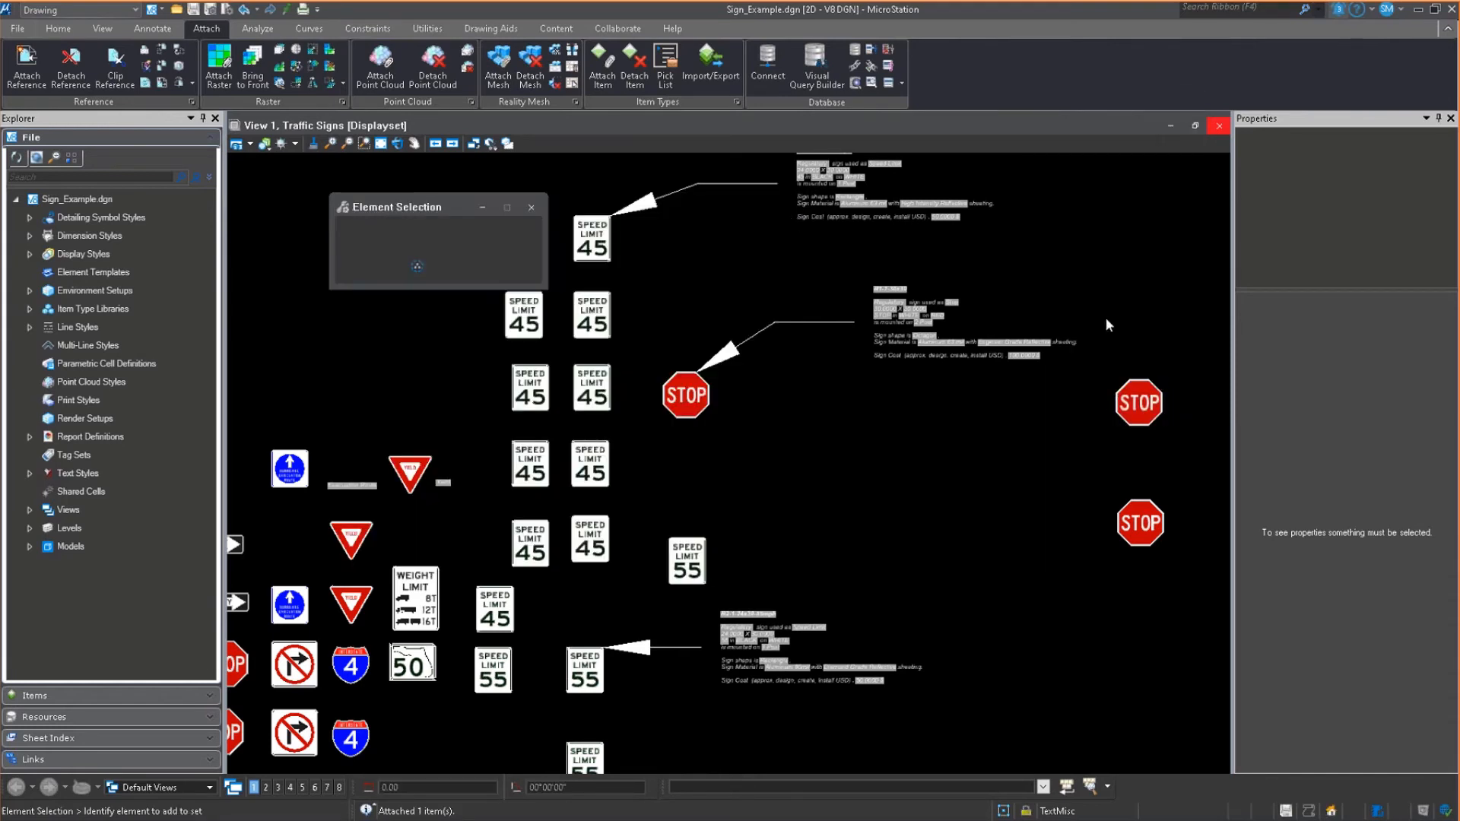
pyautogui.click(1137, 403)
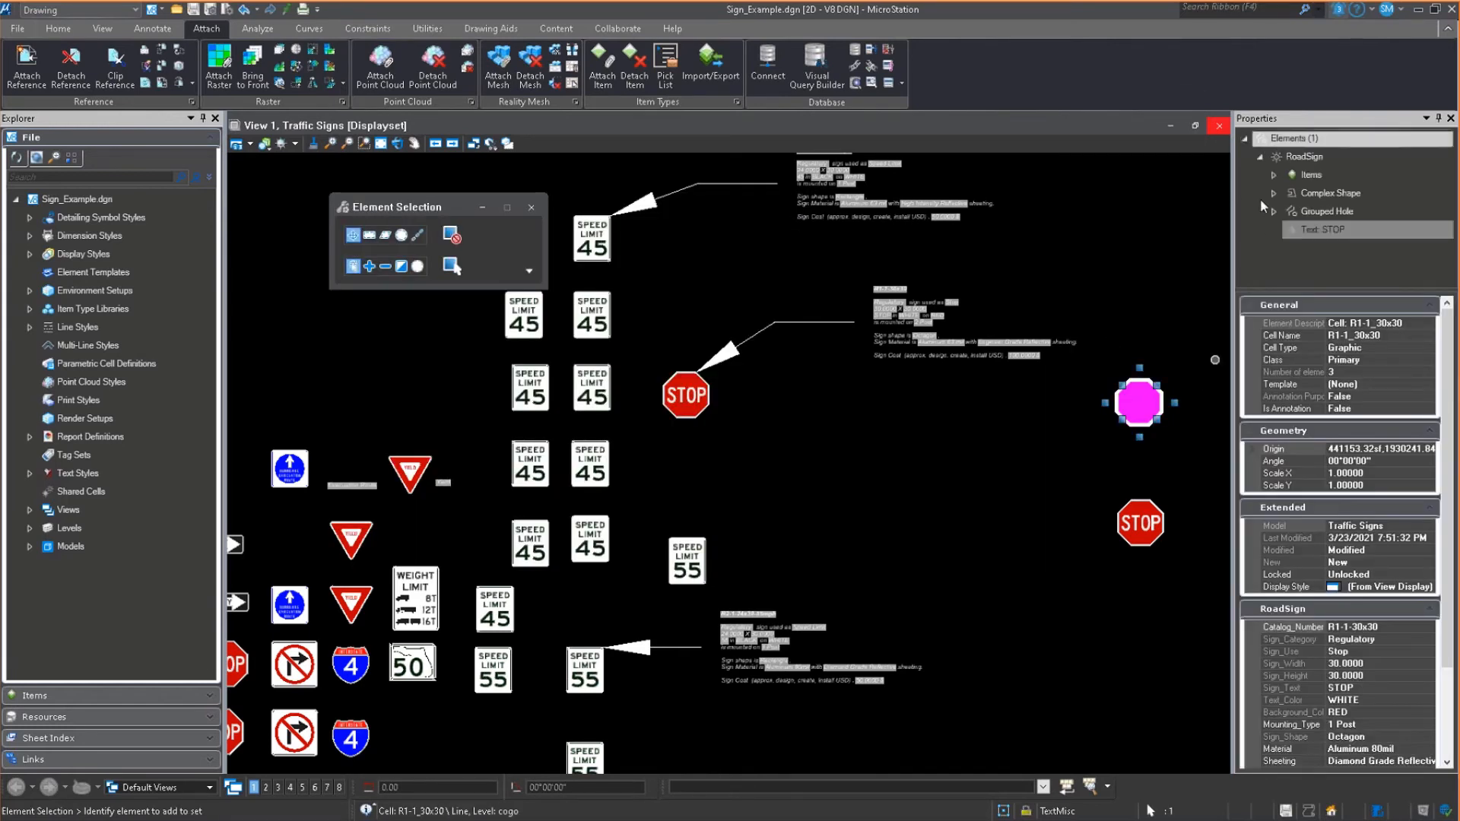
pyautogui.click(1276, 174)
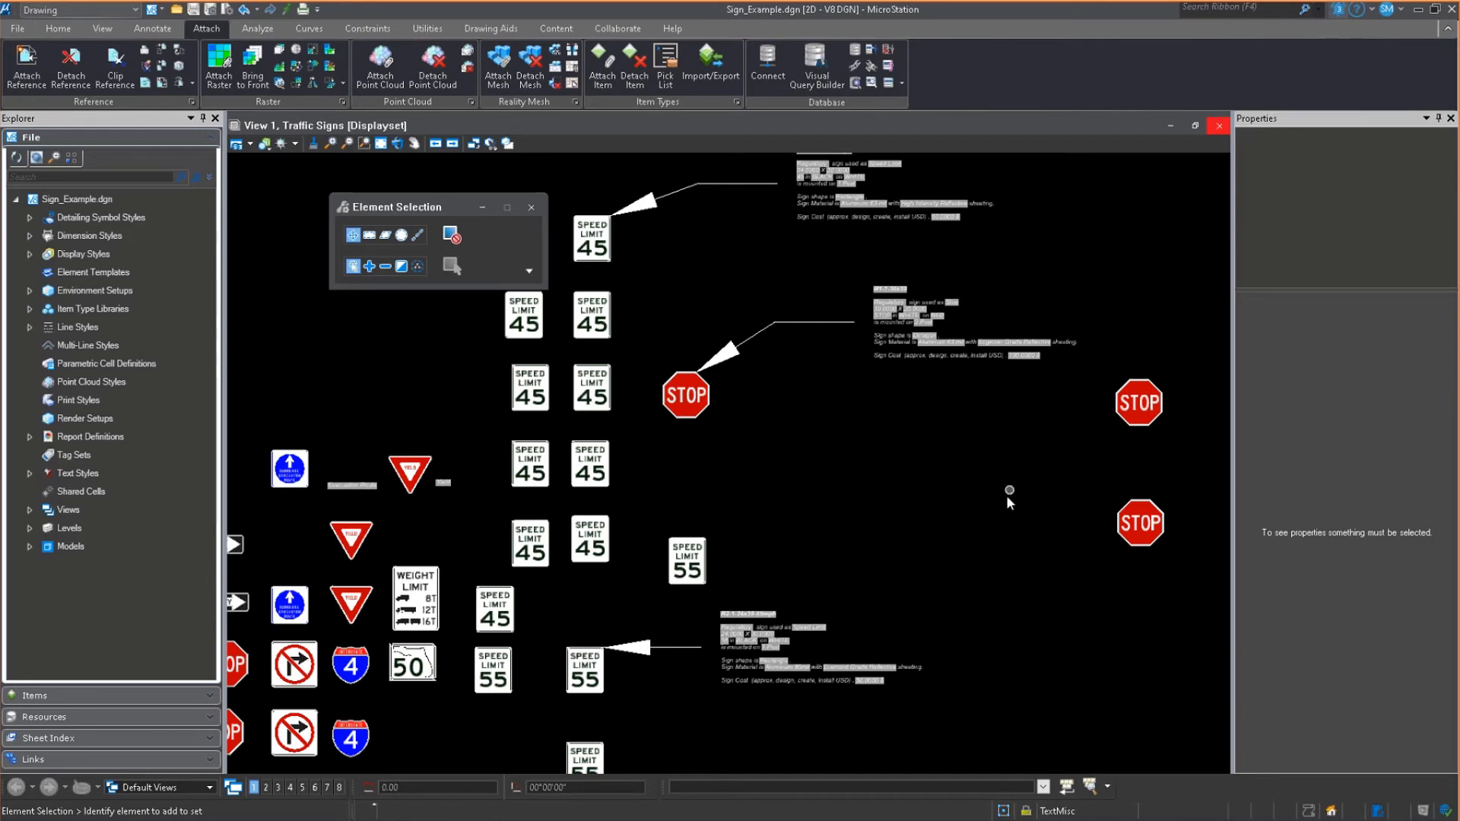
pyautogui.moveTo(875, 750)
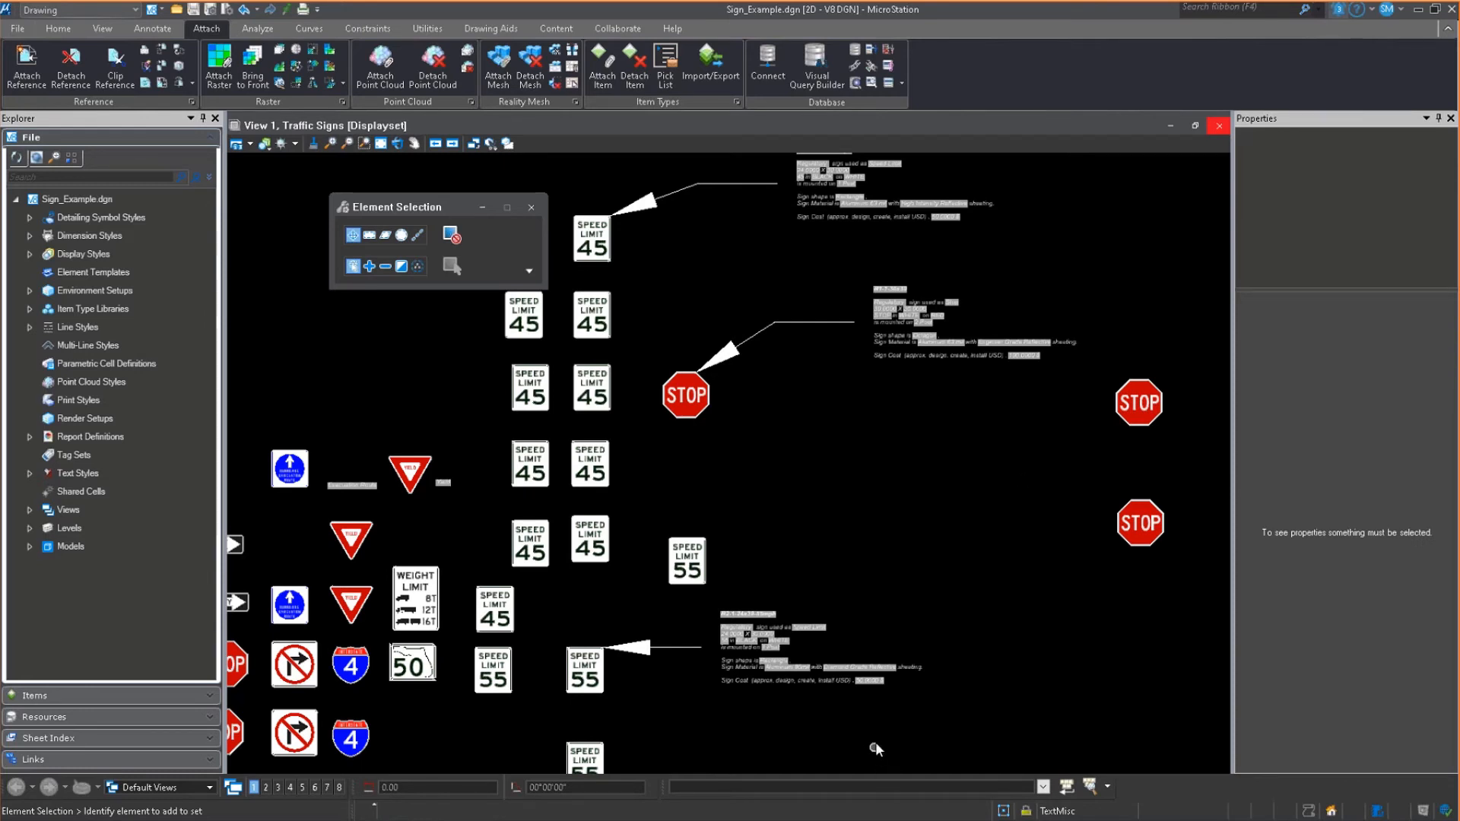
pyautogui.moveTo(16, 29)
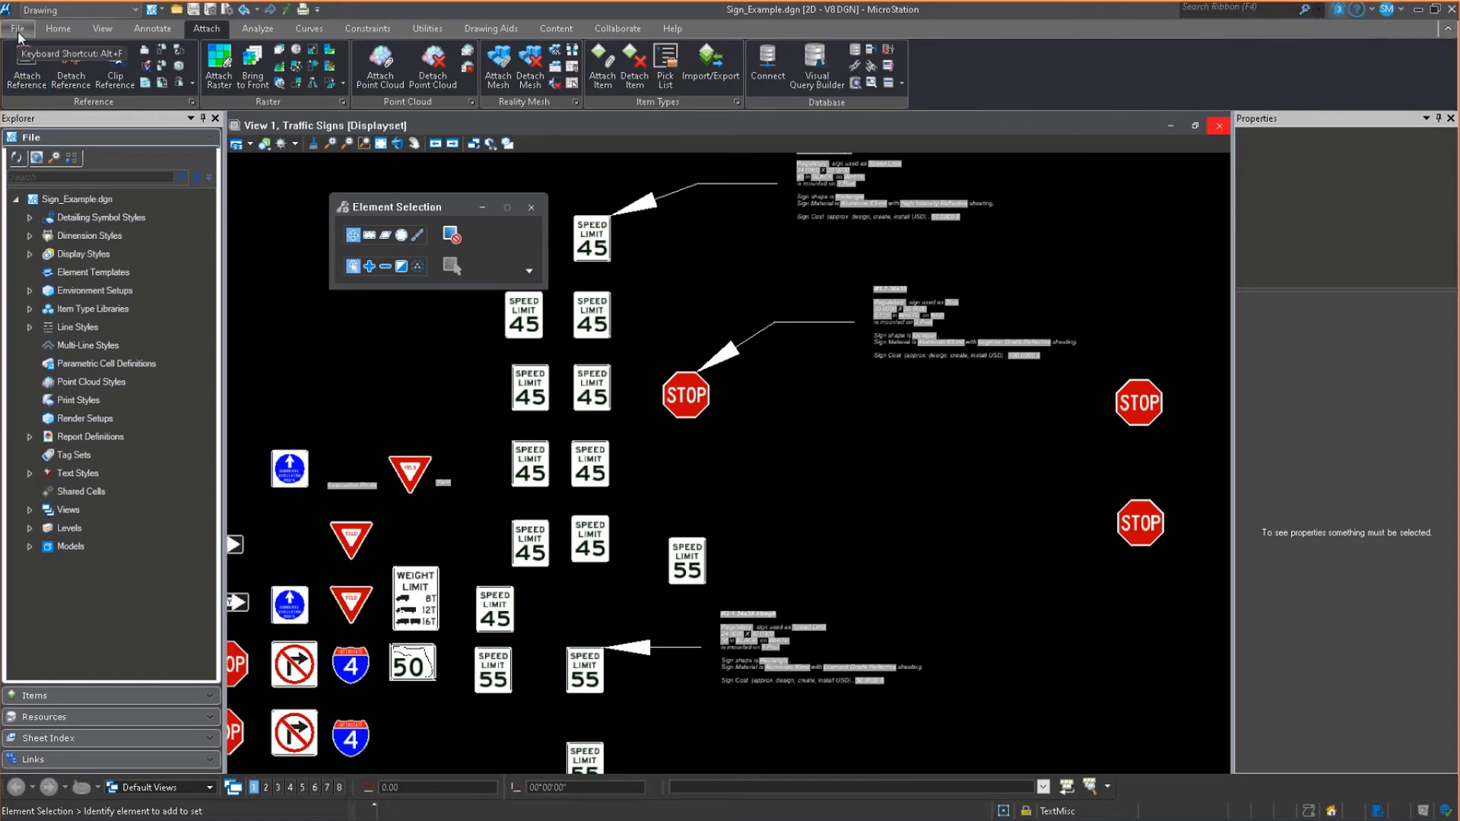
pyautogui.moveTo(21, 37)
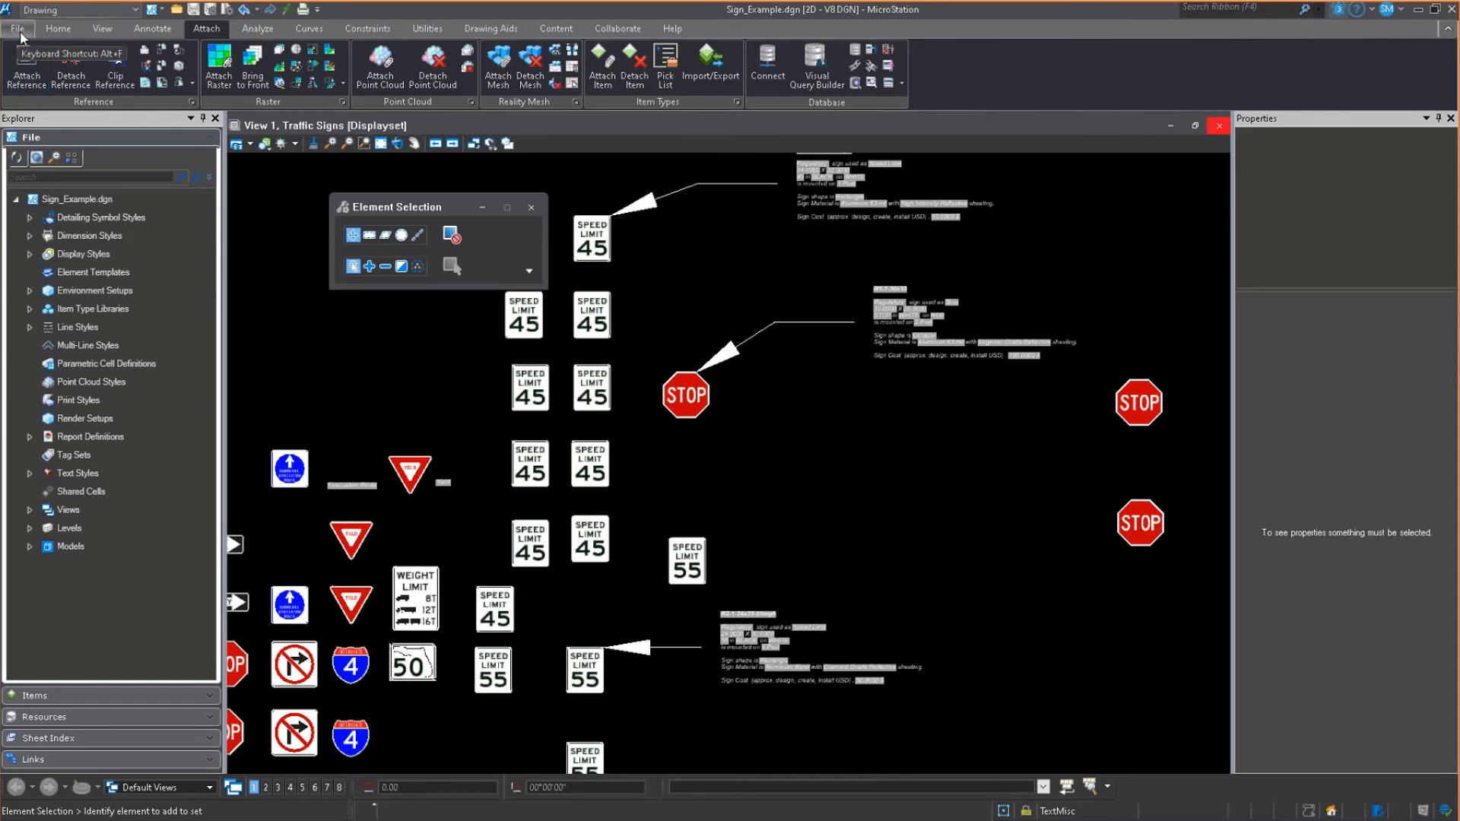
# Step: Open the File backstage to move to WildCardinDisplayRule.dgn
pyautogui.click(16, 28)
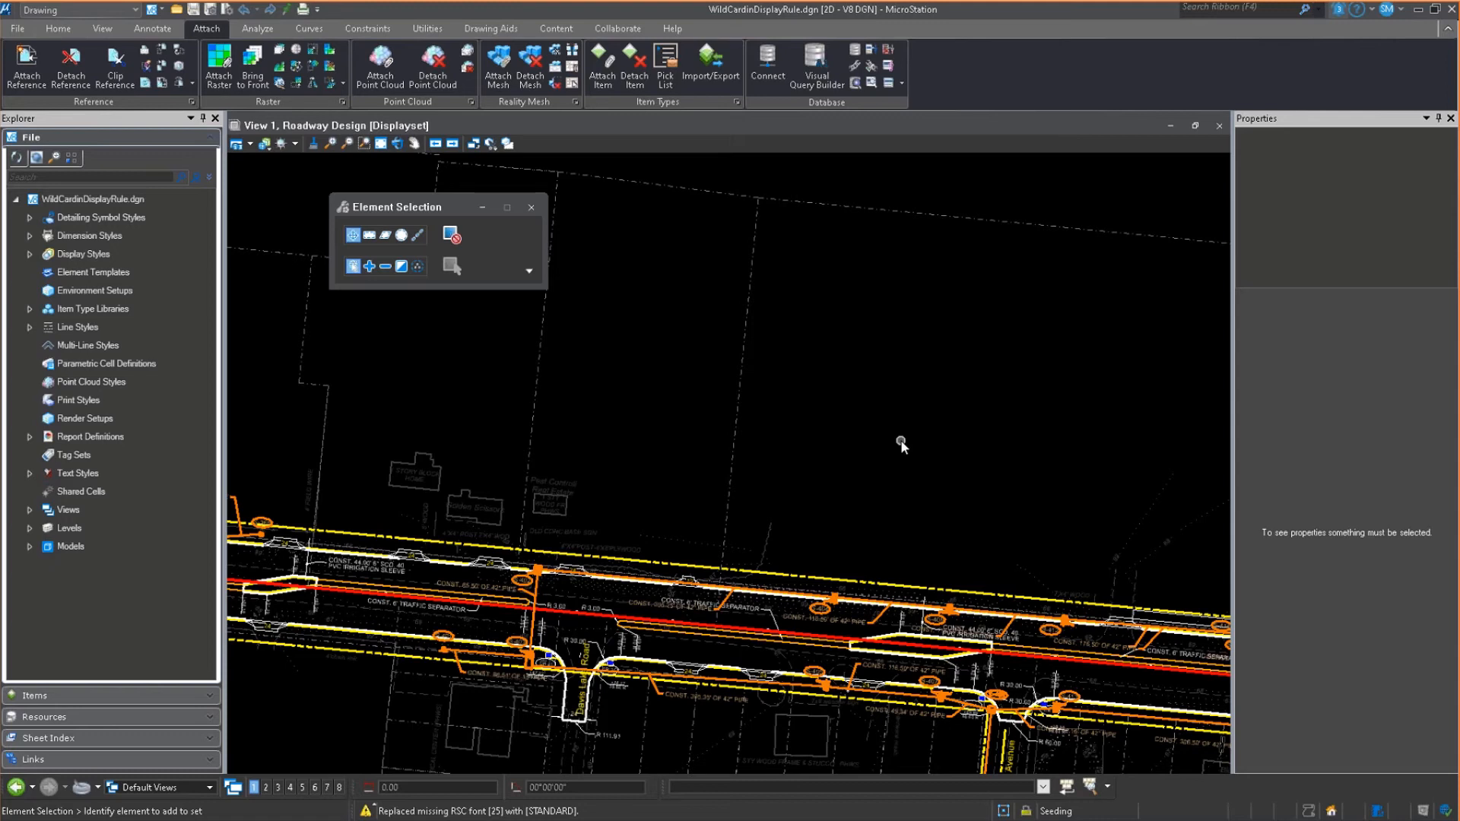
pyautogui.moveTo(649, 120)
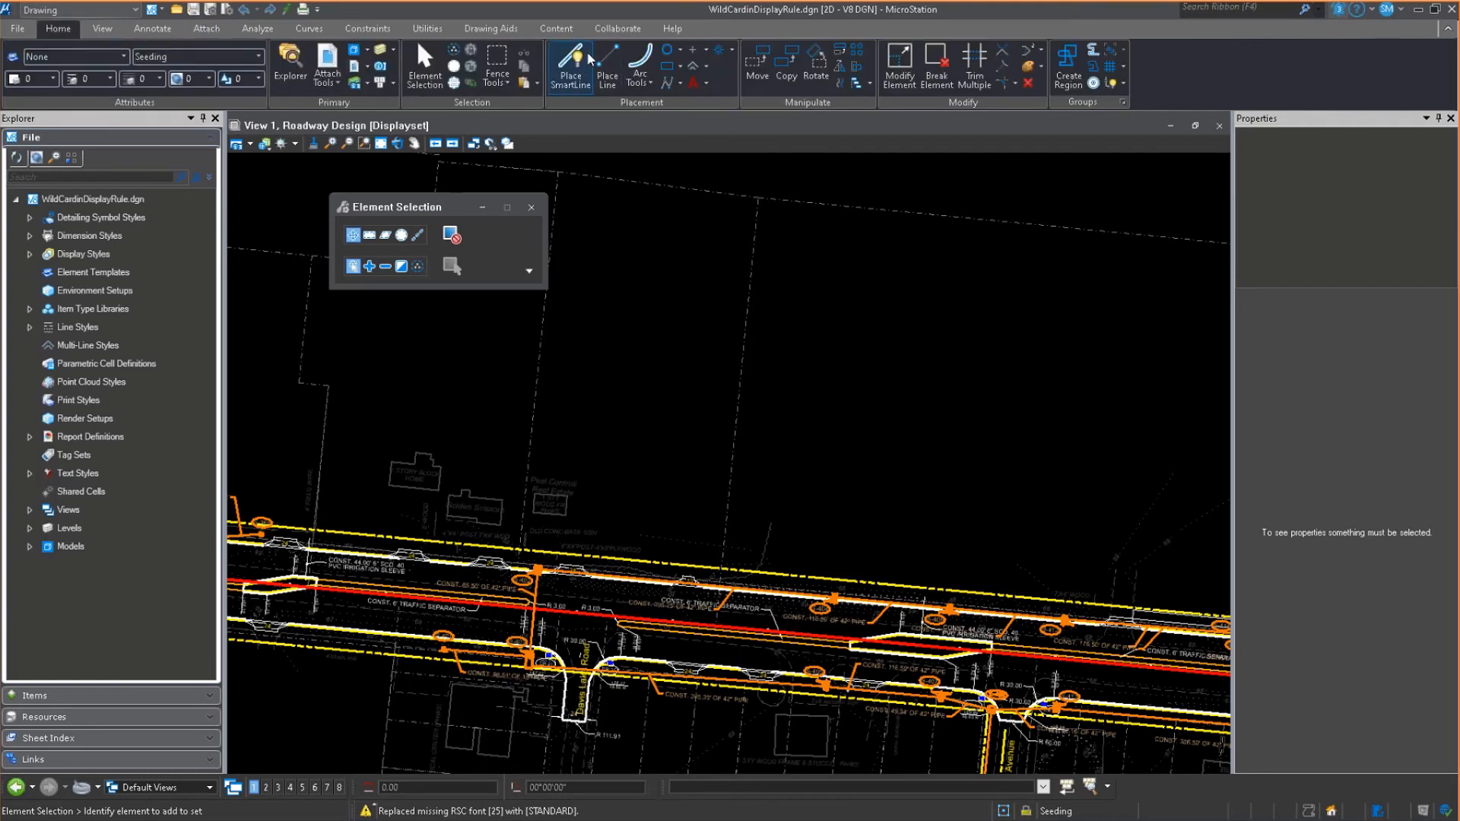
# Step: Draw a straight line with Place SmartLine in the open area above the roadway
pyautogui.click(569, 66)
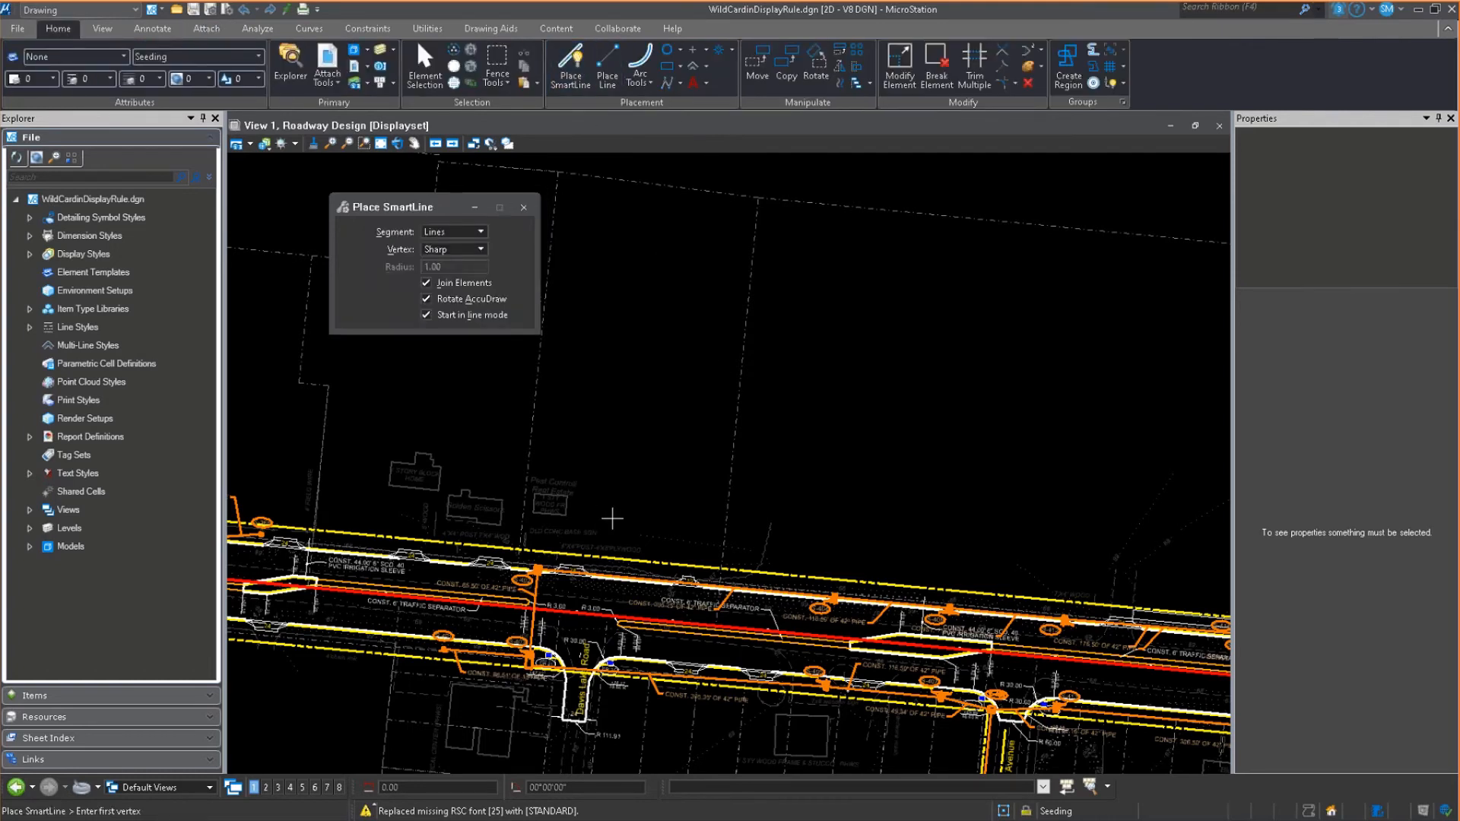
pyautogui.click(611, 517)
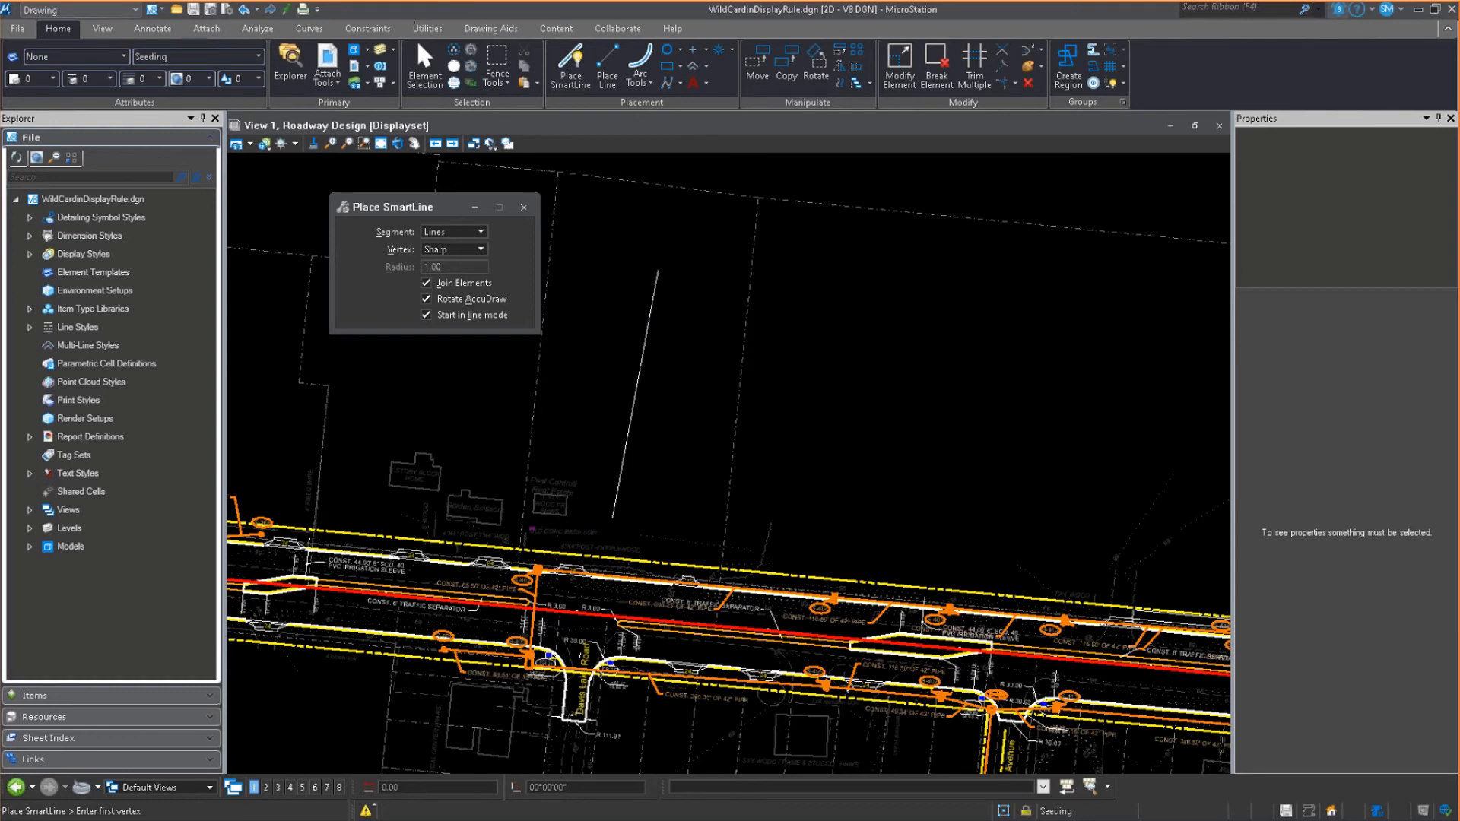
pyautogui.click(206, 29)
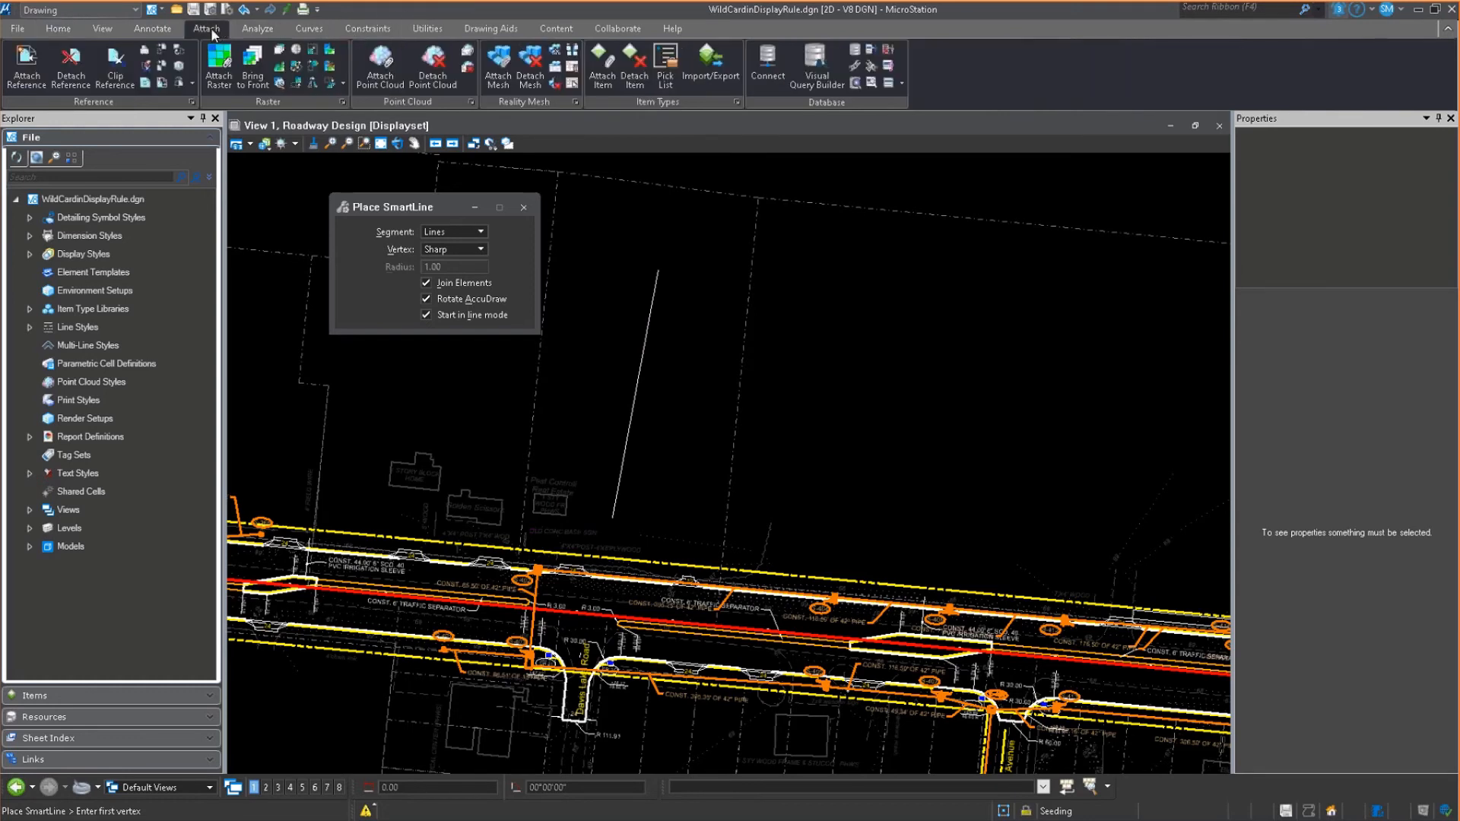
# Step: Open Attach Item, move its dialog aside, and clear the RoadSign selection
pyautogui.click(602, 67)
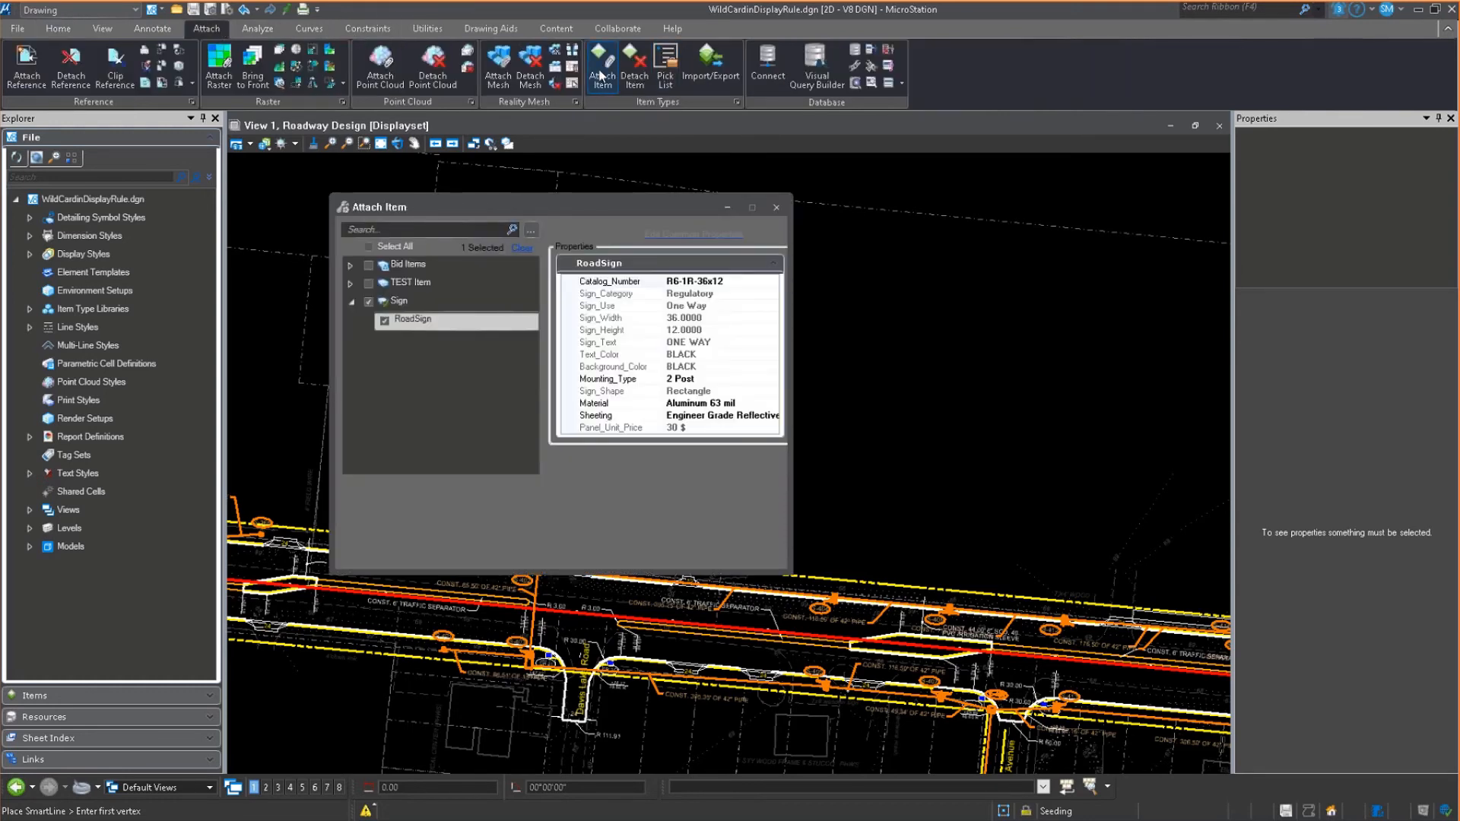
pyautogui.click(602, 66)
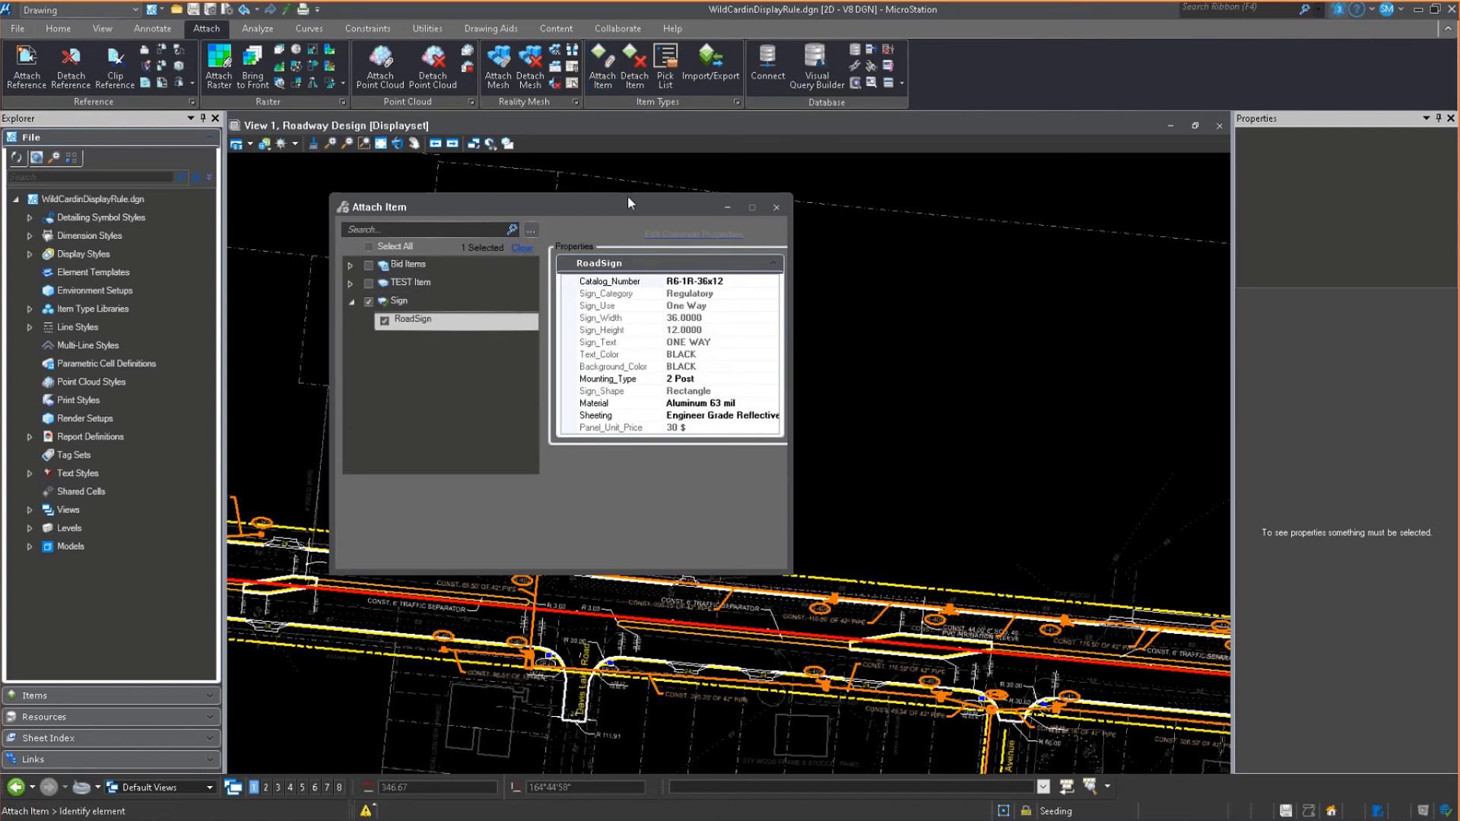
pyautogui.moveTo(629, 206); pyautogui.dragTo(913, 182)
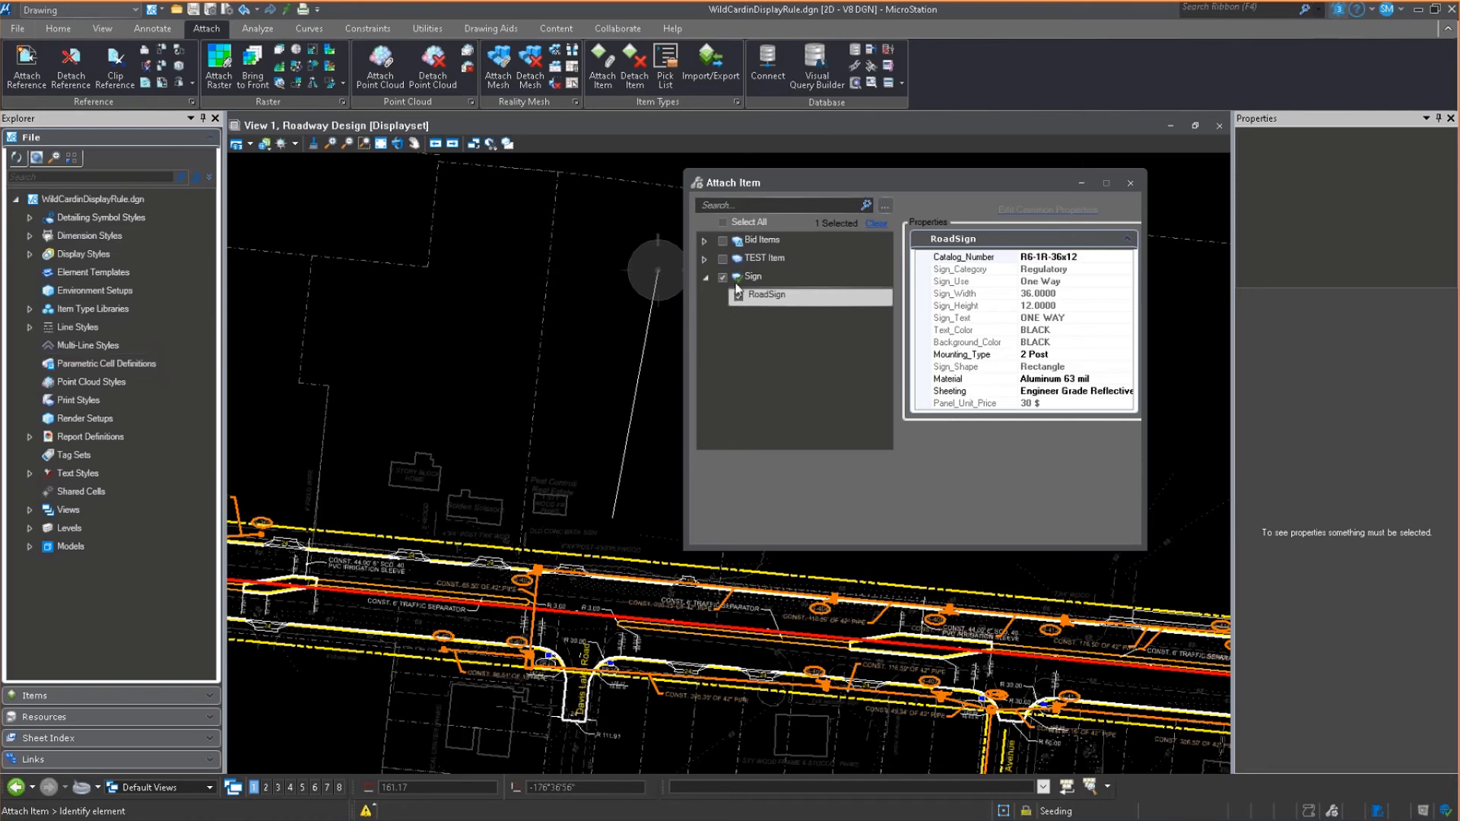
pyautogui.click(722, 277)
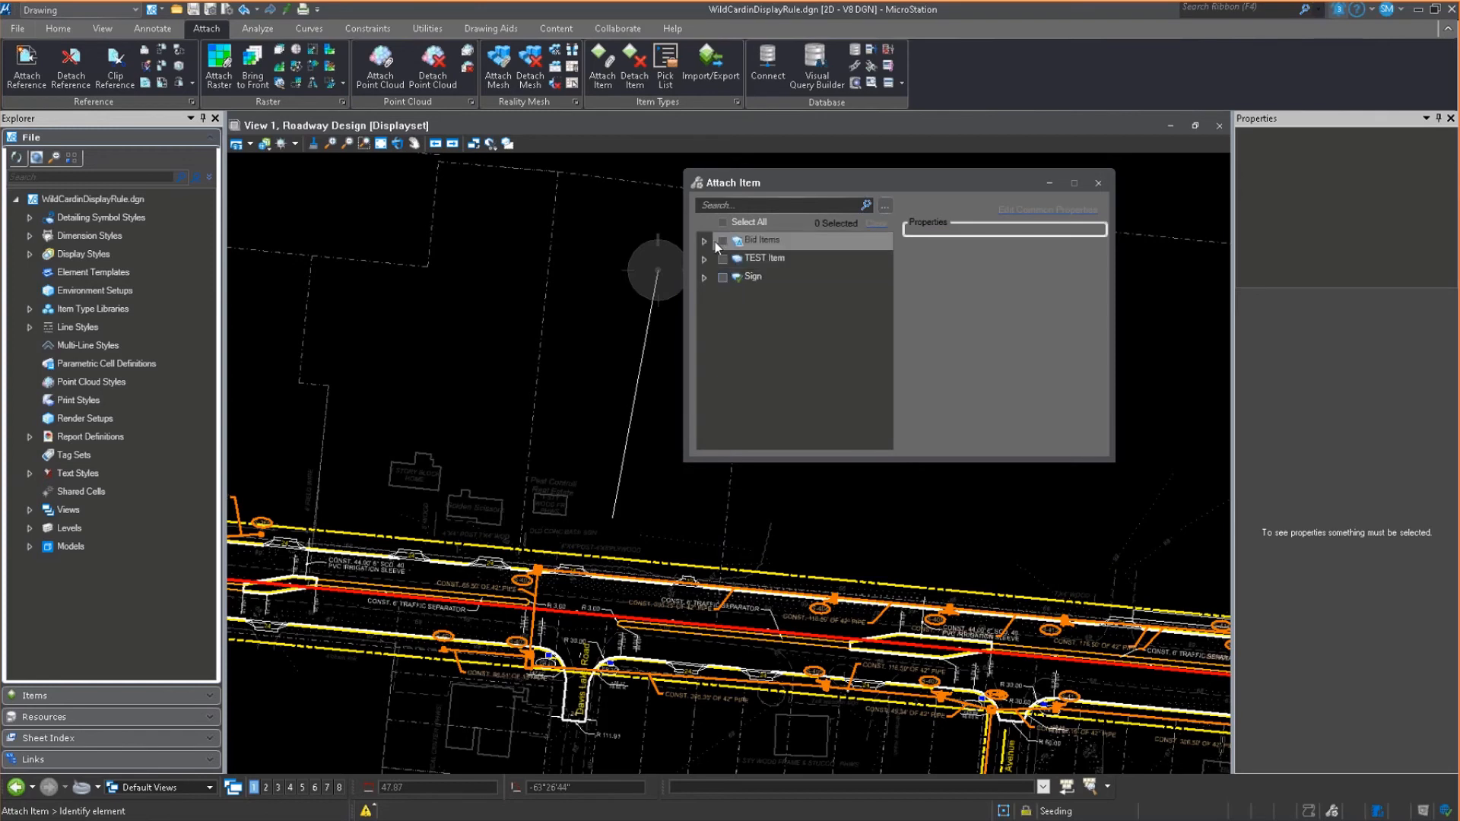
# Step: Check Metal Guardrail under Bid Items, pick its description, and set Unit_Length to 10 ft
pyautogui.click(703, 240)
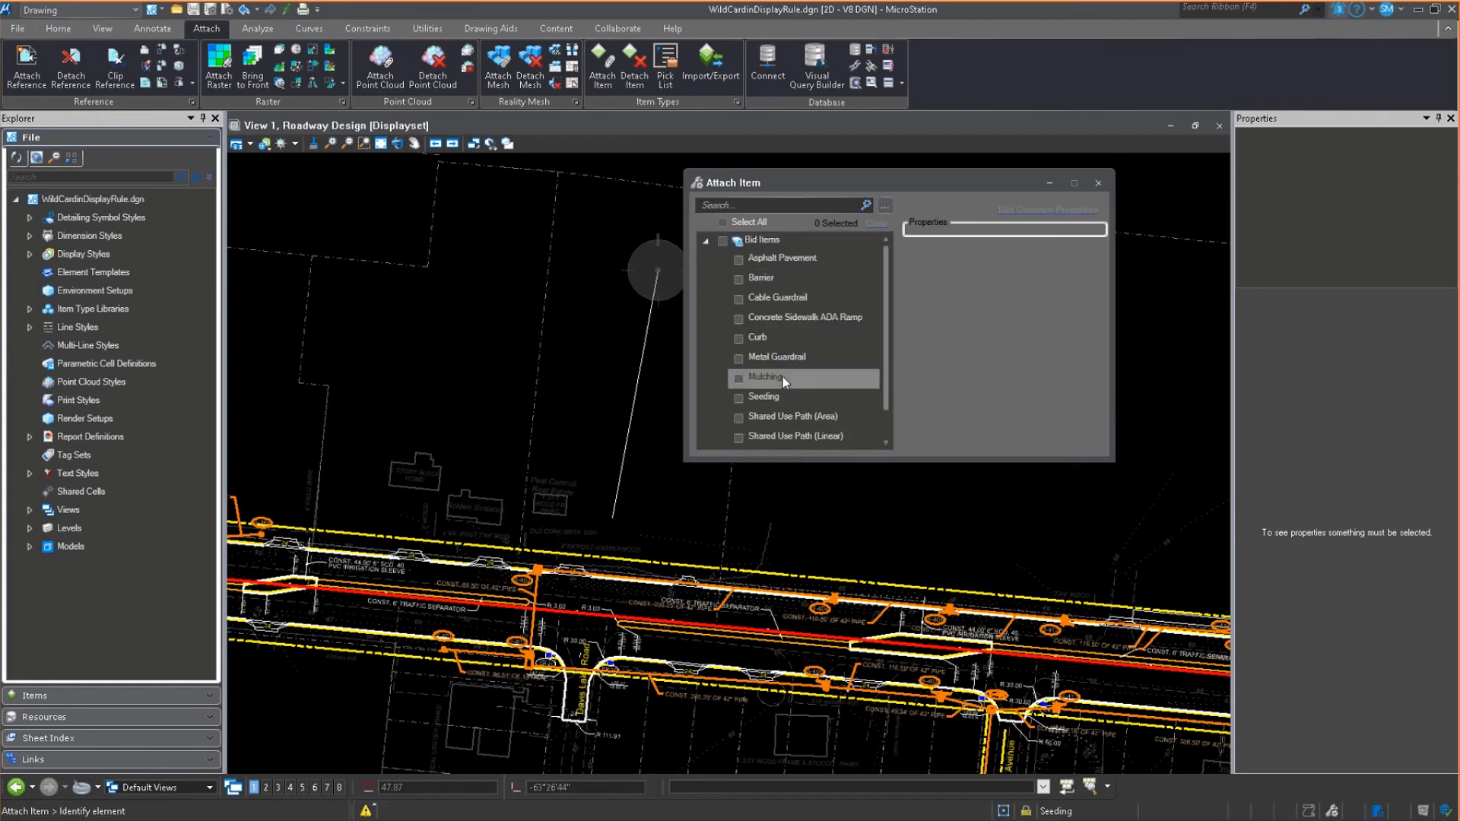
pyautogui.click(739, 358)
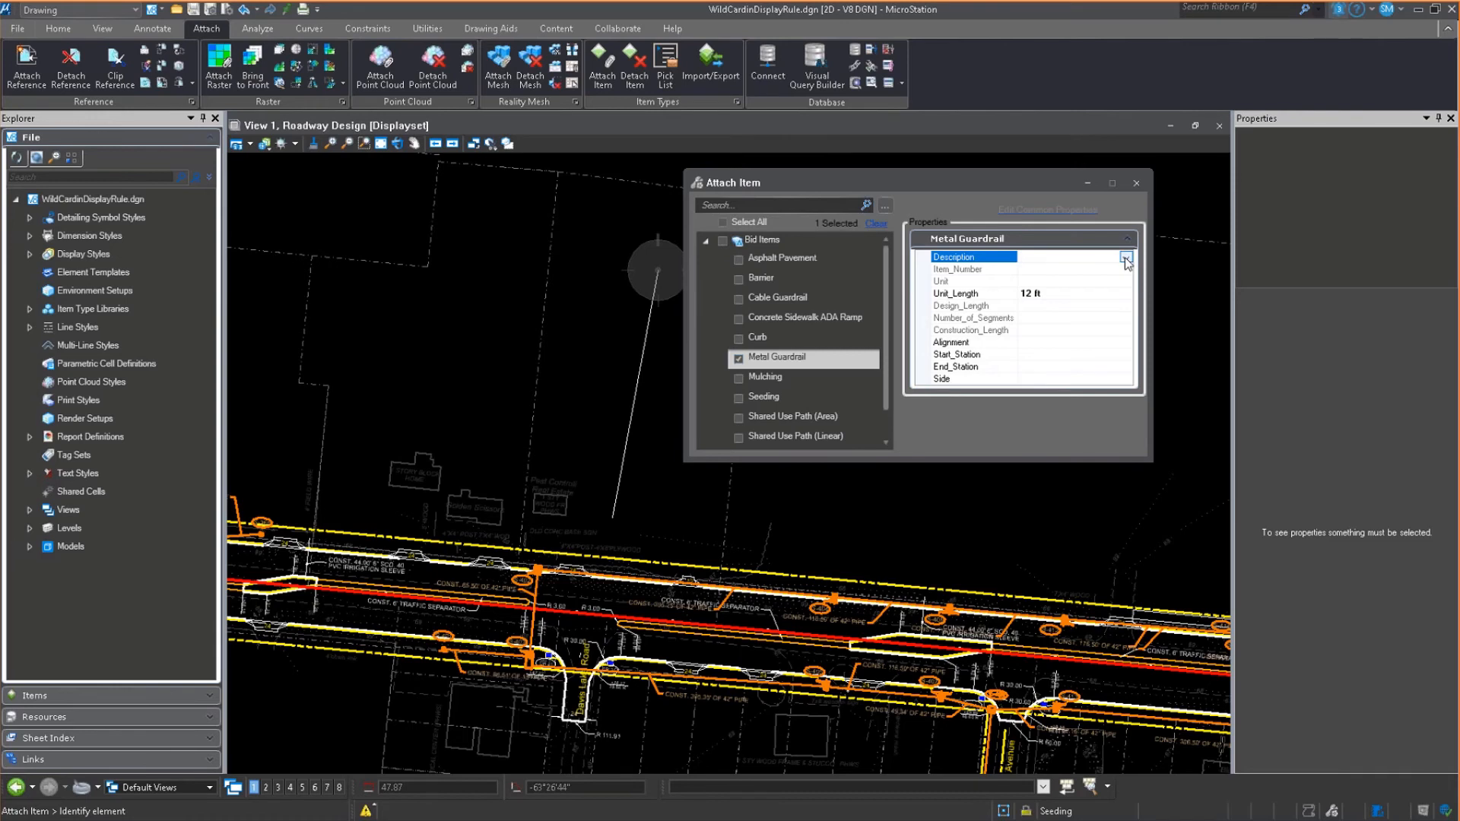
pyautogui.click(1125, 257)
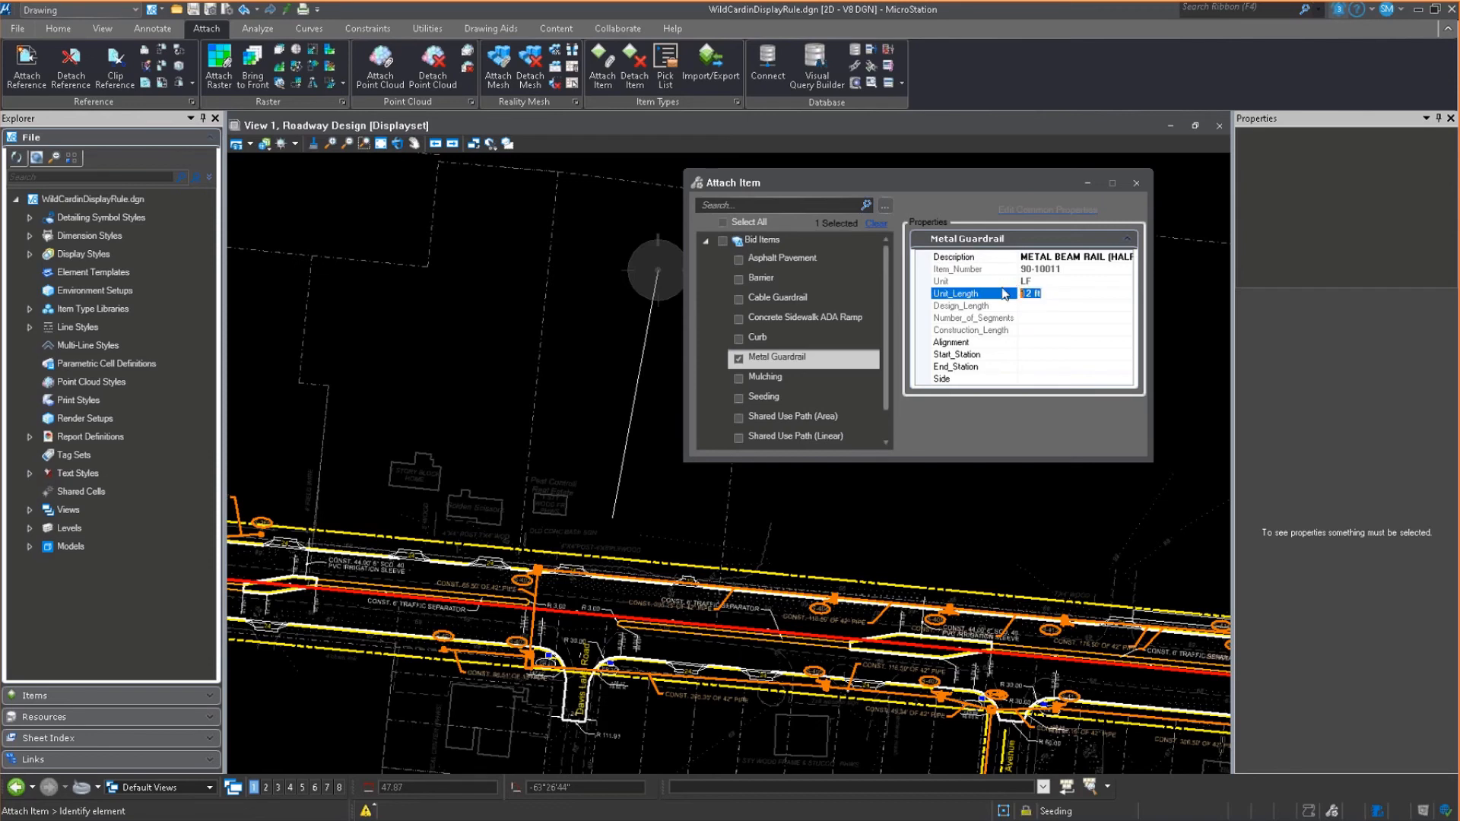
pyautogui.write('10')
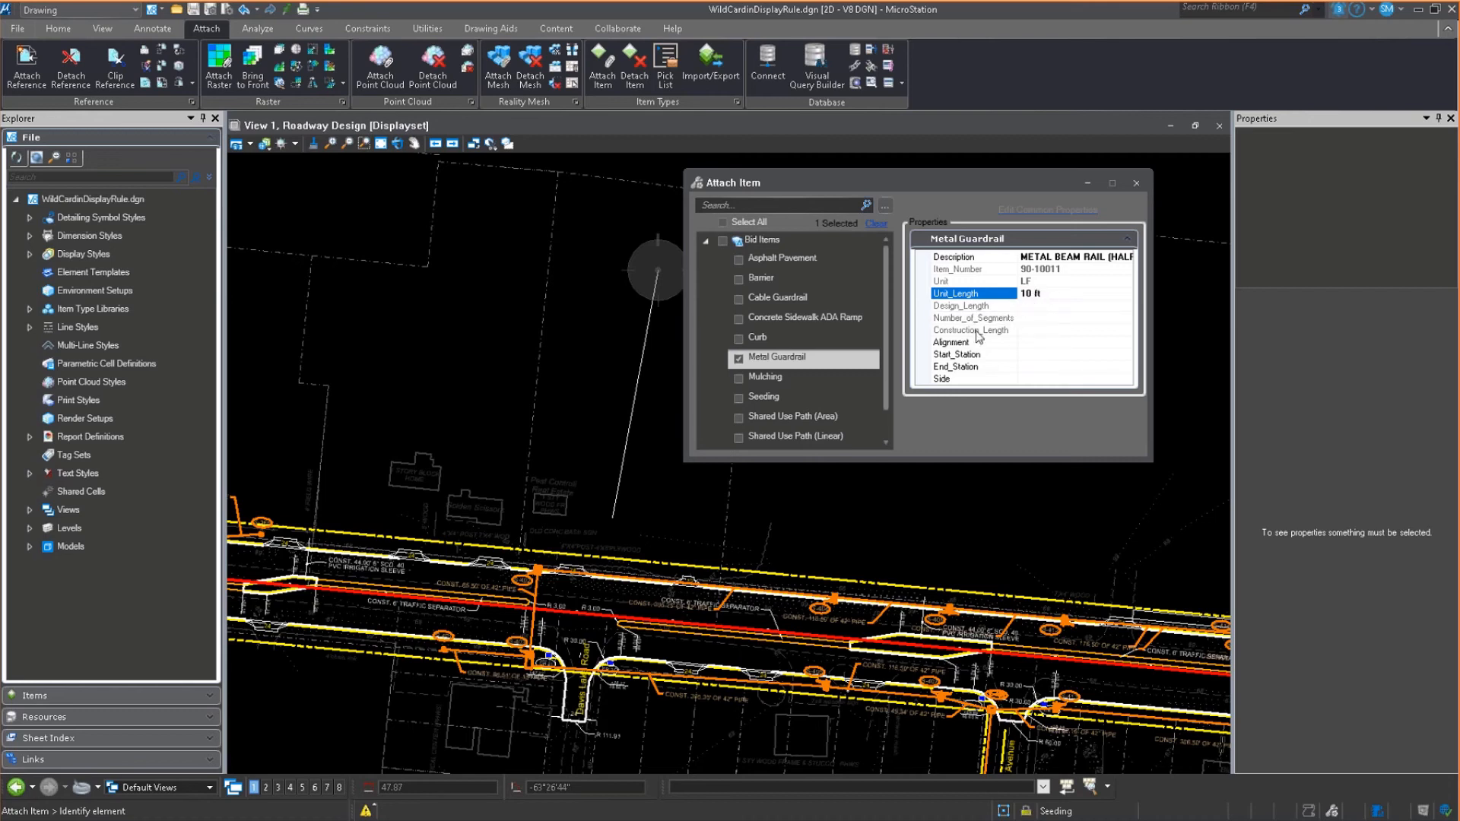
pyautogui.moveTo(979, 340)
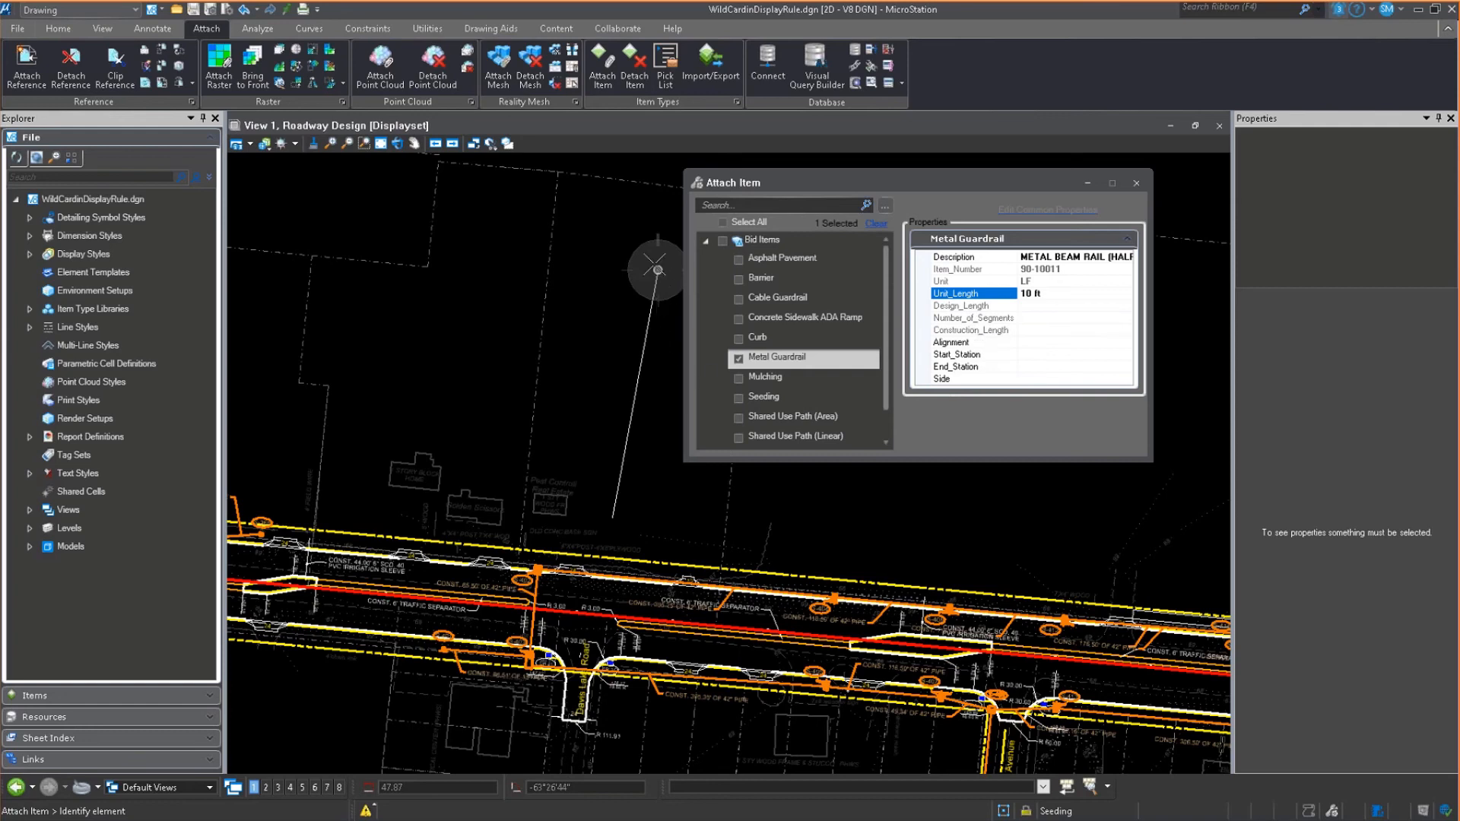
pyautogui.moveTo(641, 438)
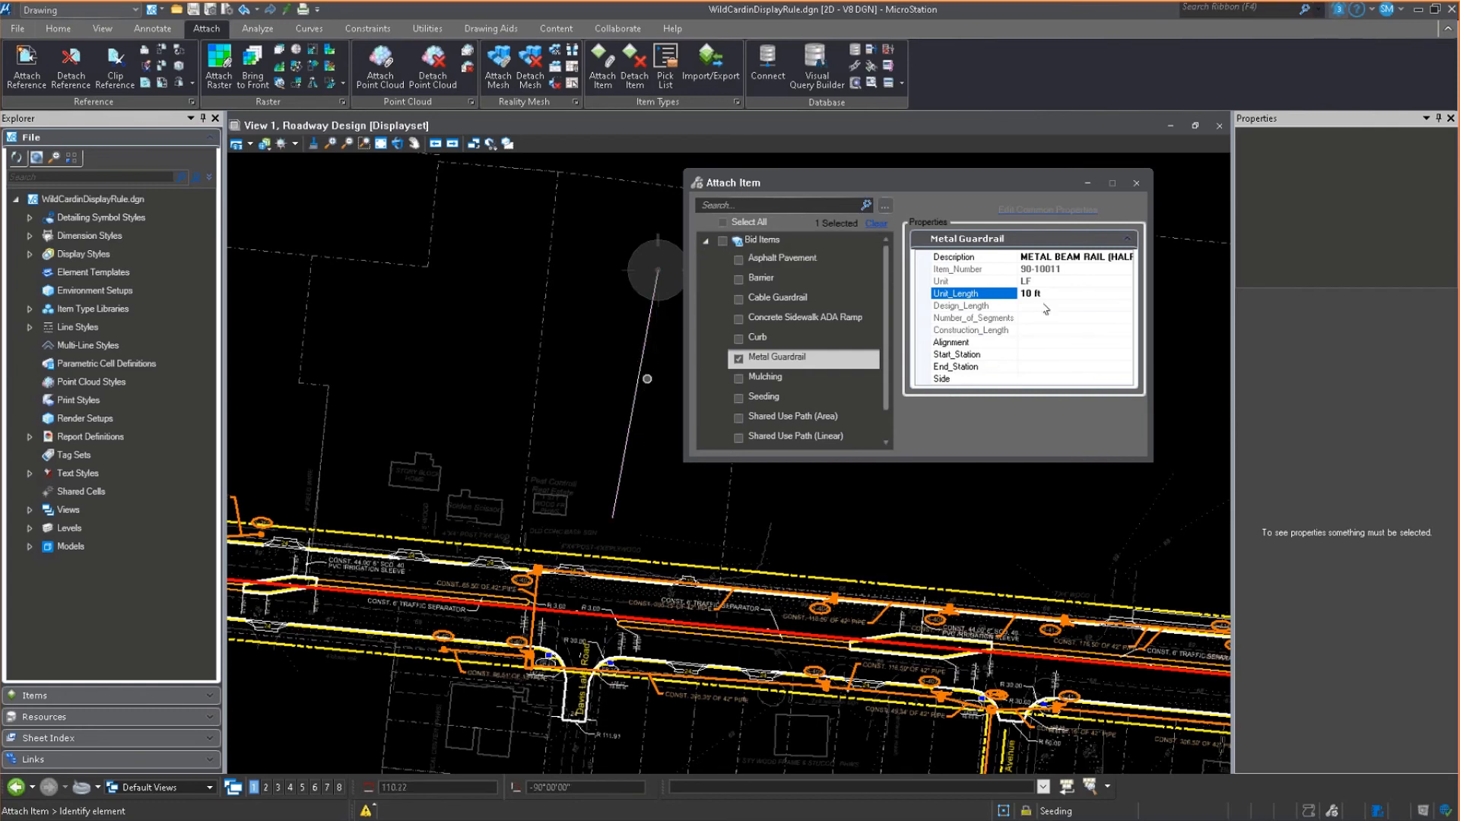
pyautogui.moveTo(1031, 351)
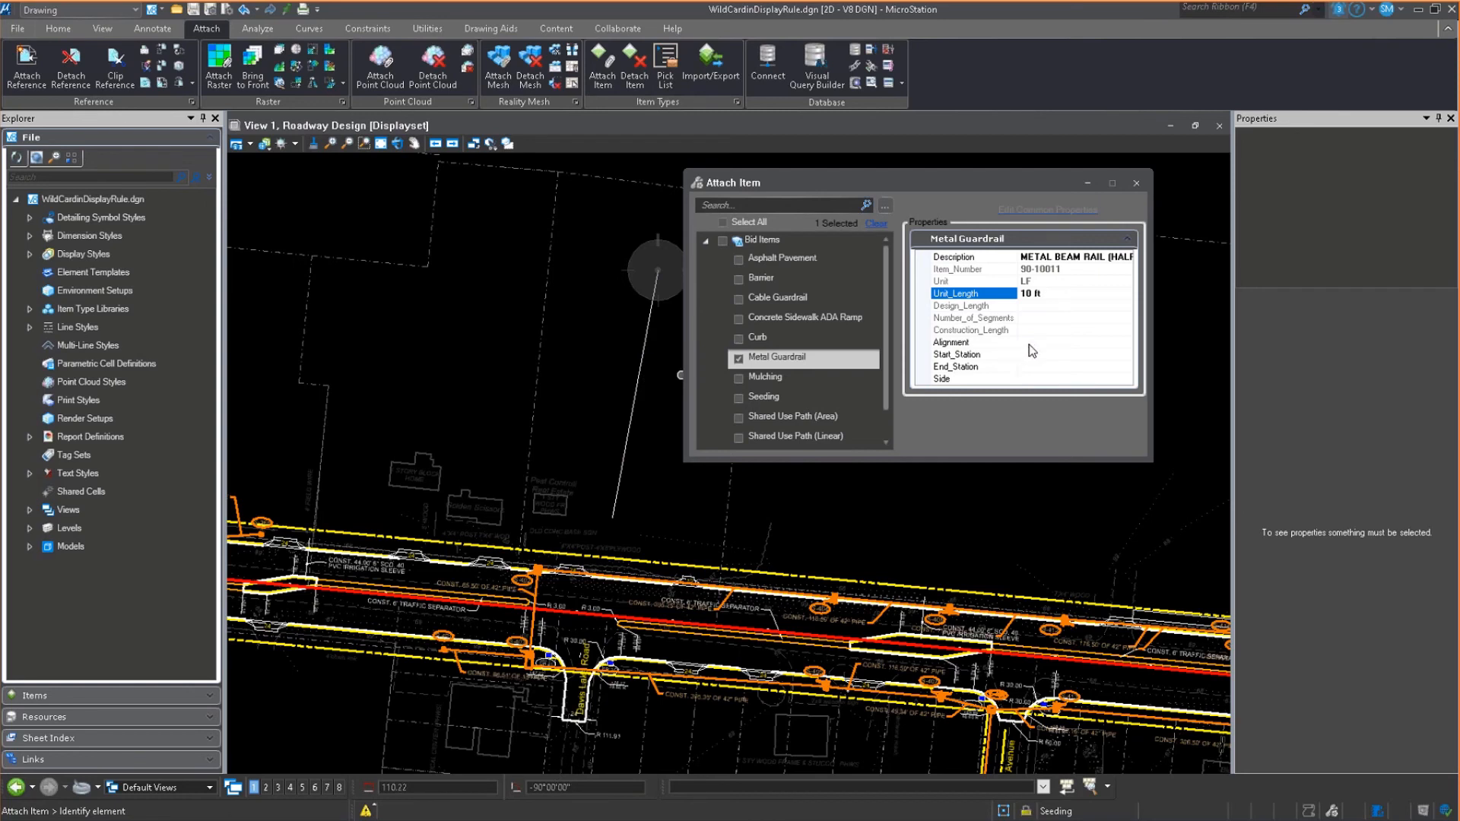
pyautogui.click(968, 341)
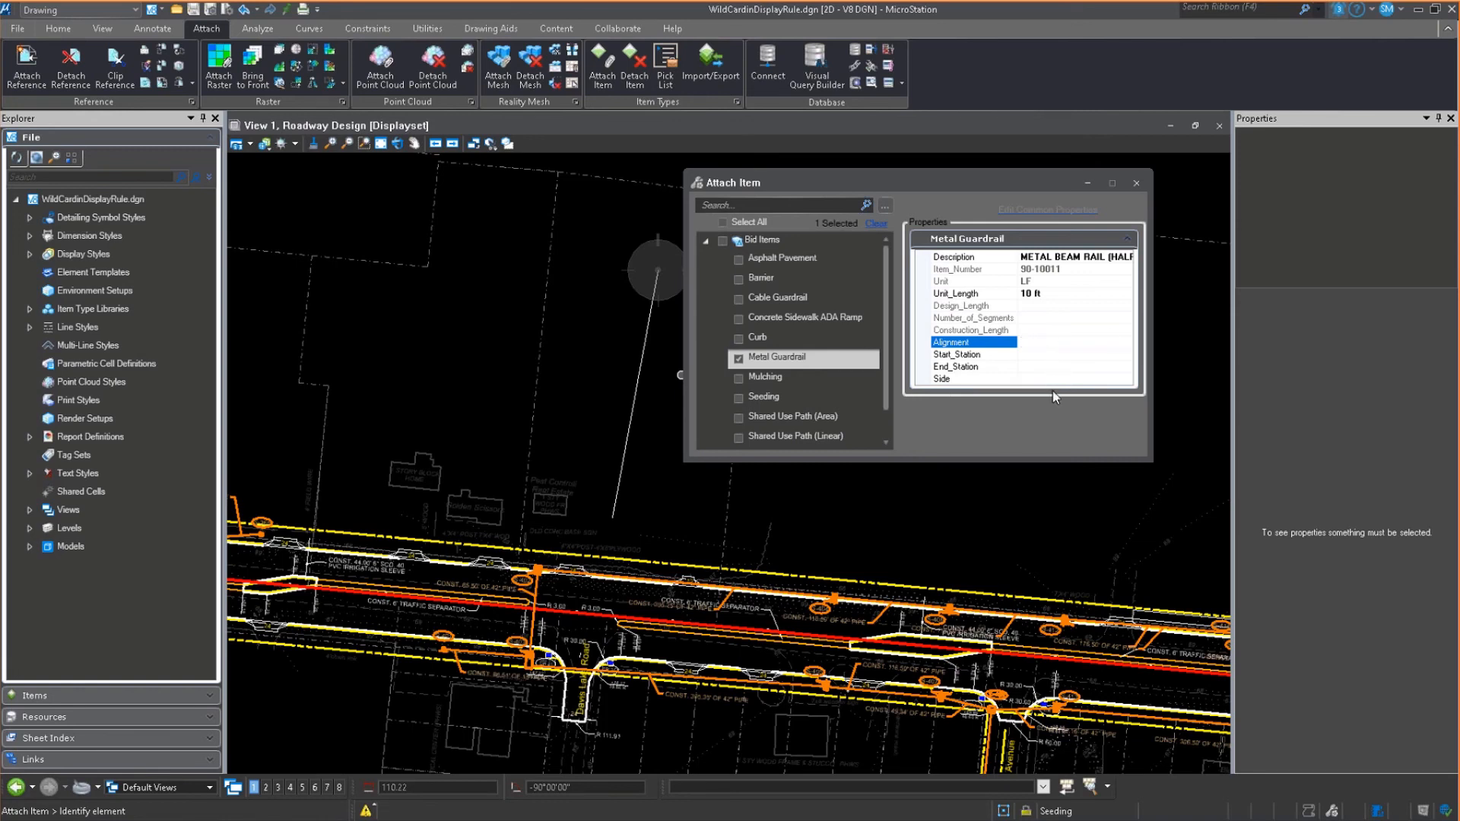
pyautogui.moveTo(1069, 416)
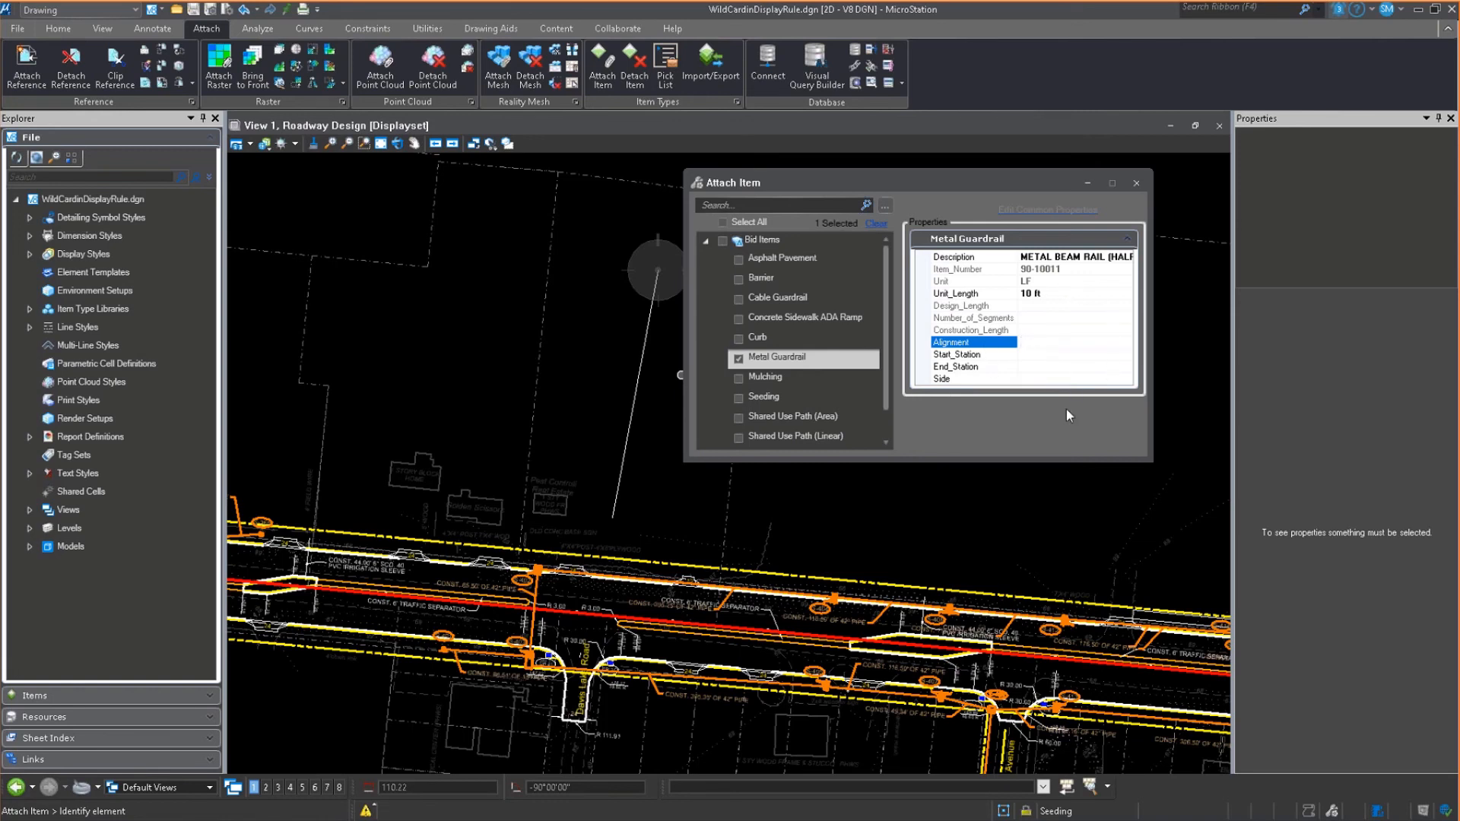
pyautogui.click(1071, 342)
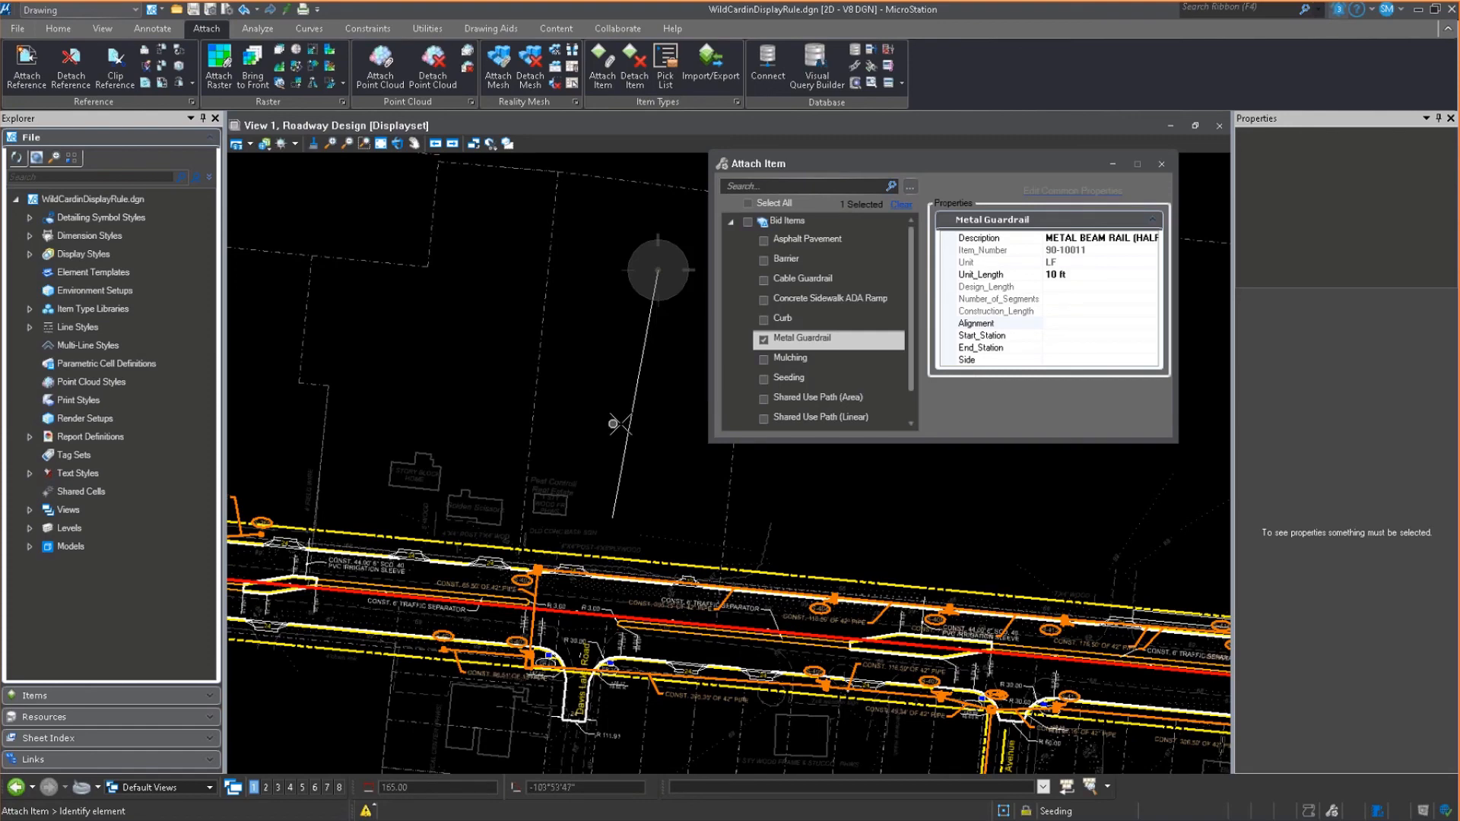
# Step: Attach the Metal Guardrail item to the new line and finish the attach command
pyautogui.click(629, 427)
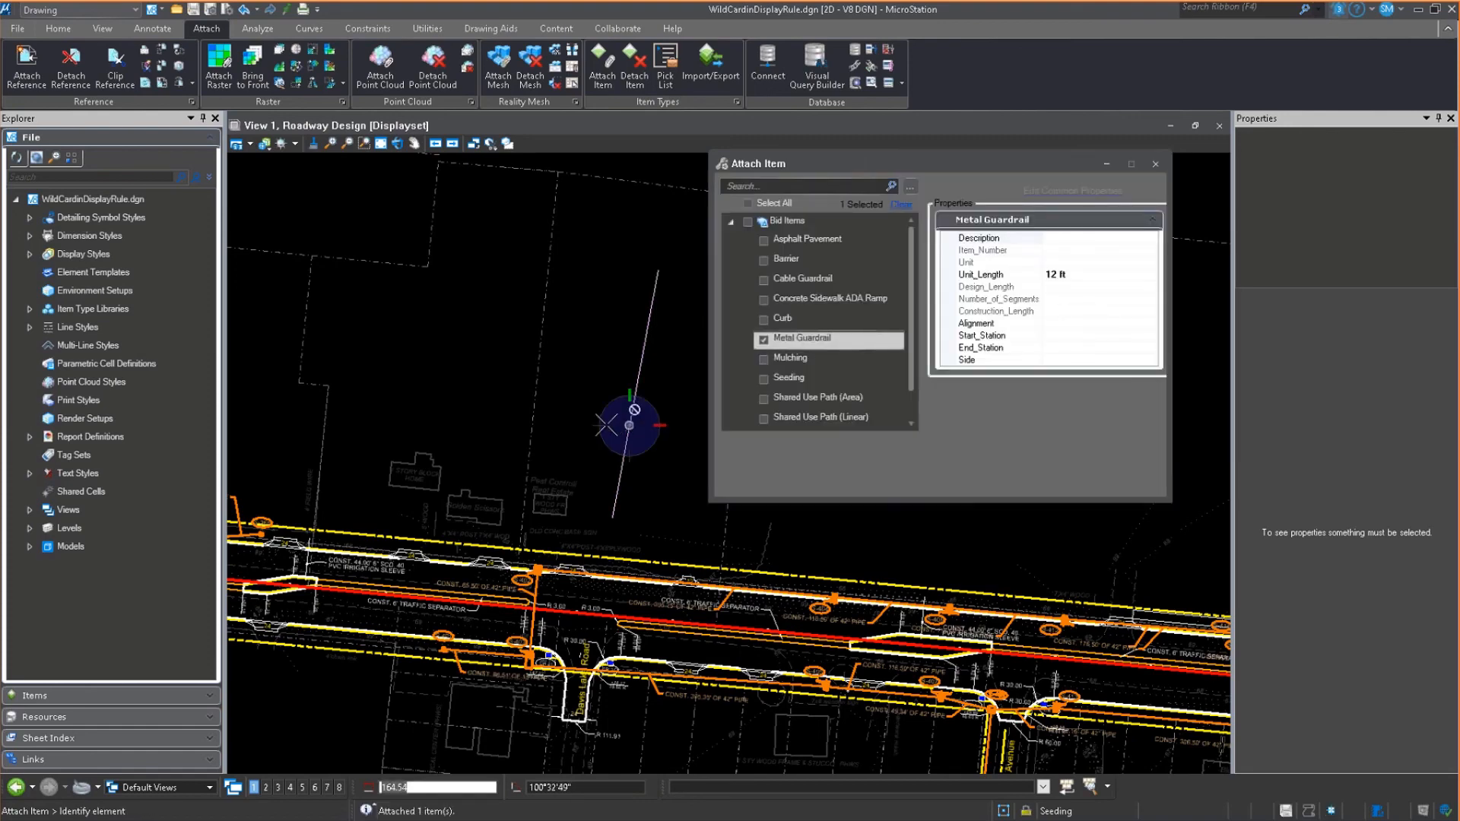
pyautogui.rightClick(634, 423)
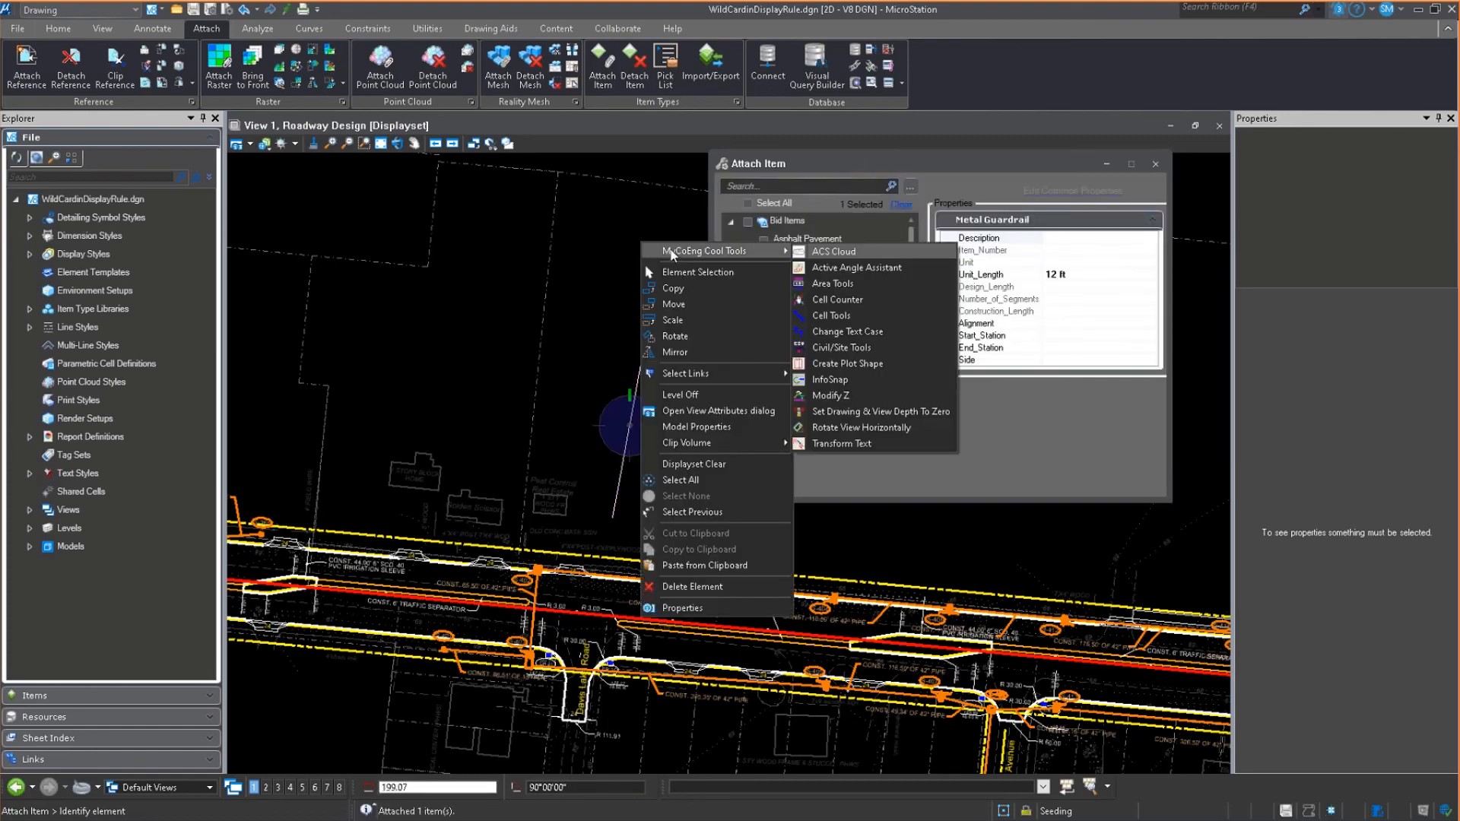
pyautogui.click(697, 272)
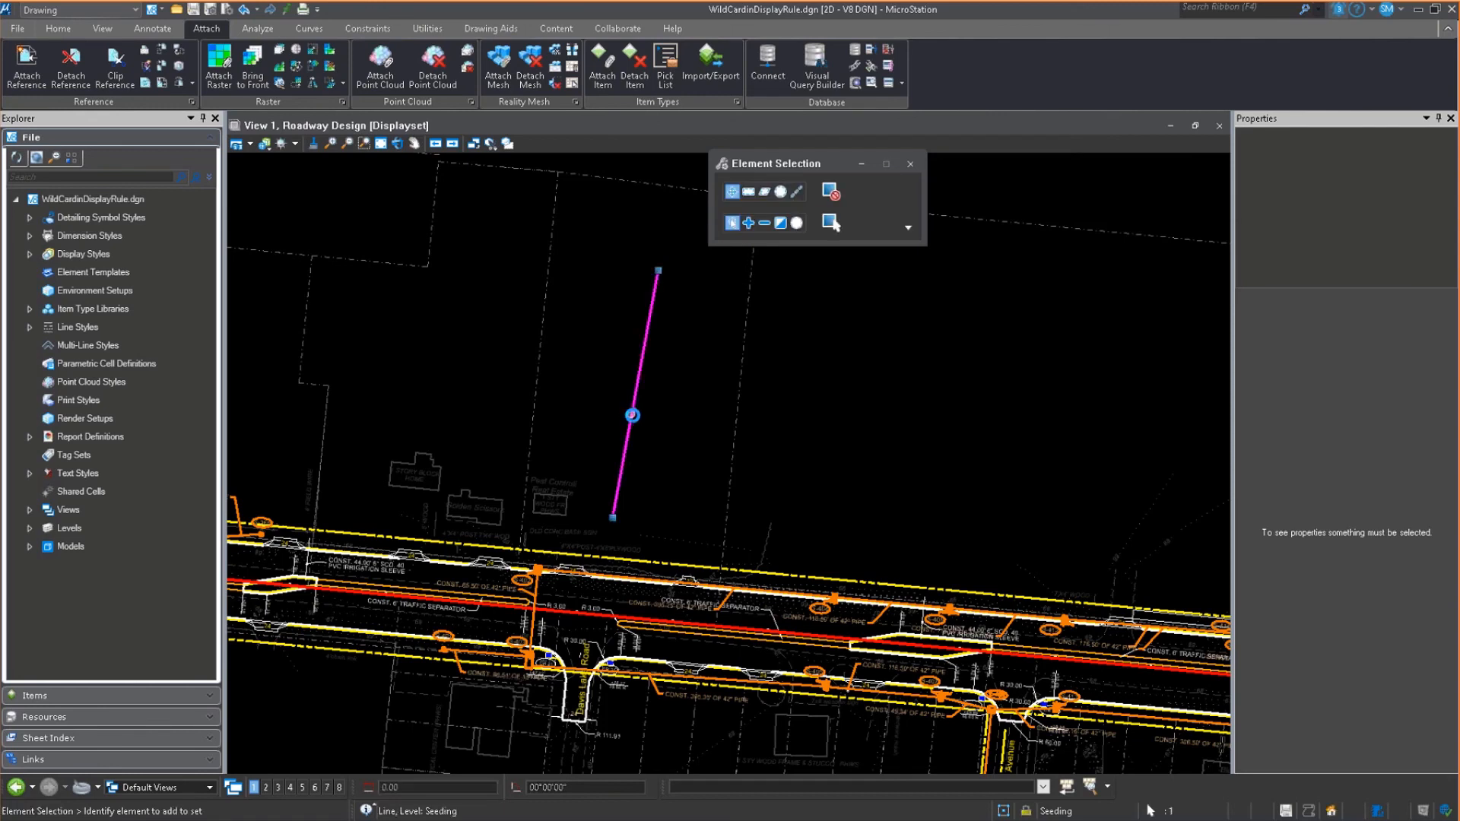
# Step: Inspect the line's items: 262.054 ft design length, 27 segments, 270 ft construction length
pyautogui.click(632, 415)
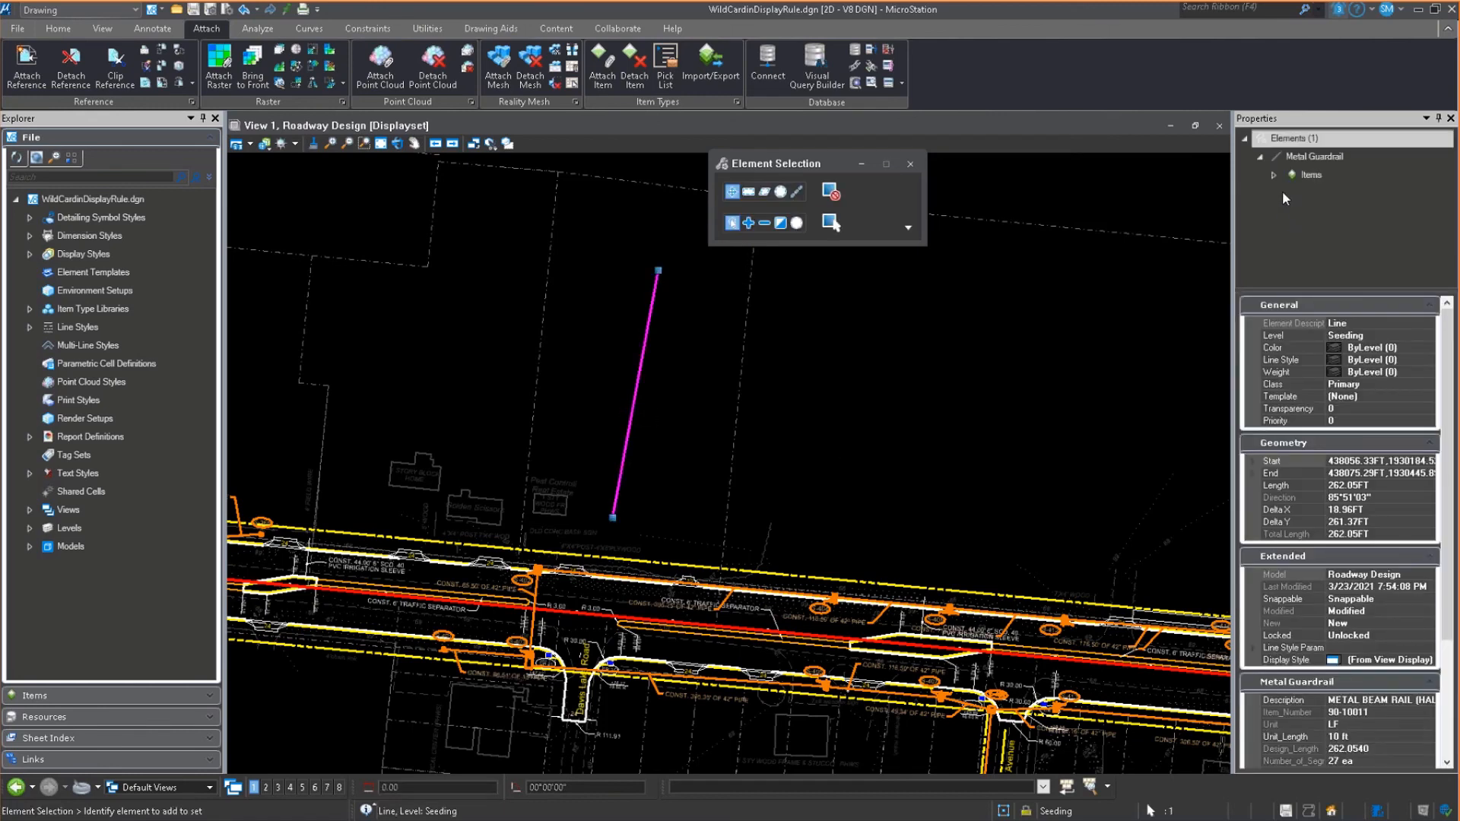
pyautogui.click(1310, 174)
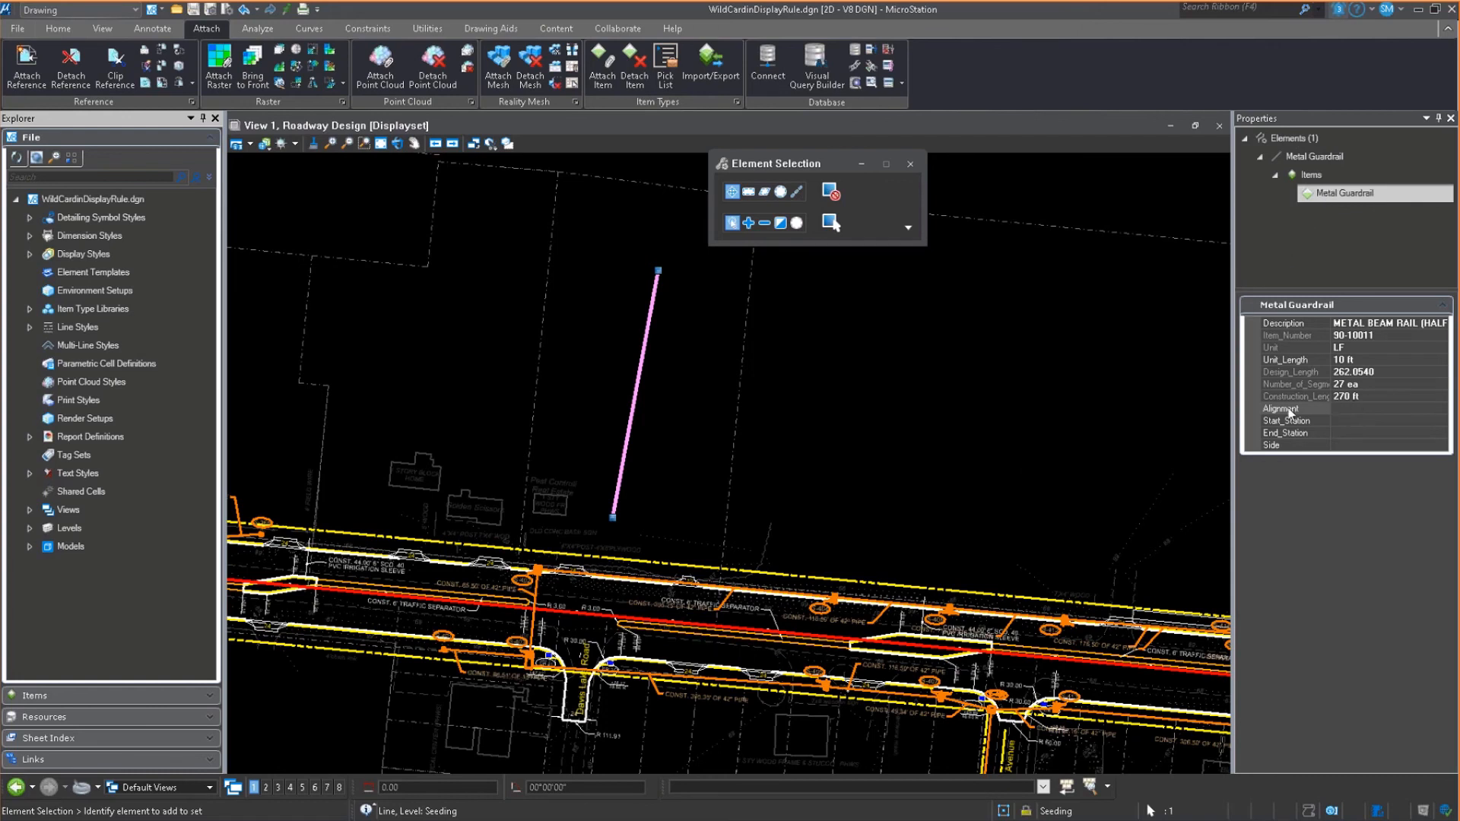
pyautogui.moveTo(1293, 382)
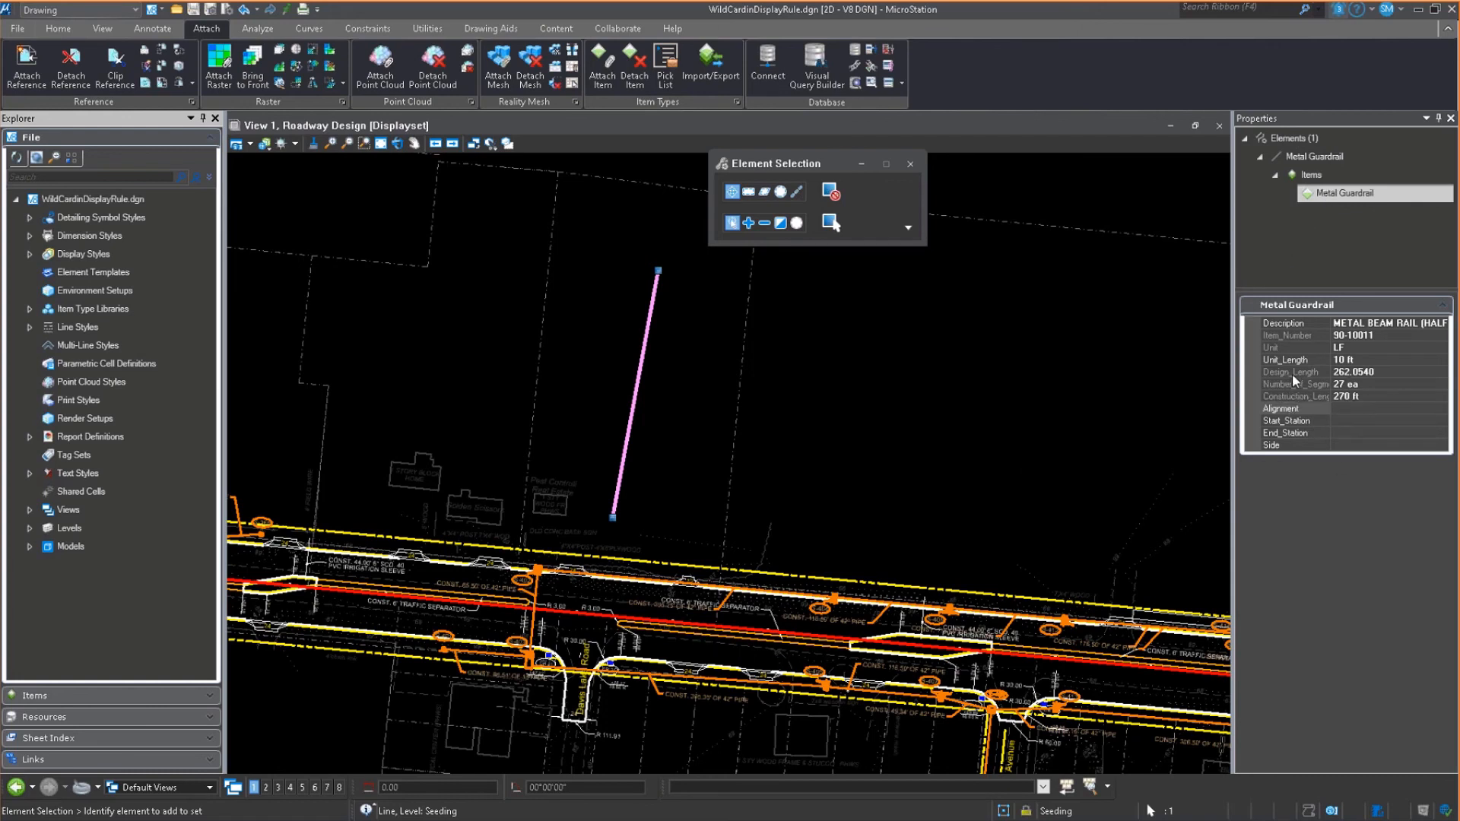
pyautogui.moveTo(1369, 397)
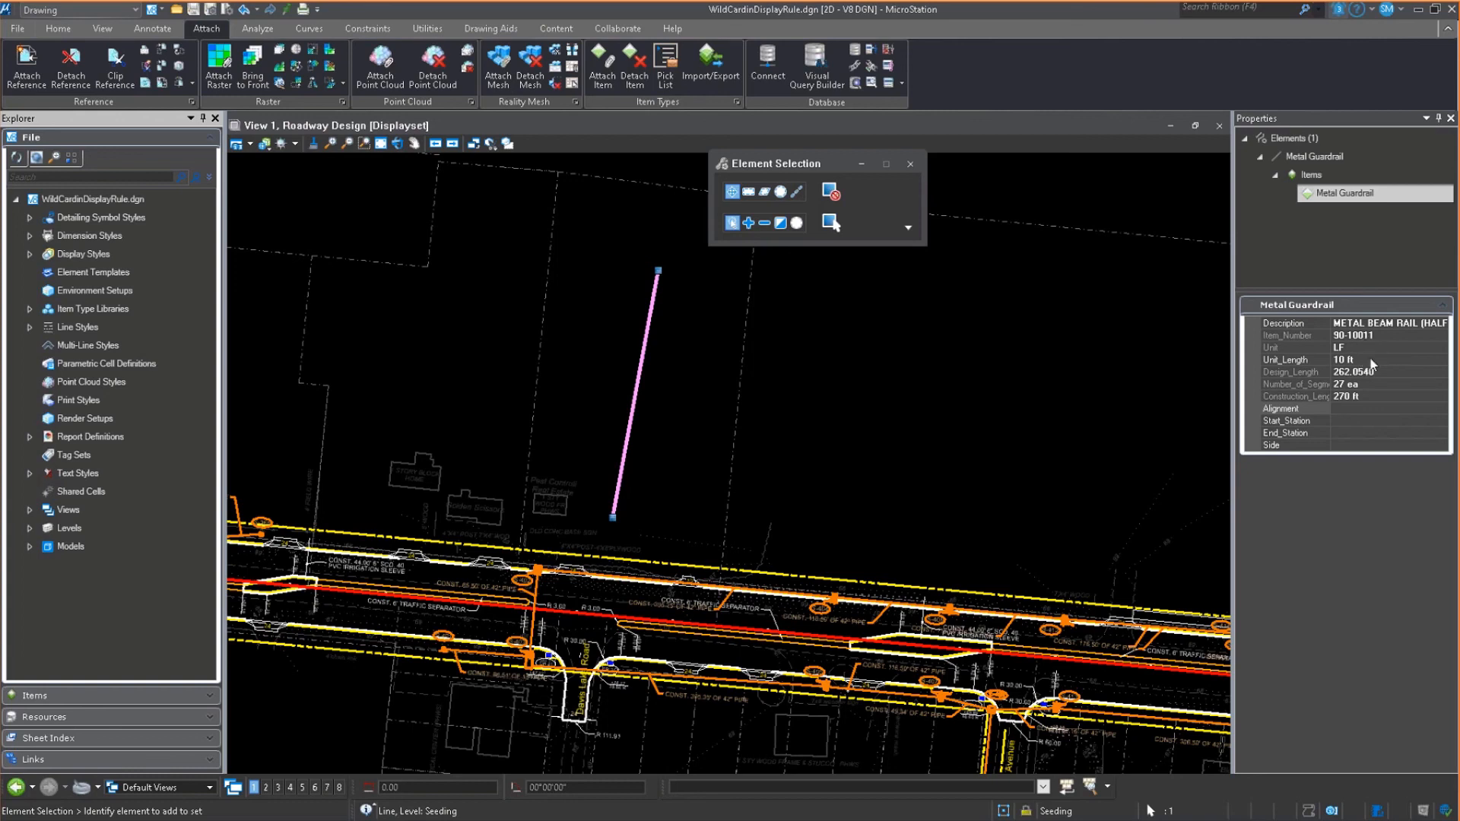
pyautogui.moveTo(662, 470)
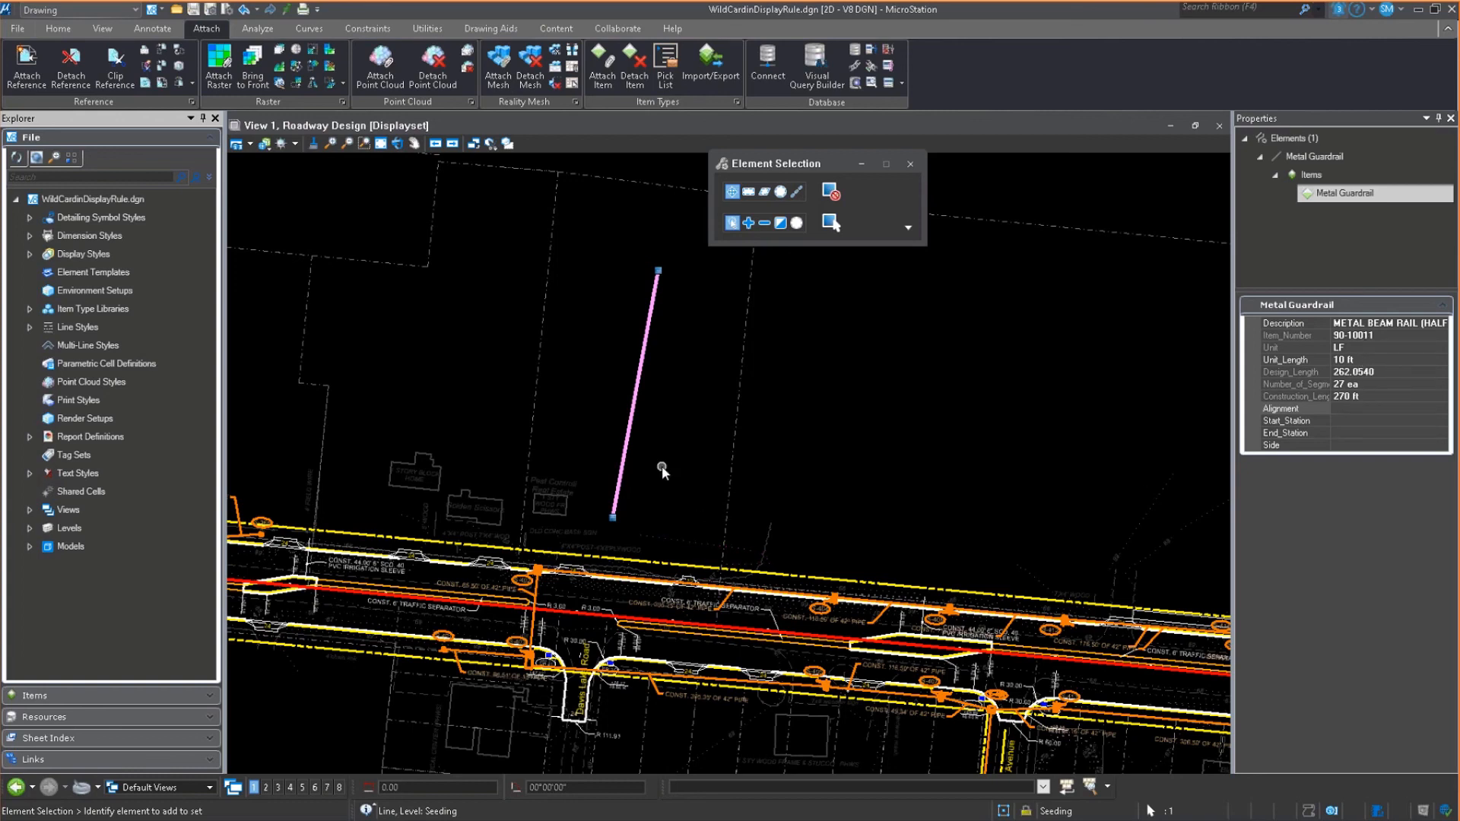
pyautogui.click(838, 445)
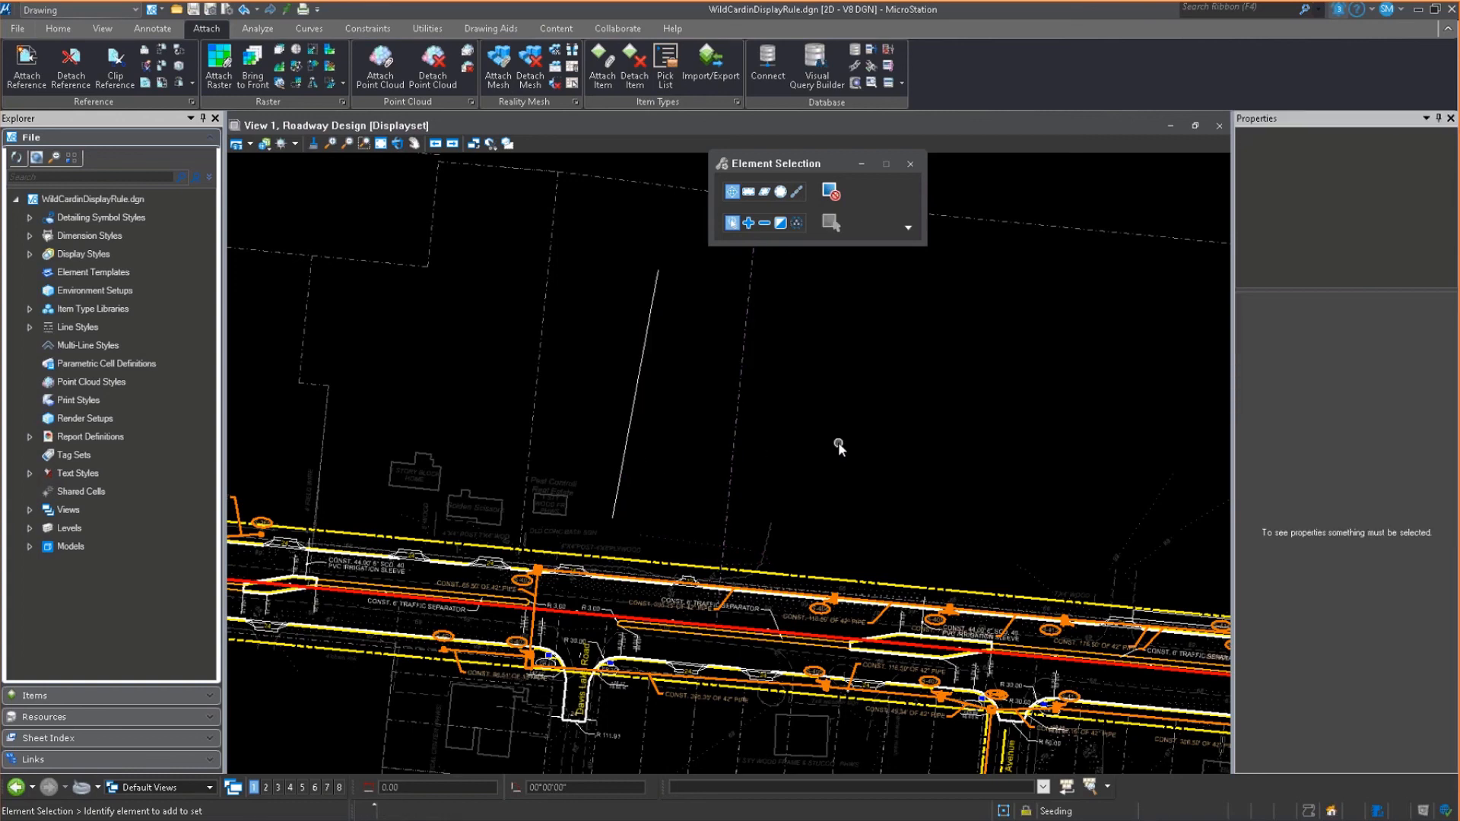